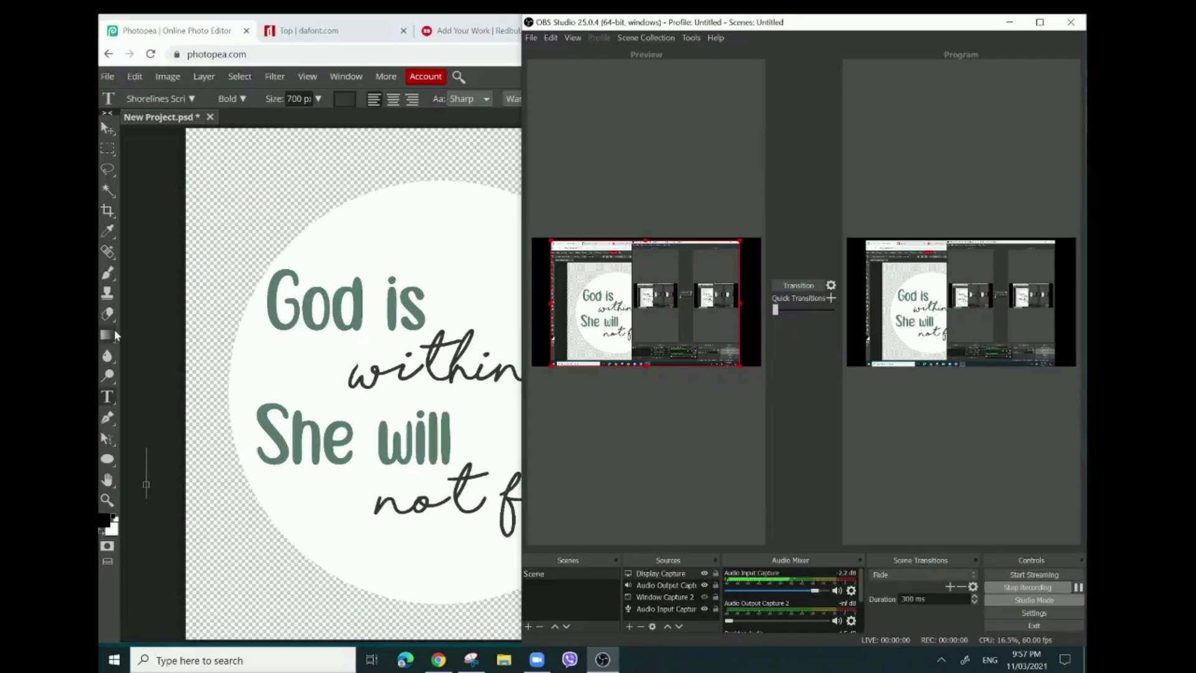
pyautogui.moveTo(161, 279)
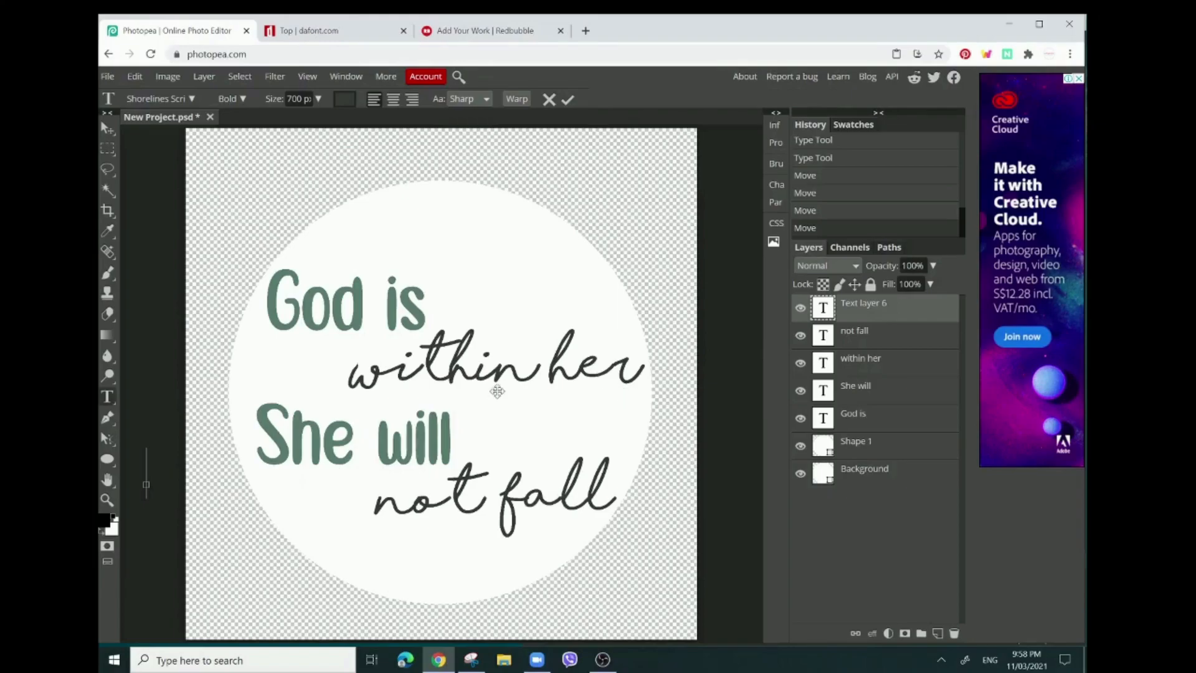
pyautogui.moveTo(272, 220)
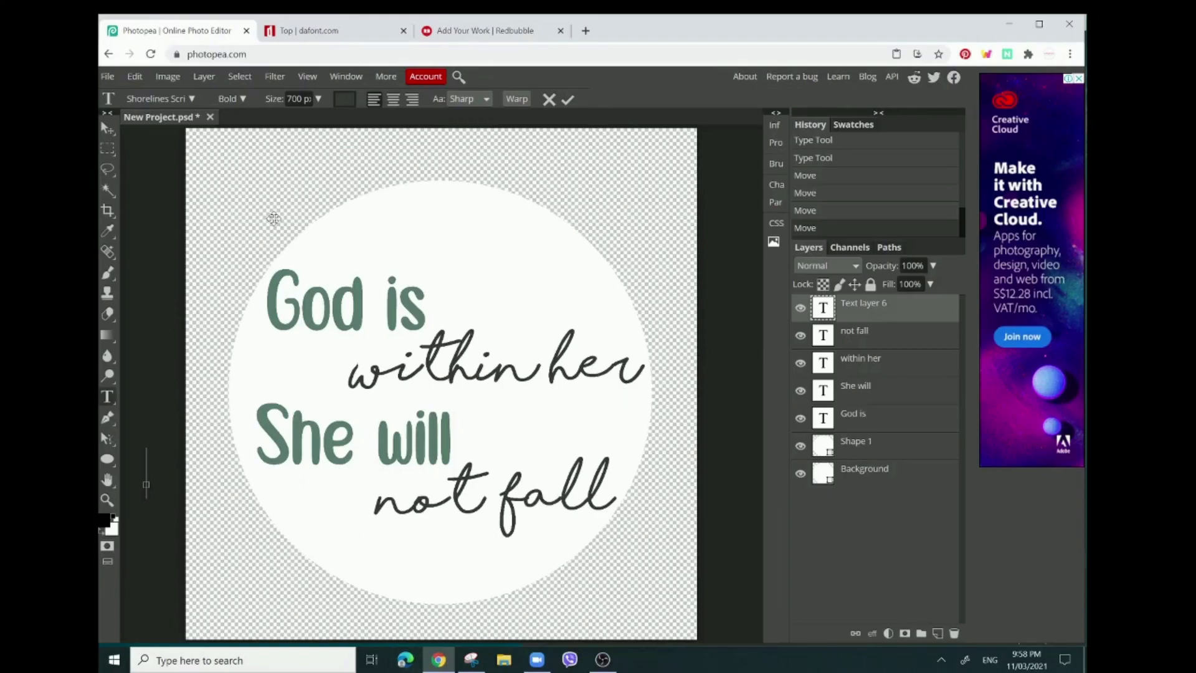
pyautogui.moveTo(546, 559)
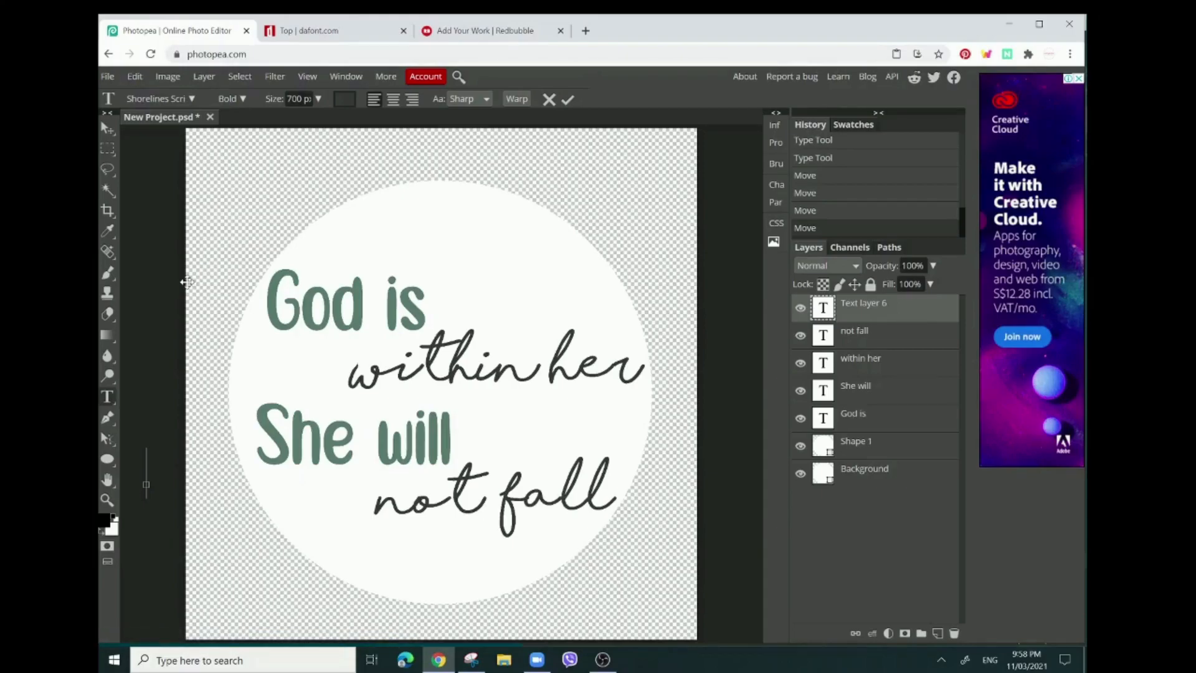
pyautogui.moveTo(163, 289)
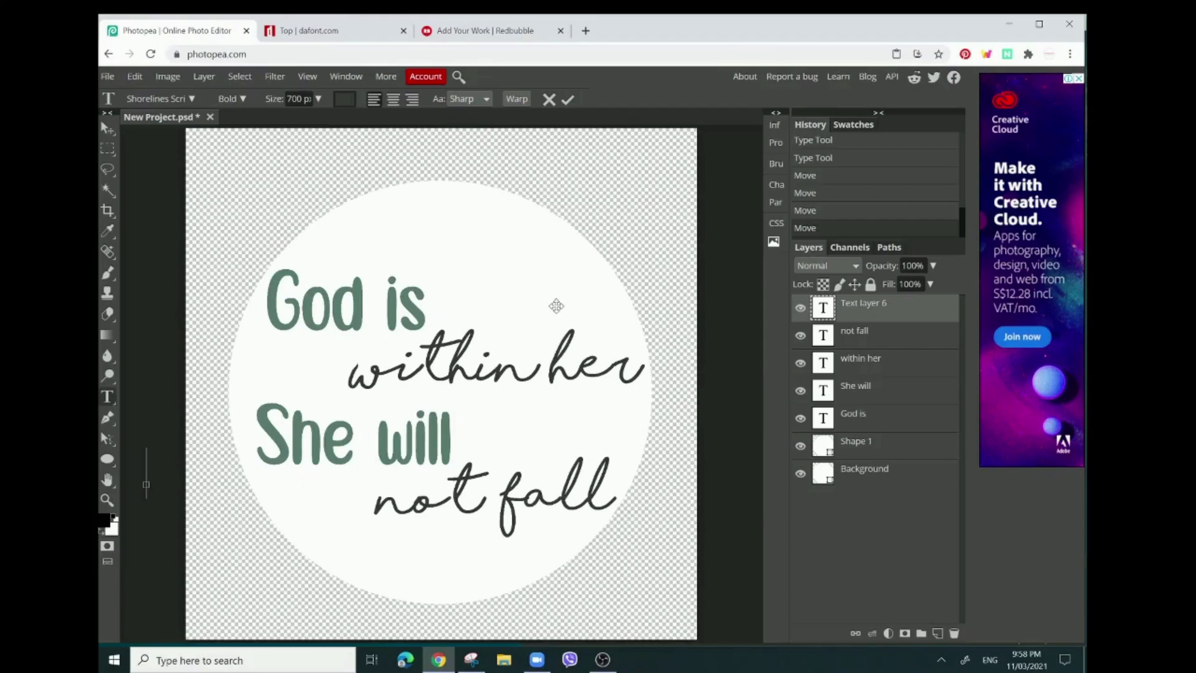
pyautogui.moveTo(672, 349)
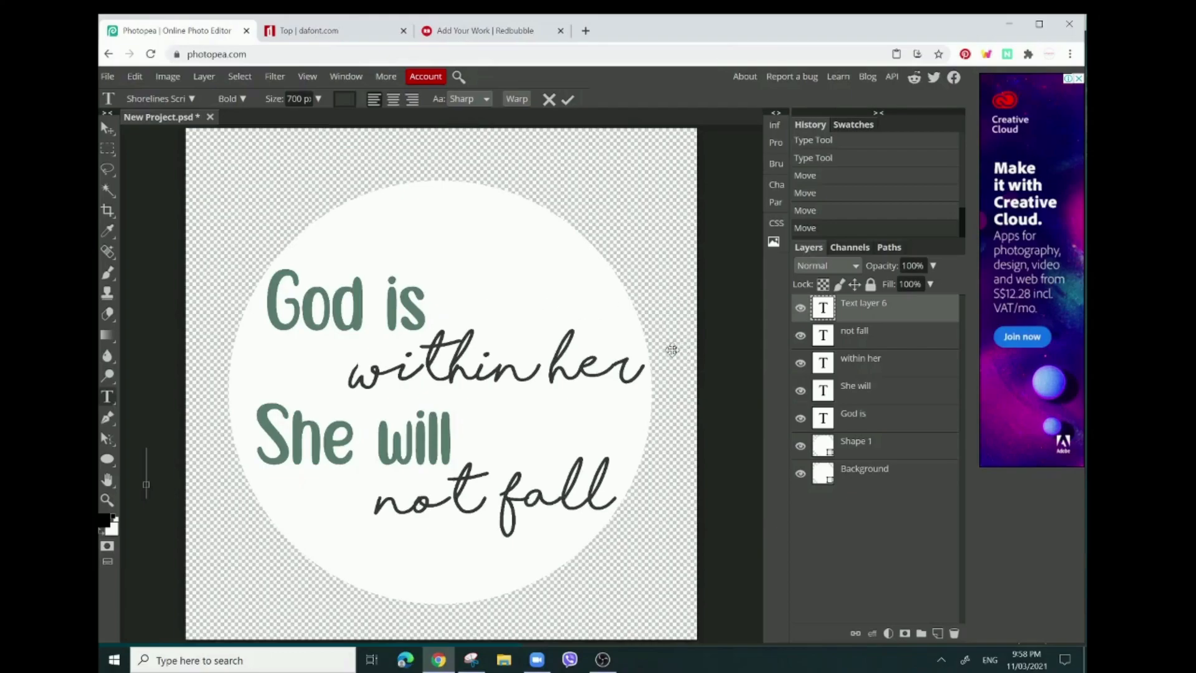
pyautogui.moveTo(666, 362)
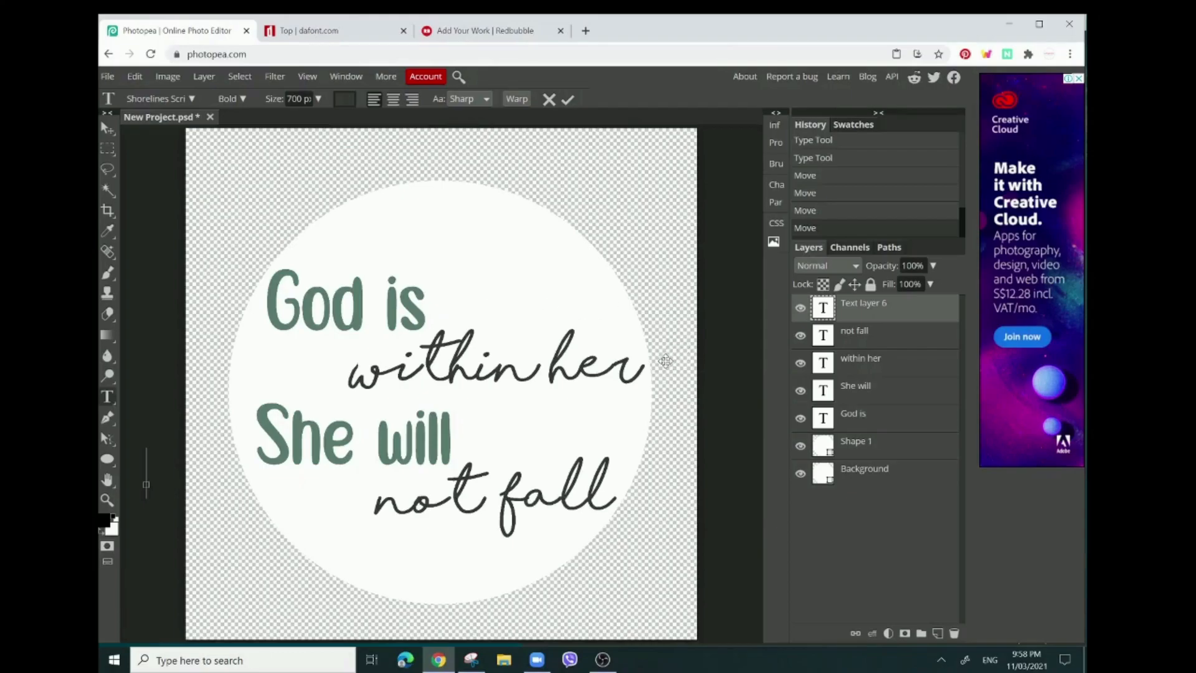
pyautogui.moveTo(681, 351)
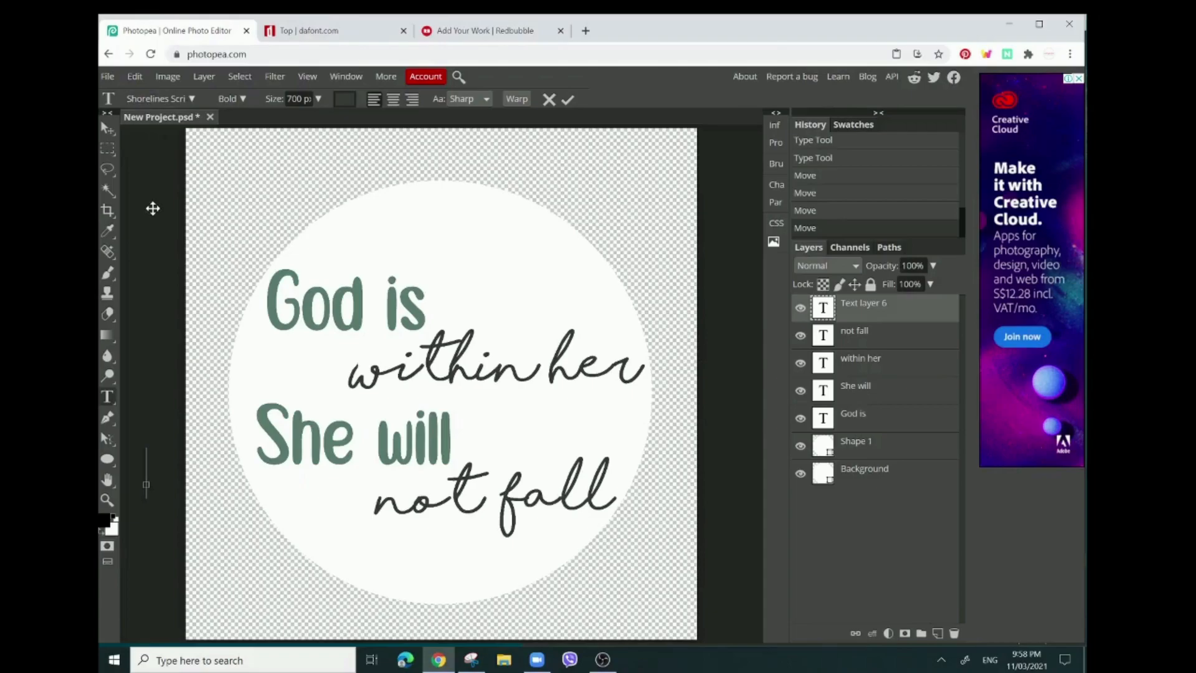
# Bring up the New Project dialog from the File menu.
pyautogui.click(107, 76)
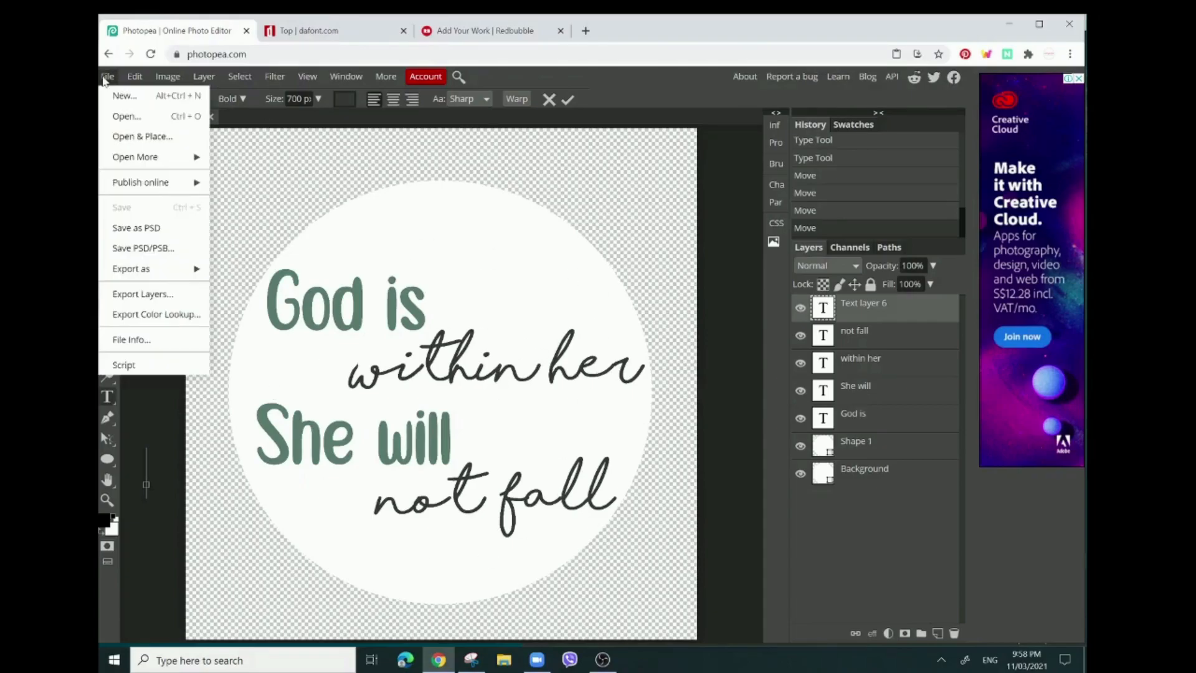
pyautogui.click(135, 76)
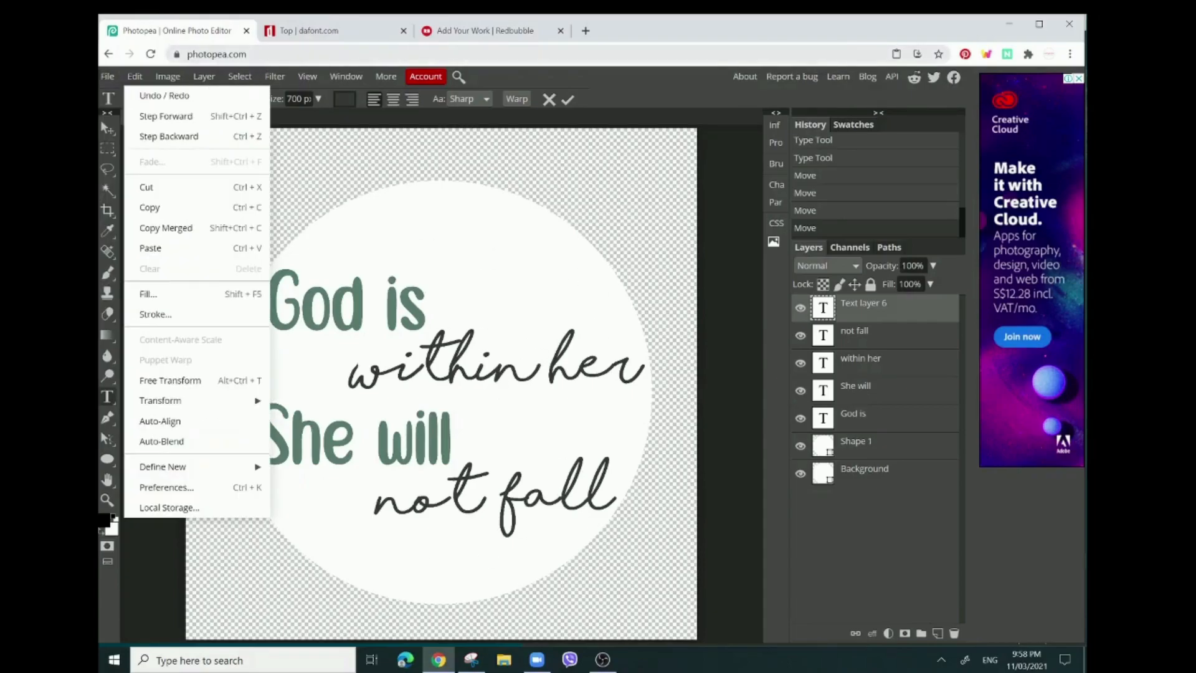
pyautogui.click(107, 76)
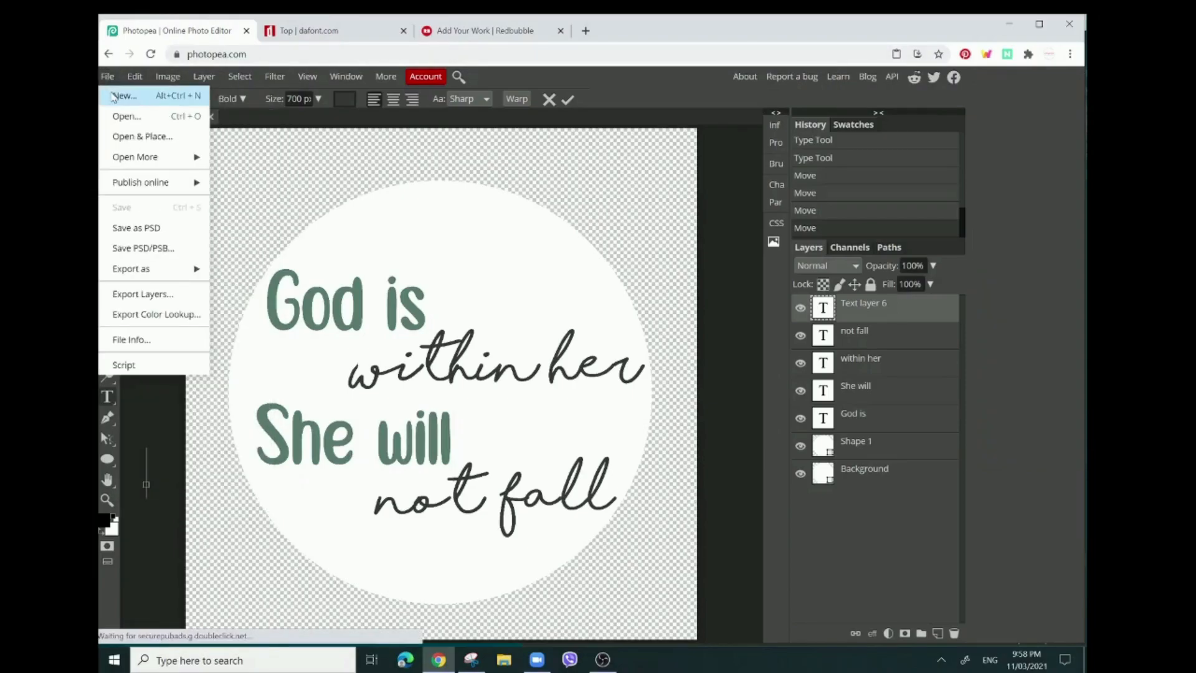
pyautogui.click(124, 95)
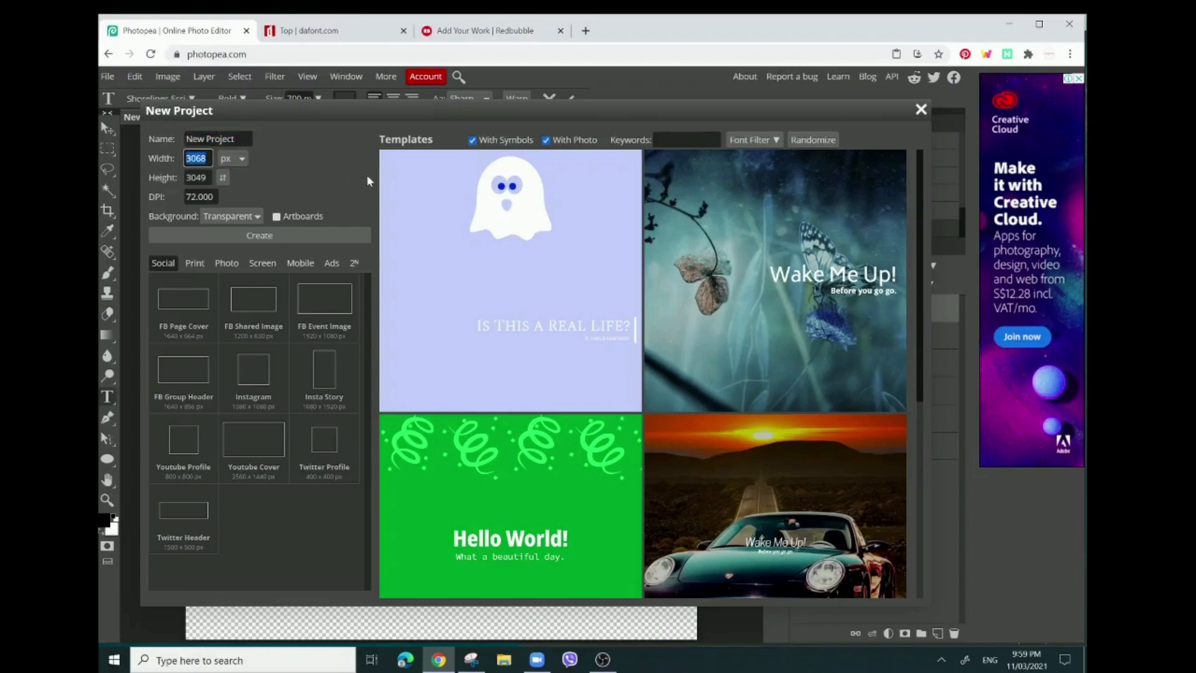
pyautogui.moveTo(312, 169)
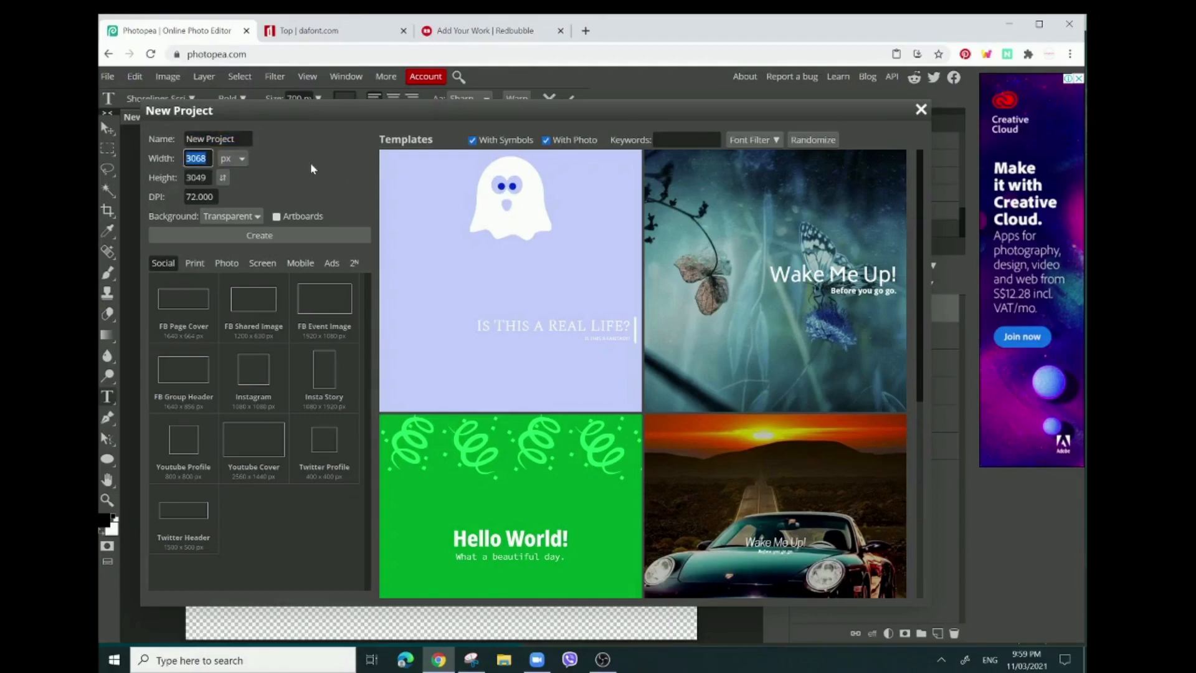
# Create a transparent 7000 by 7000 pixel project named 'sticker'.
pyautogui.write('7000')
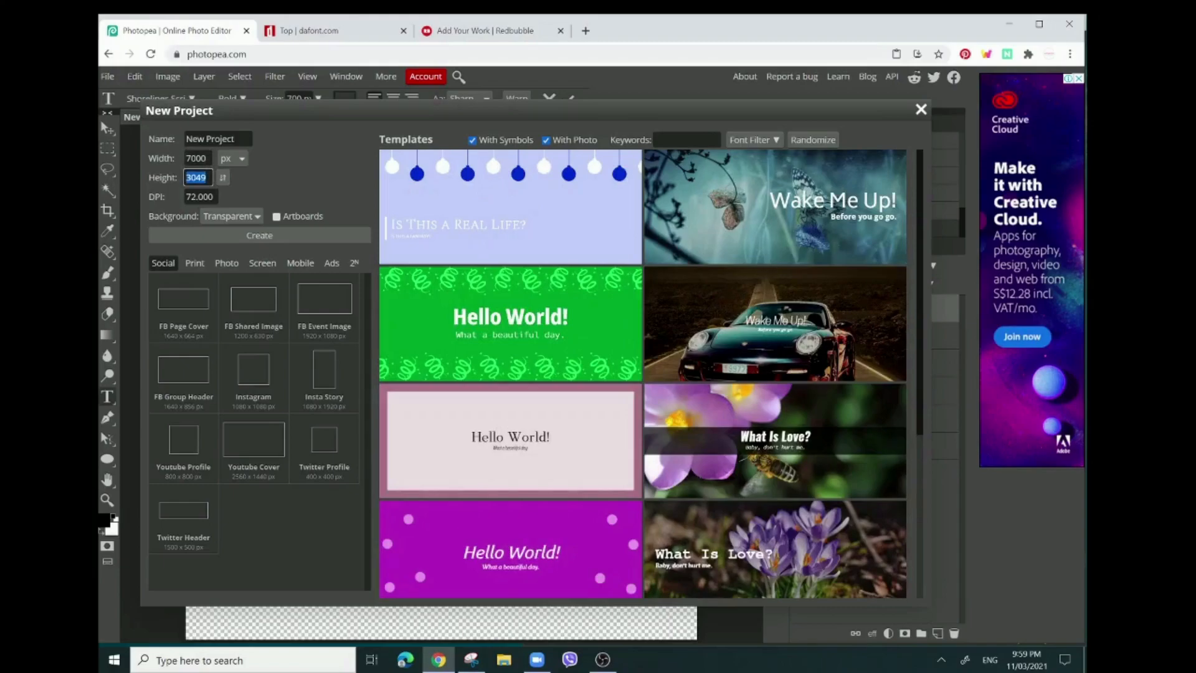
pyautogui.write('7000')
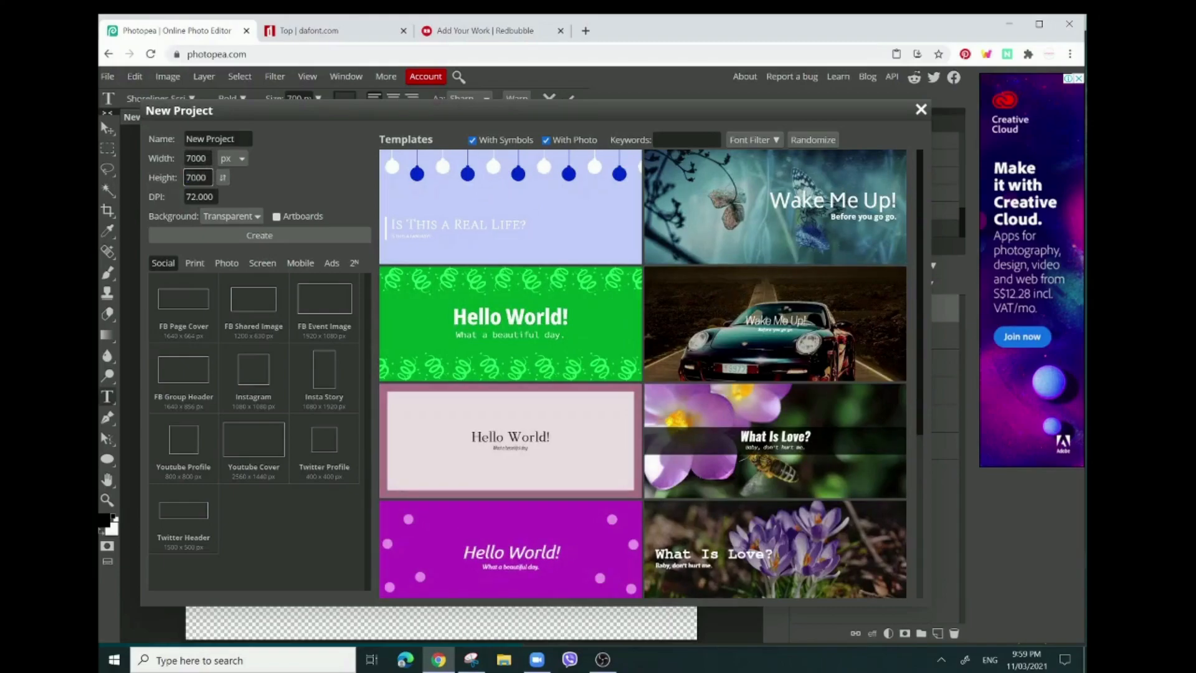
pyautogui.click(232, 216)
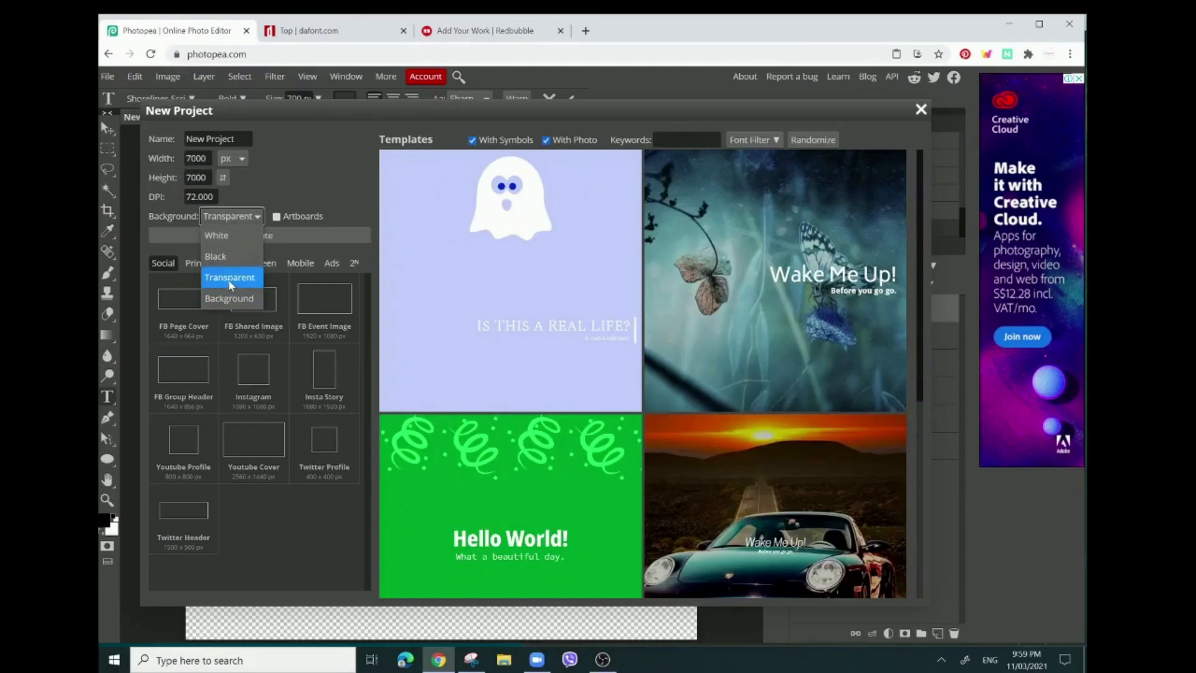
pyautogui.moveTo(227, 287)
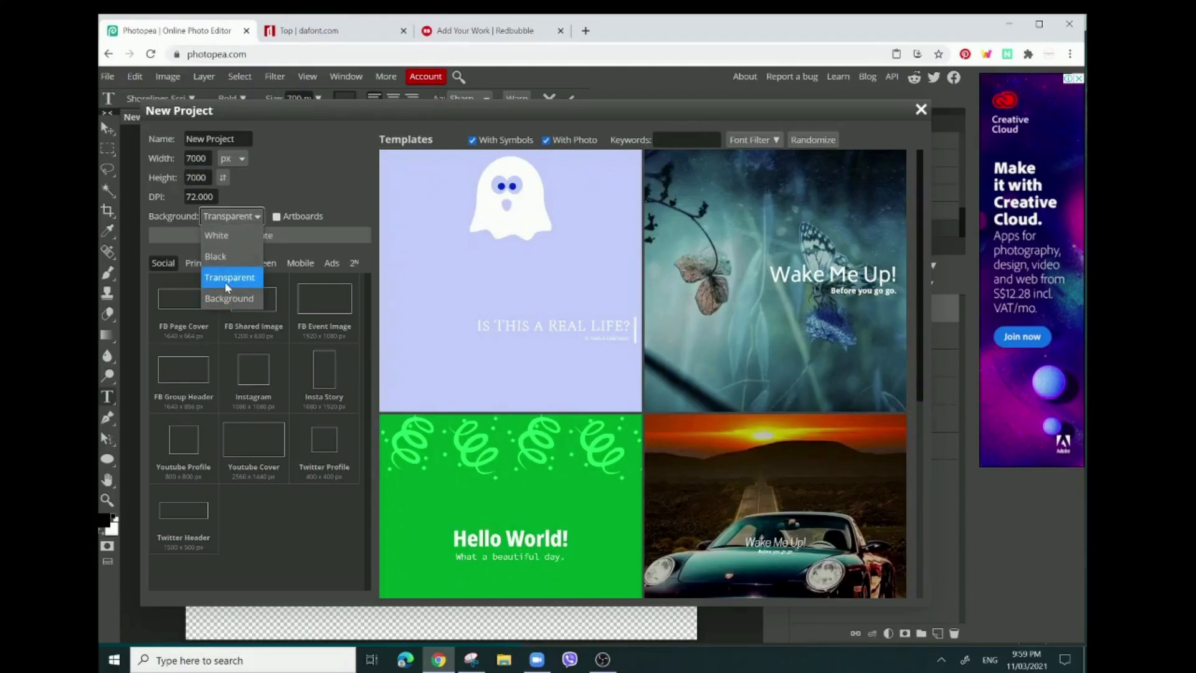
pyautogui.click(230, 277)
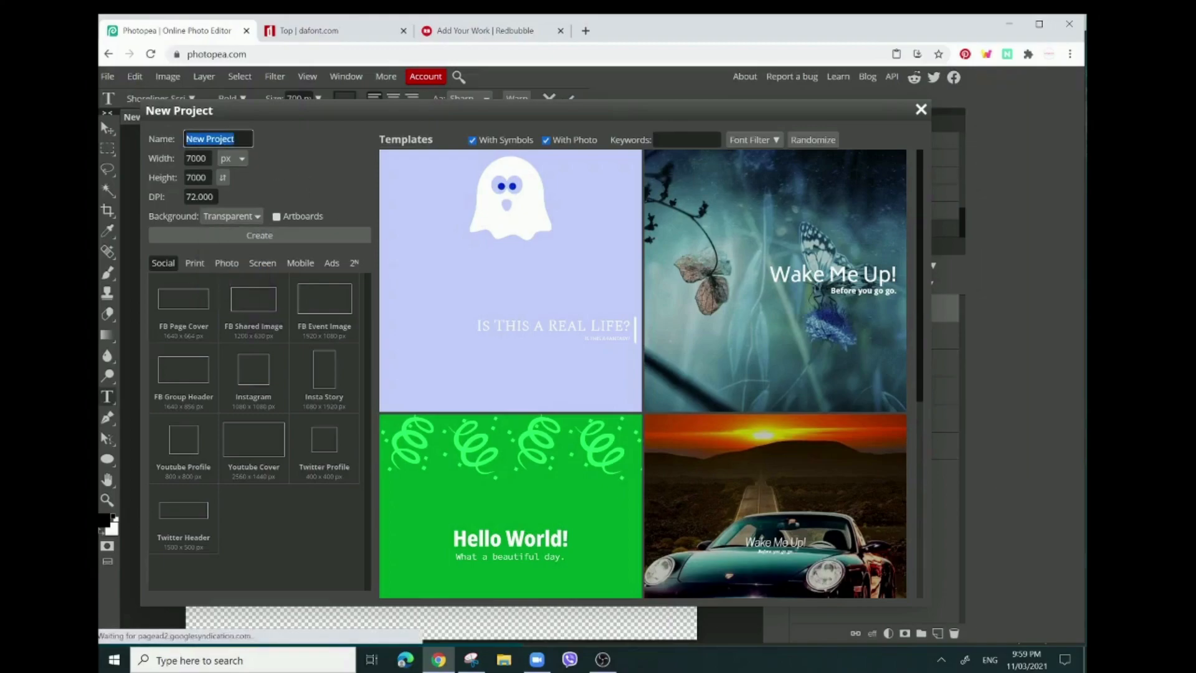
pyautogui.write('sticker')
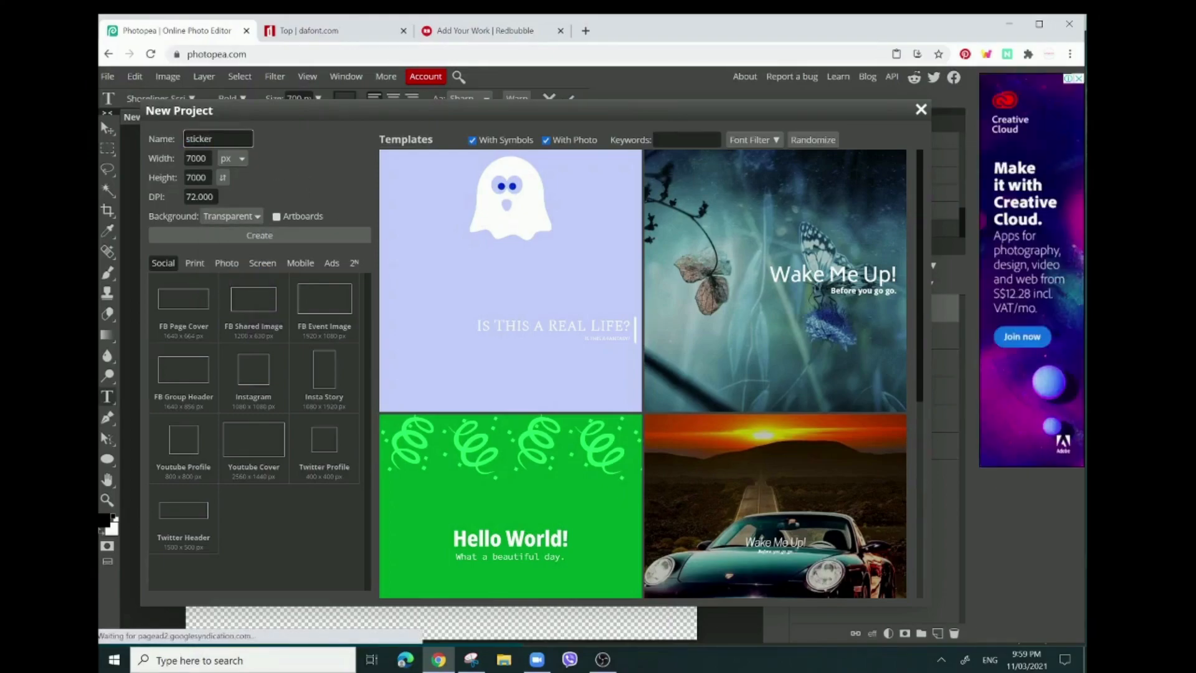
pyautogui.moveTo(259, 235)
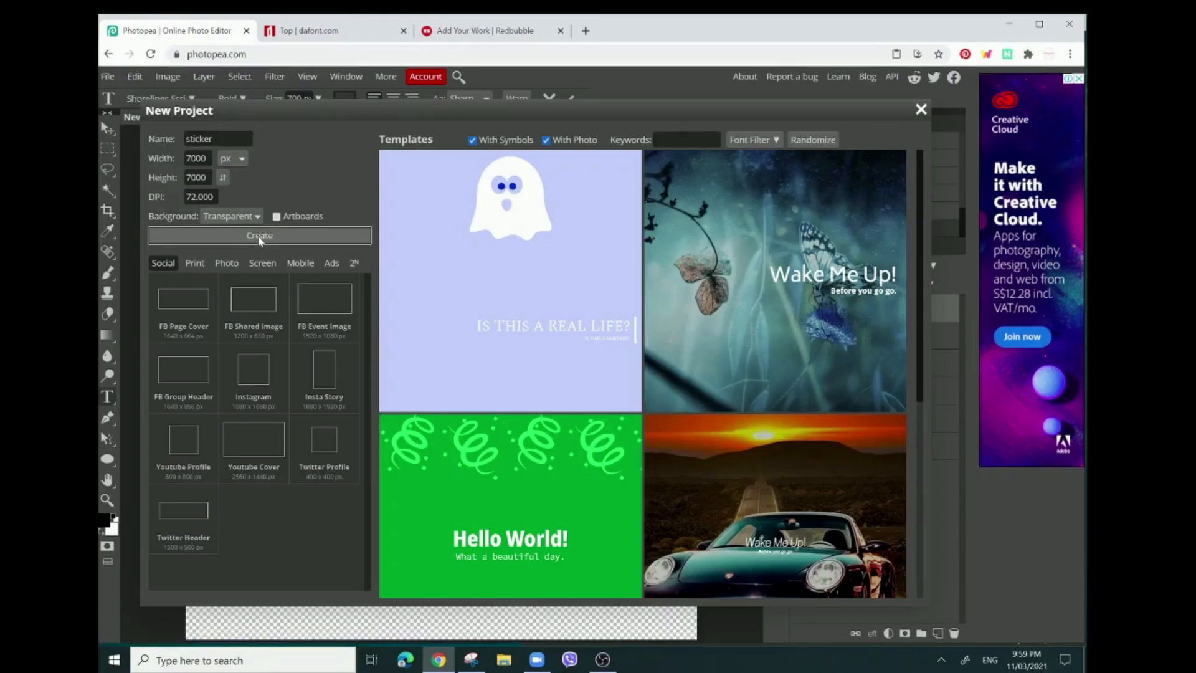
pyautogui.click(259, 235)
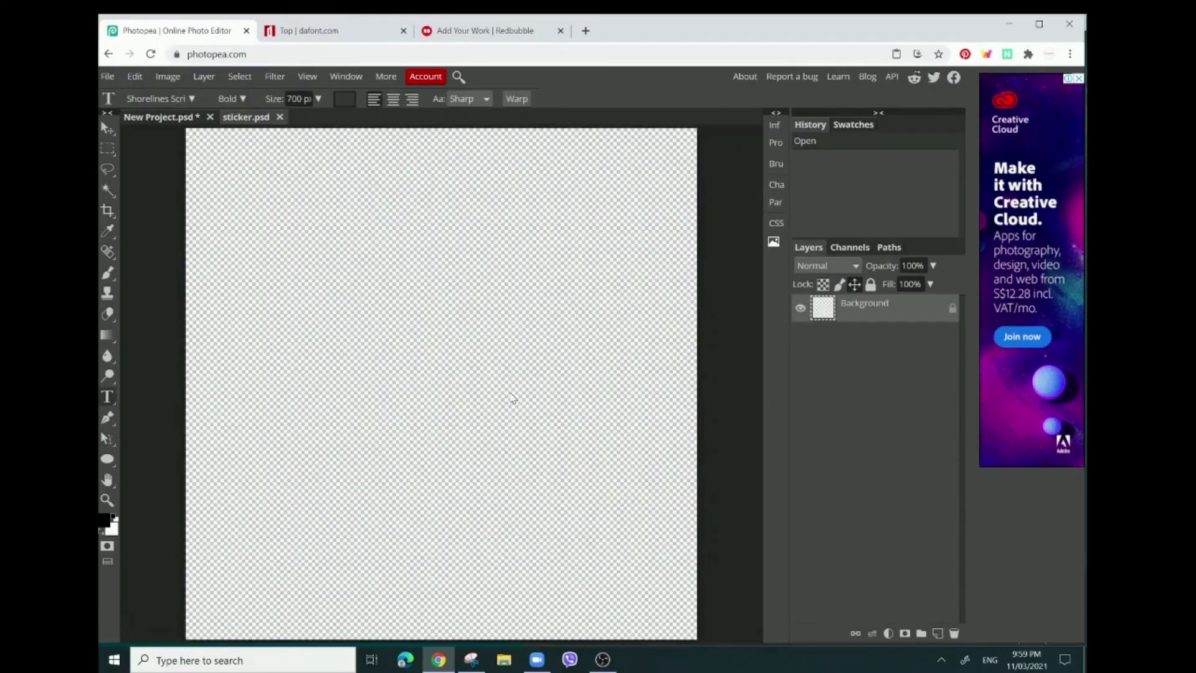
pyautogui.moveTo(236, 426)
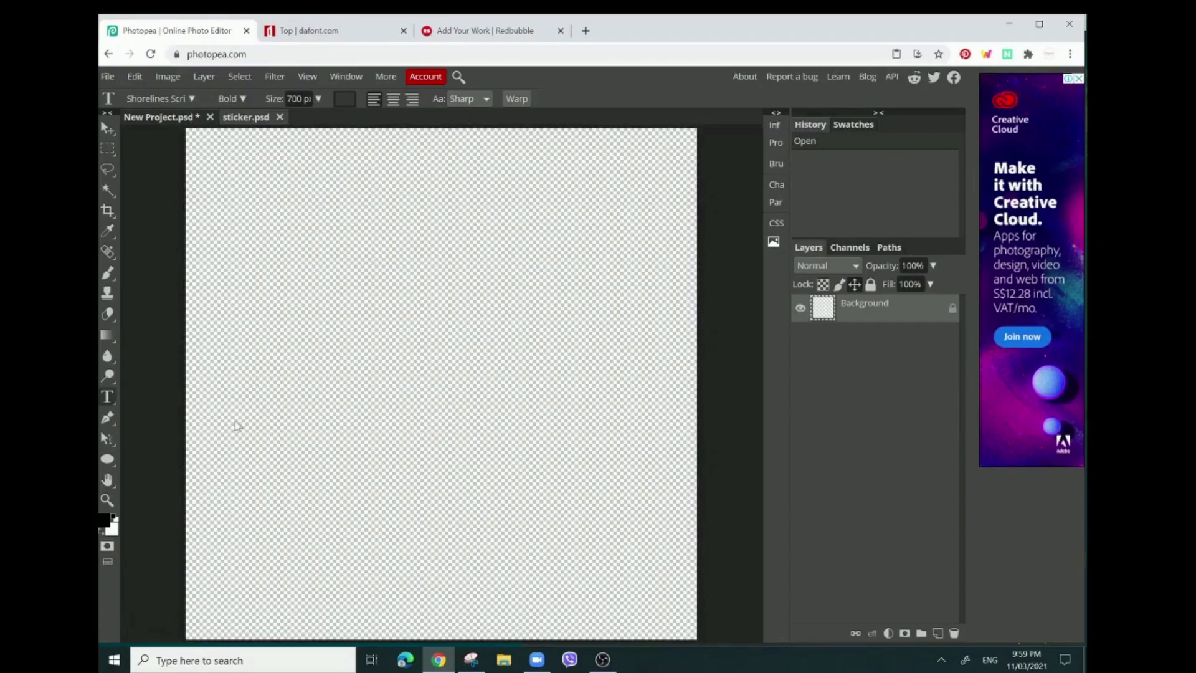
pyautogui.moveTo(429, 430)
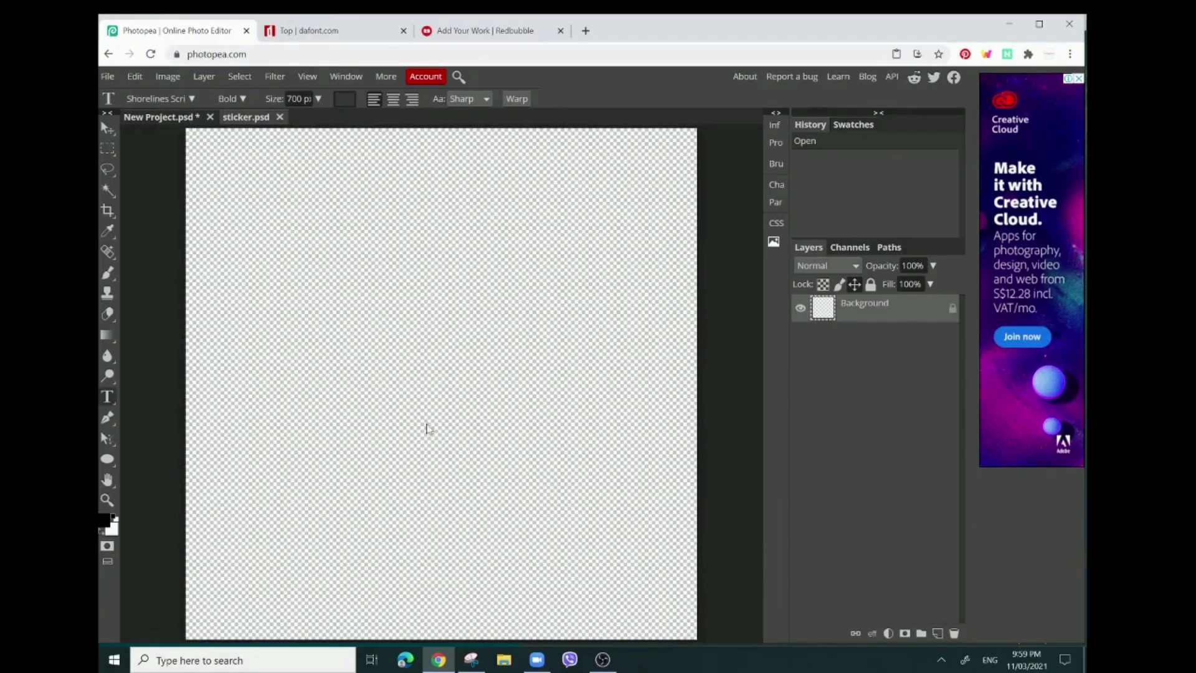
pyautogui.moveTo(471, 598)
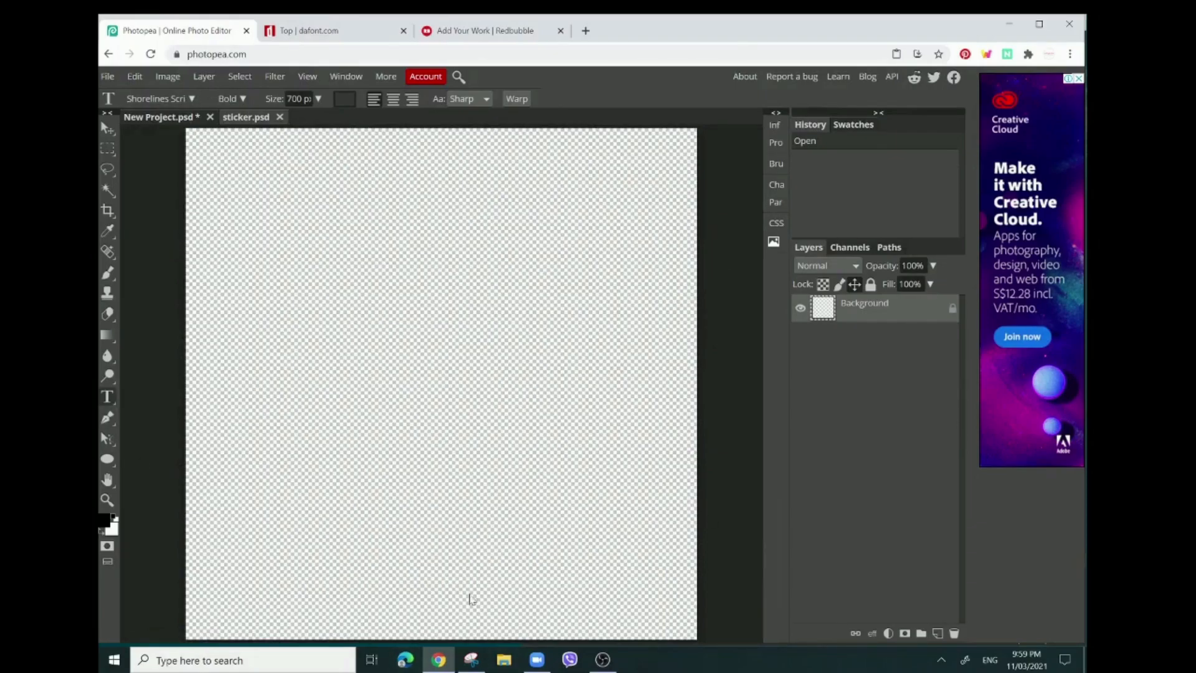
pyautogui.moveTo(281, 359)
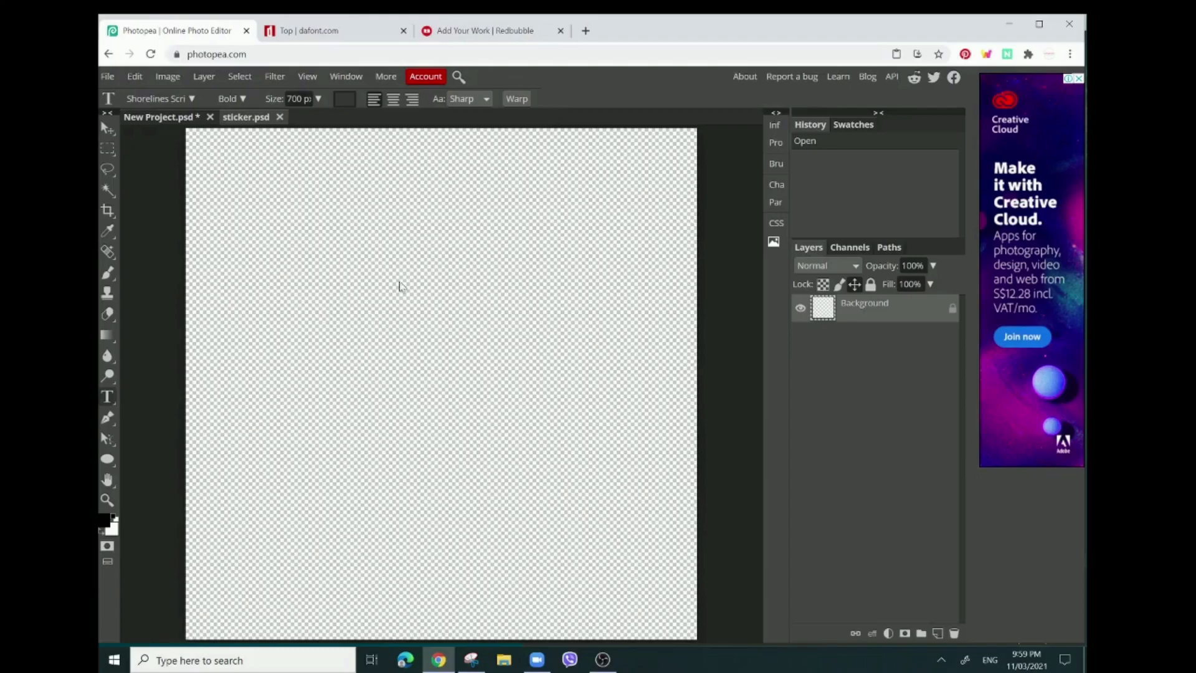
pyautogui.moveTo(279, 267)
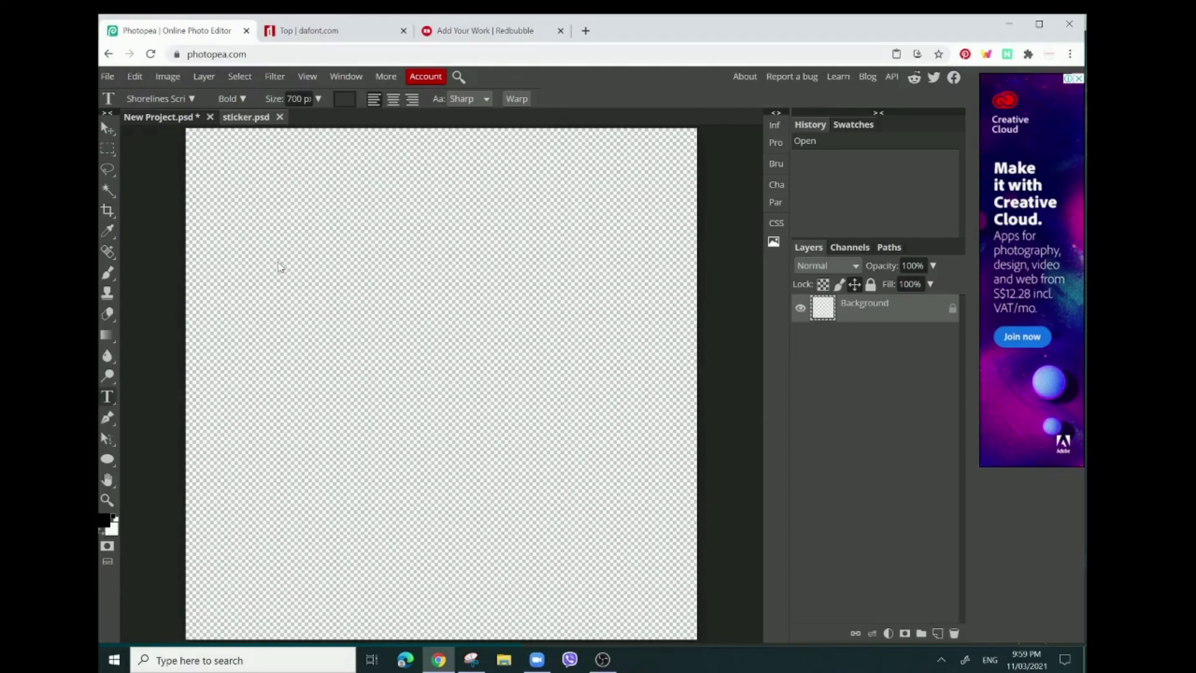
pyautogui.moveTo(386, 232)
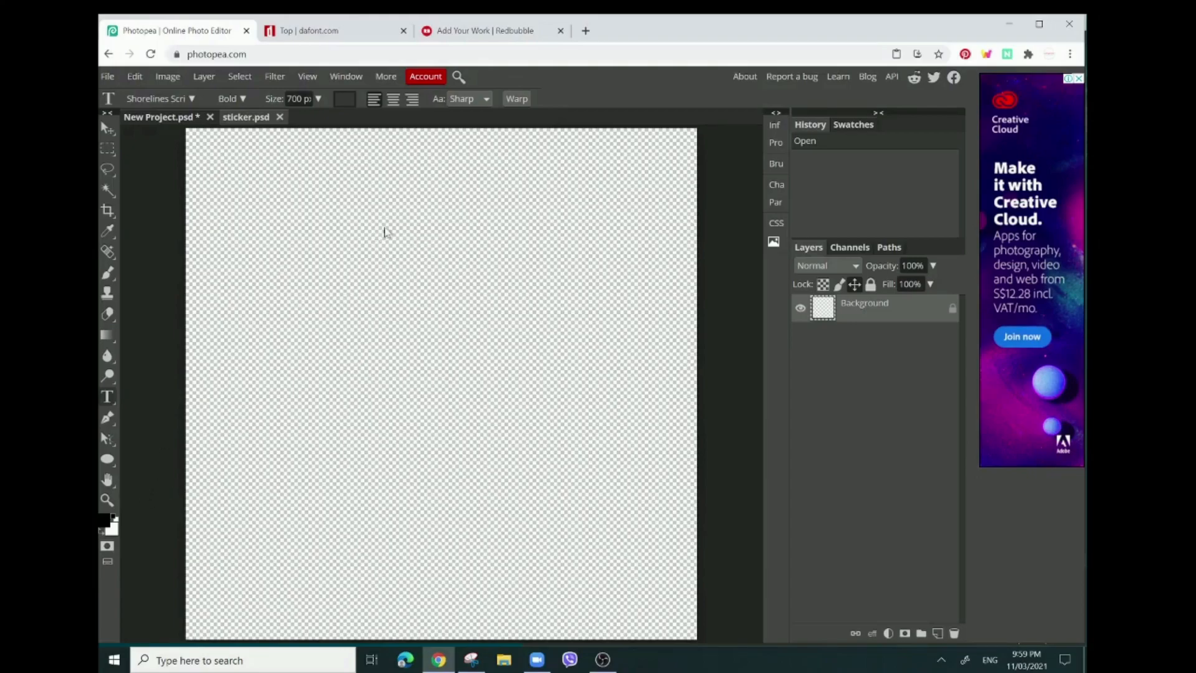
pyautogui.moveTo(344, 230)
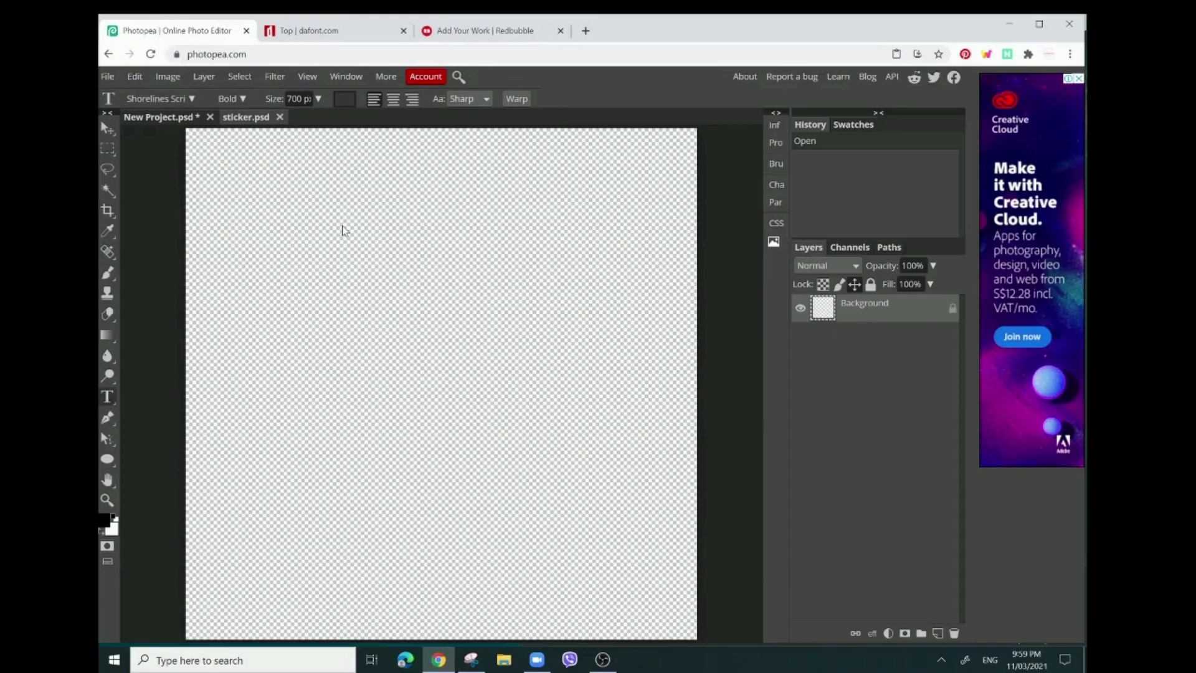
pyautogui.moveTo(277, 293)
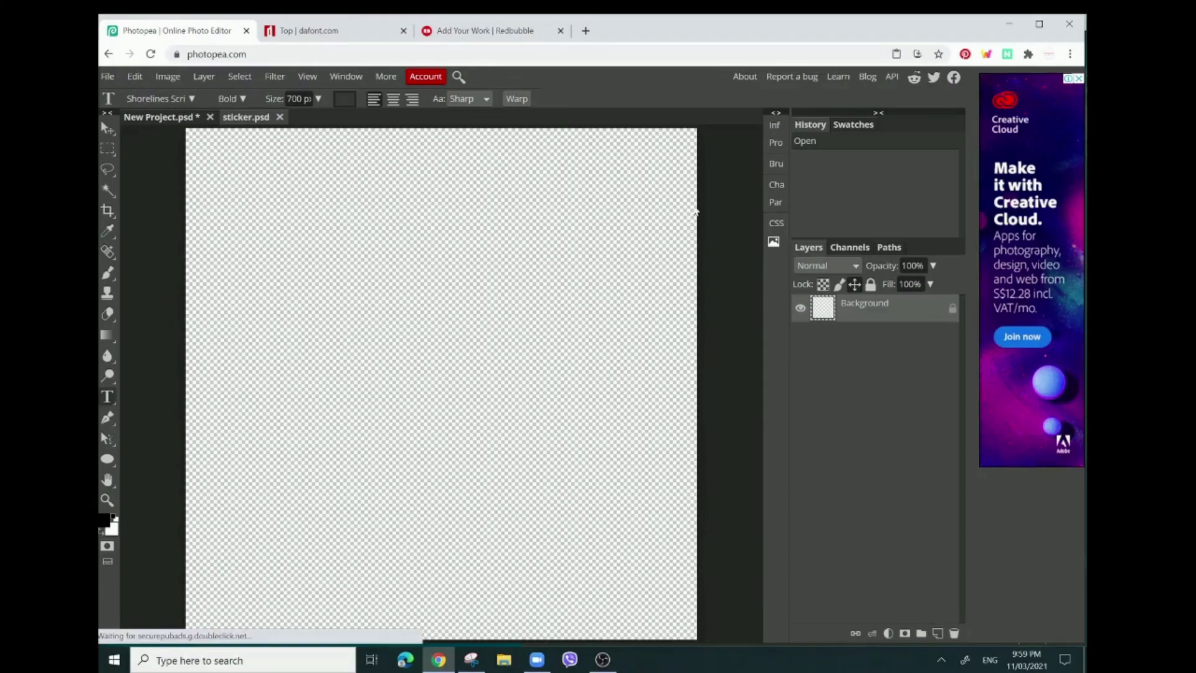
pyautogui.moveTo(585, 525)
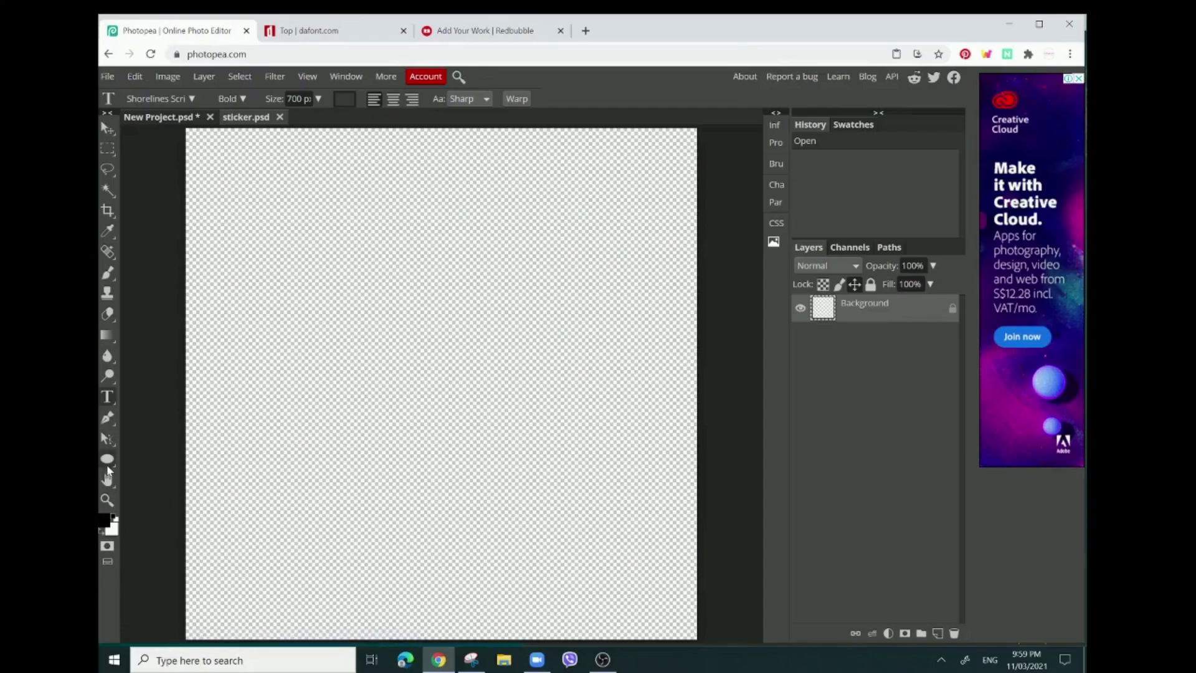
pyautogui.click(107, 458)
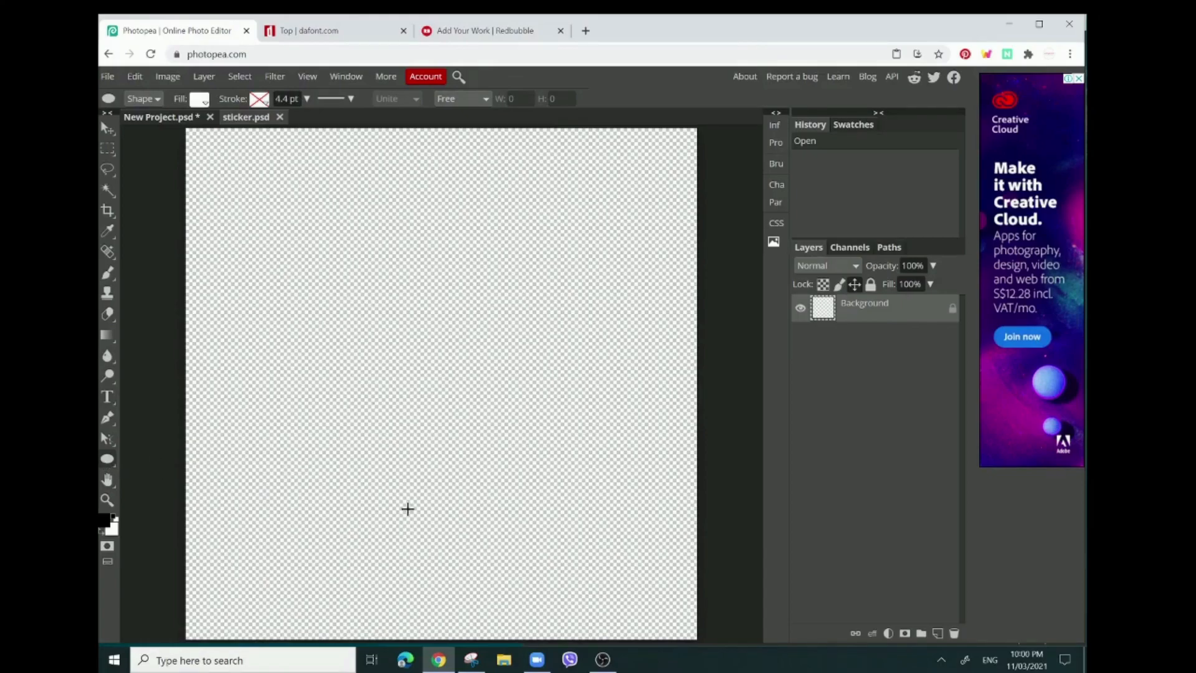
pyautogui.click(107, 459)
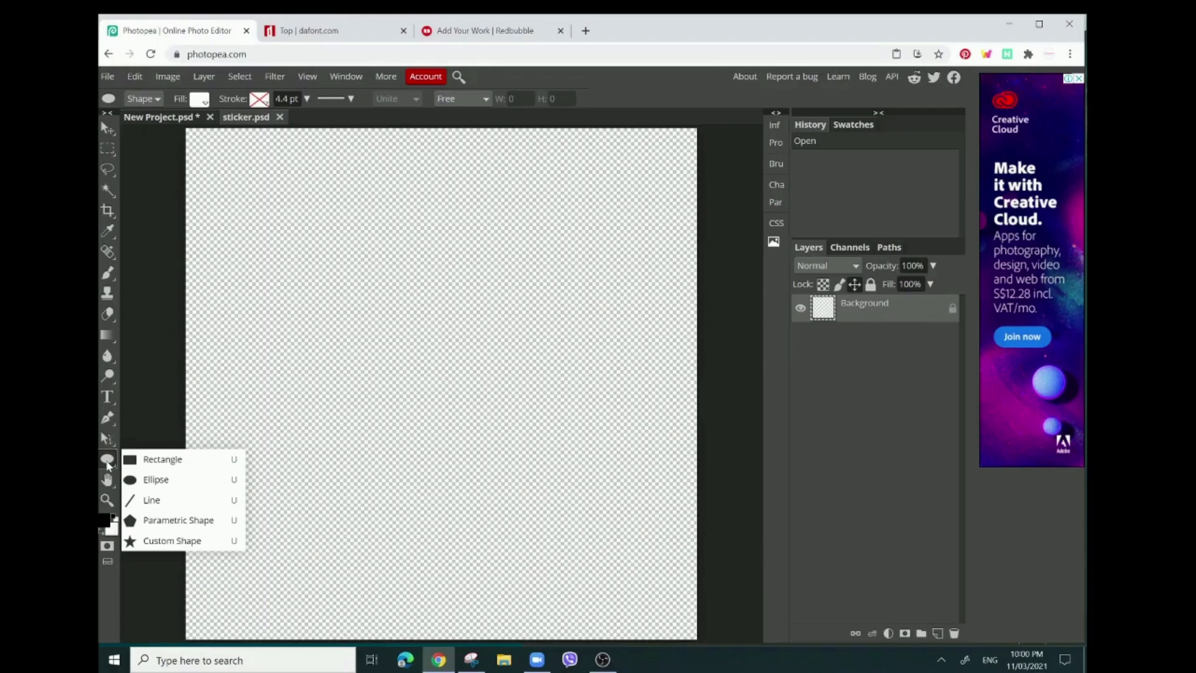
pyautogui.moveTo(172, 540)
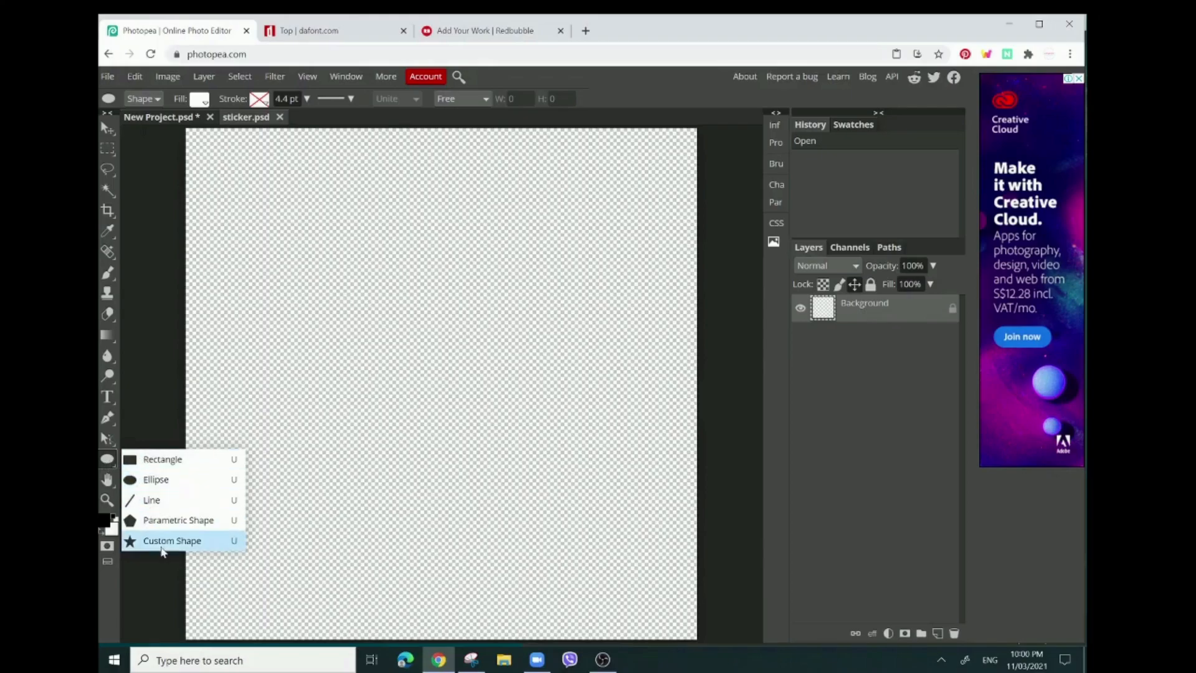
pyautogui.moveTo(157, 488)
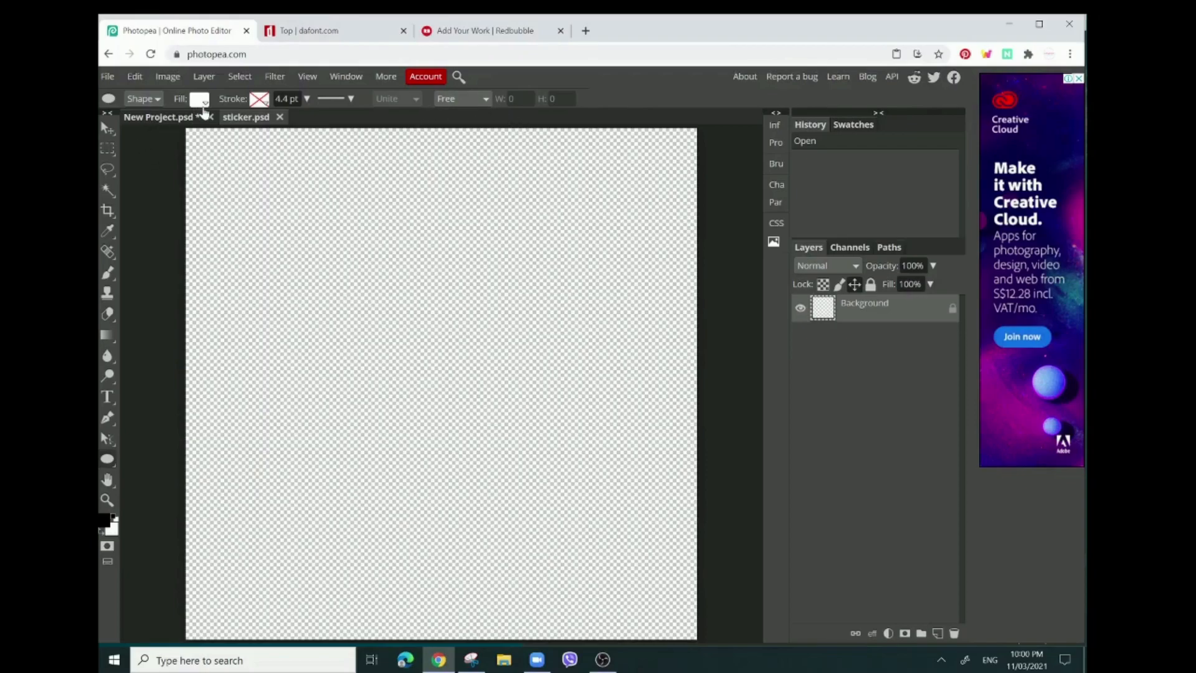
# Set the shape fill to white (ffffff) and draw a large circle across the canvas.
pyautogui.click(199, 100)
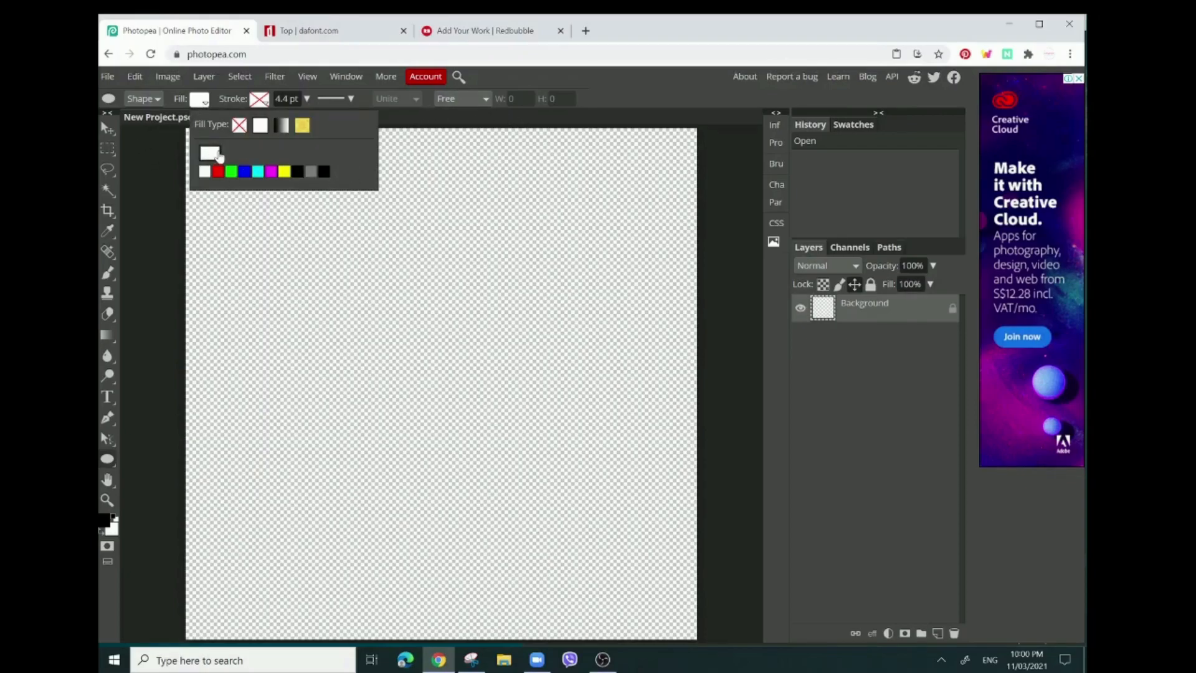
pyautogui.moveTo(282, 124)
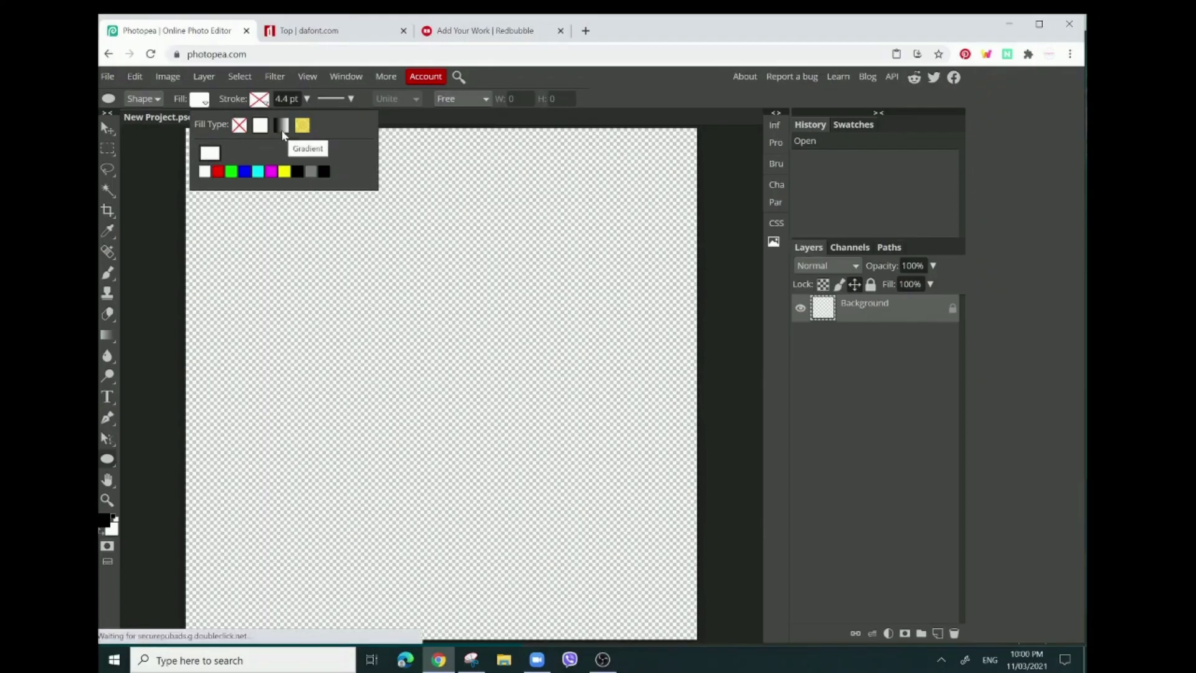
pyautogui.moveTo(302, 124)
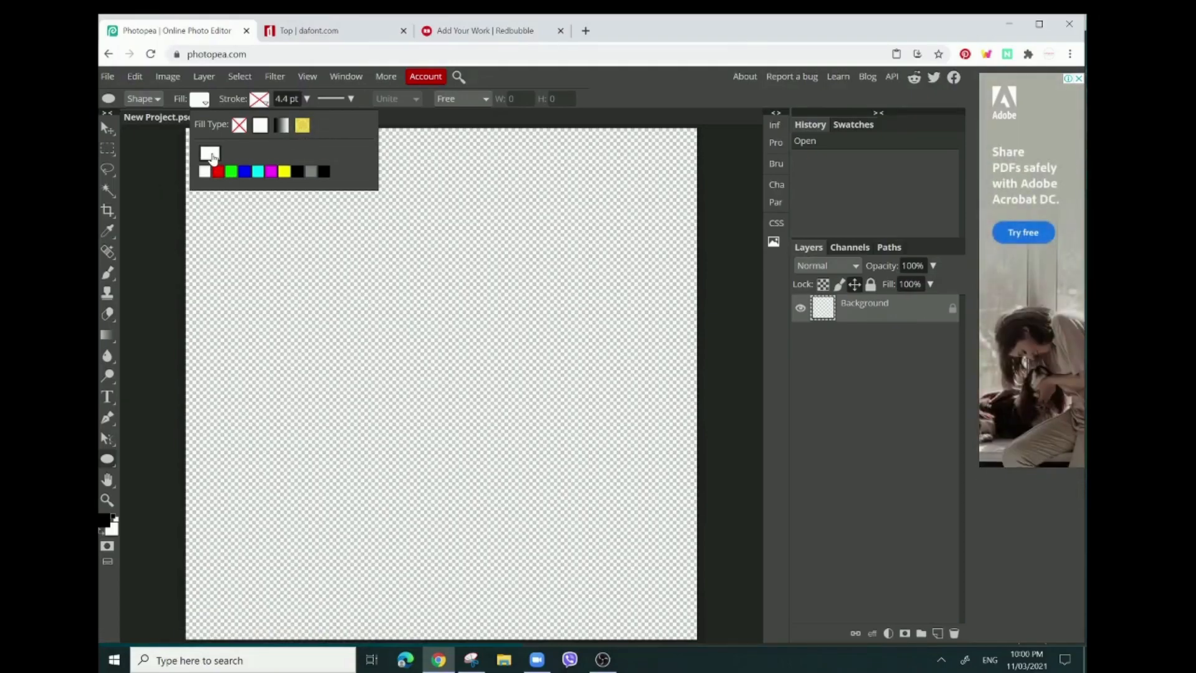
pyautogui.click(209, 155)
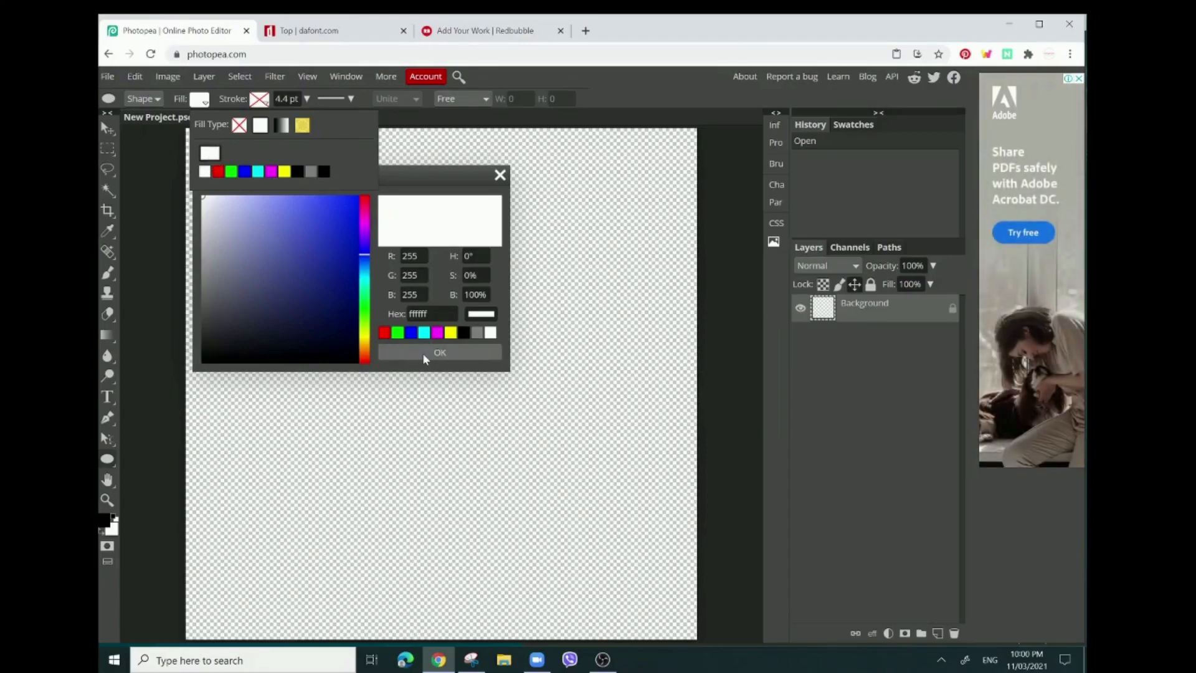
pyautogui.click(438, 352)
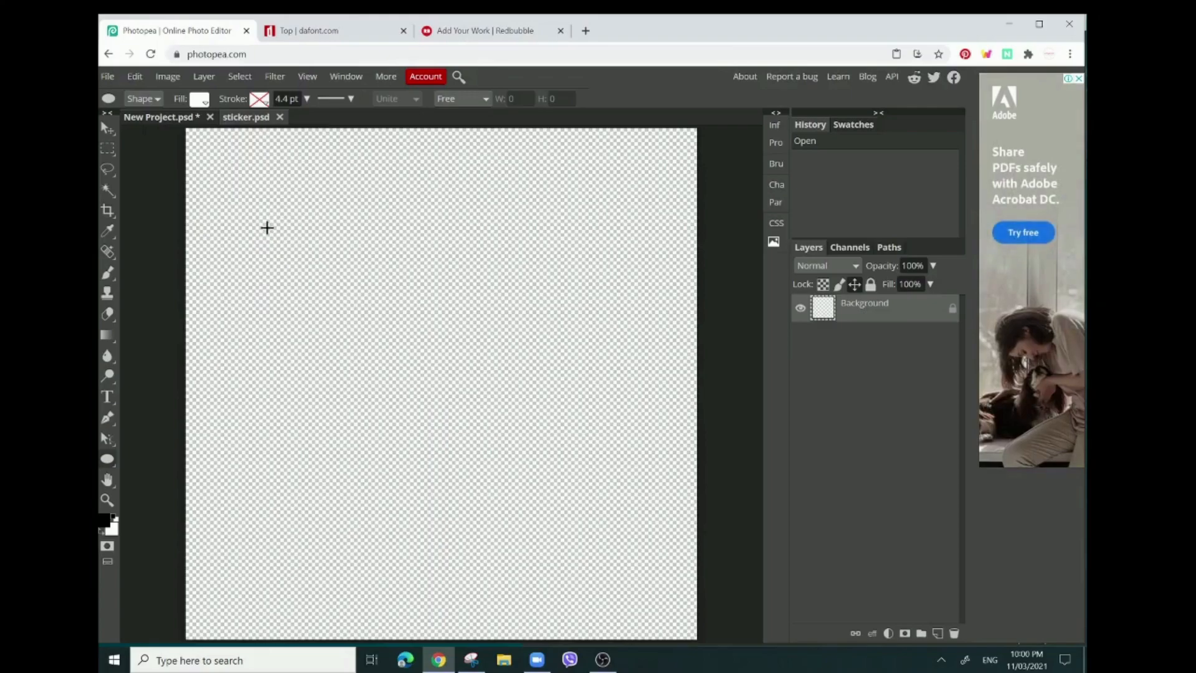
pyautogui.moveTo(247, 217)
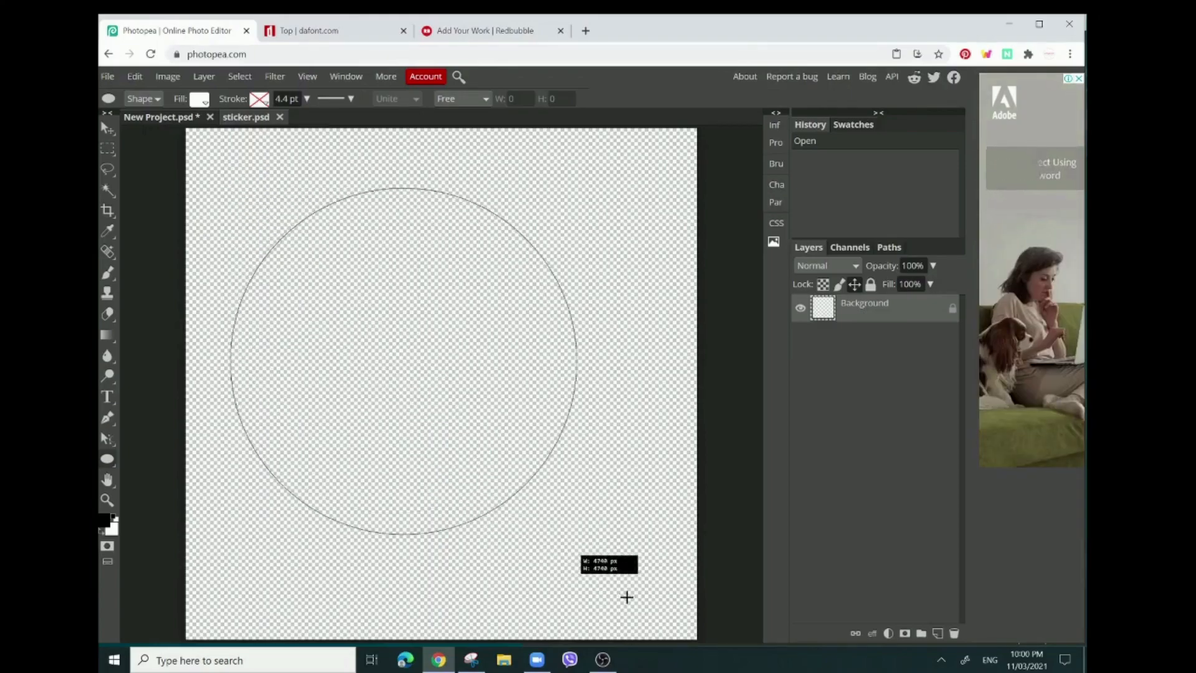
pyautogui.moveTo(626, 597); pyautogui.dragTo(694, 608)
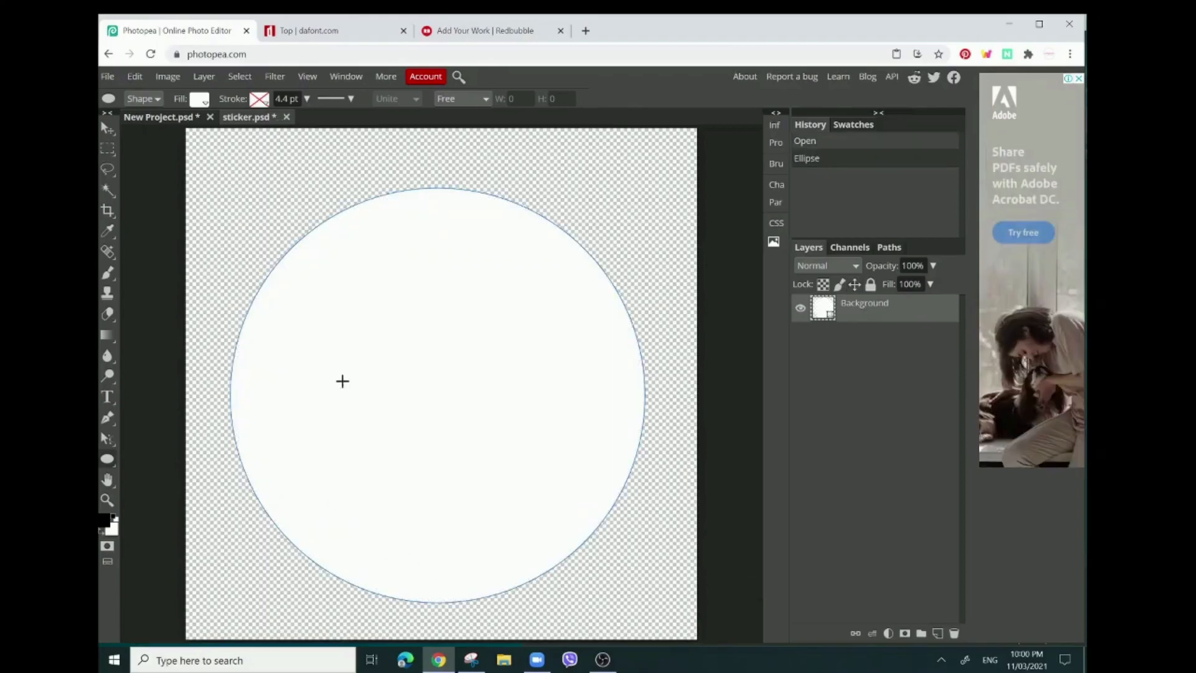
pyautogui.moveTo(526, 483)
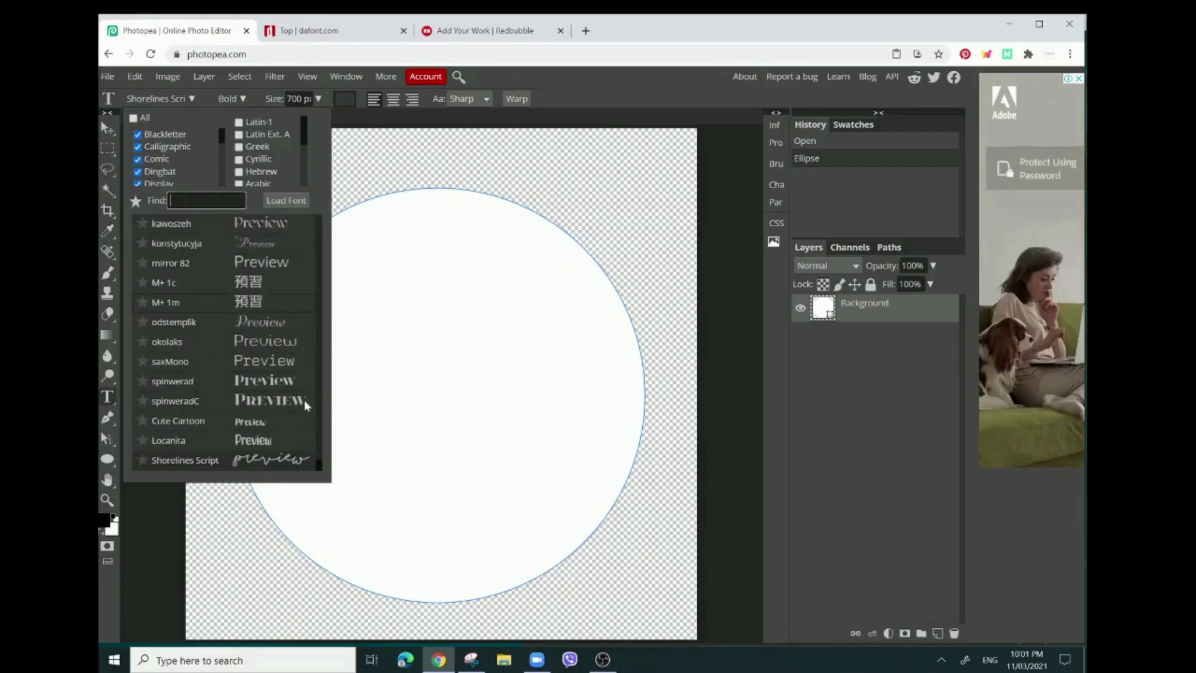
# Browse the font list, then switch to the dafont.com tab for more fonts.
pyautogui.scroll(-3)
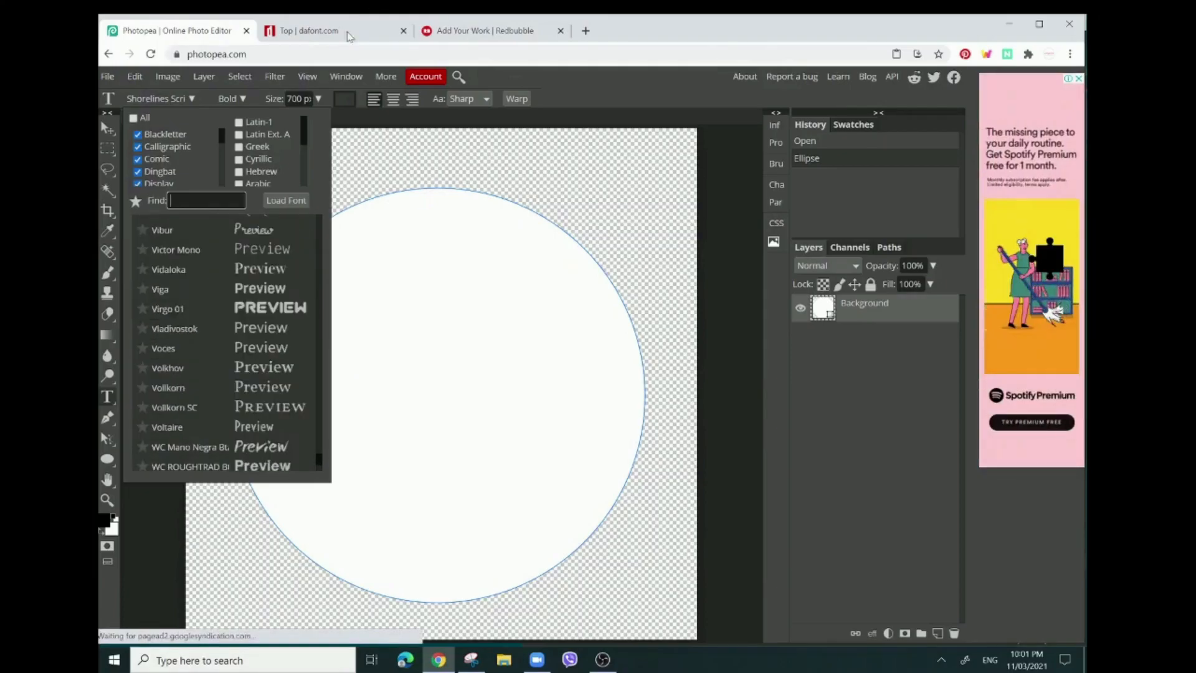
pyautogui.click(313, 30)
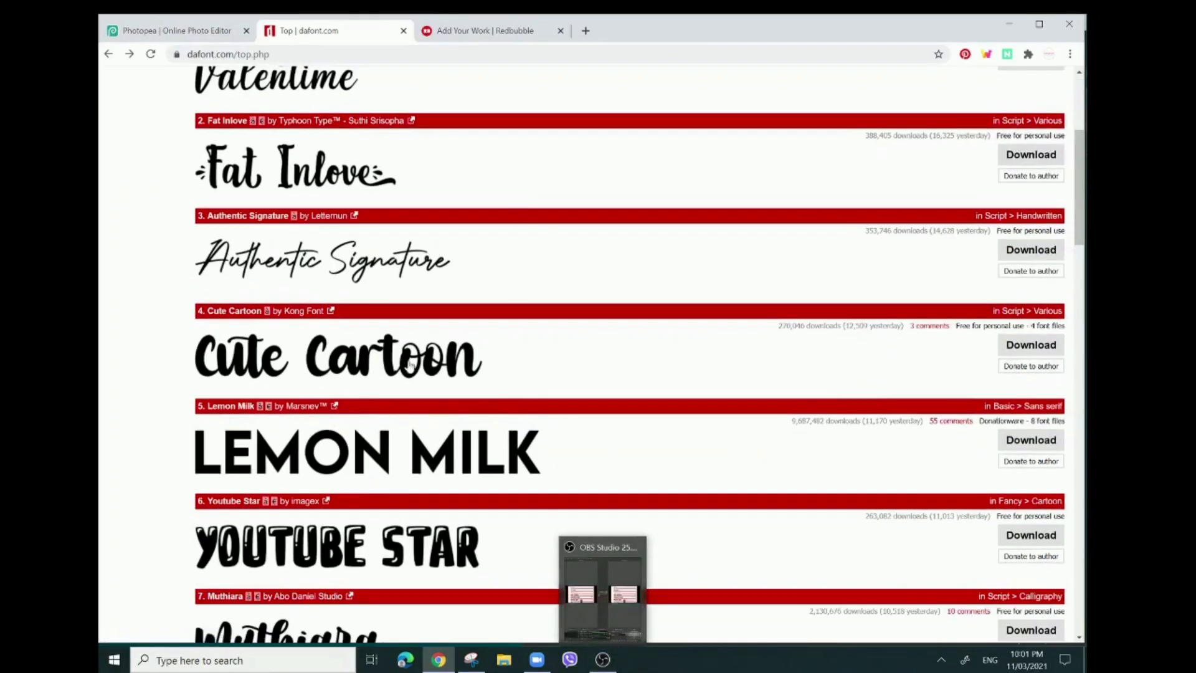
# Download the Shorelines Script and Locanita font zips and reveal them in their folder.
pyautogui.scroll(-3)
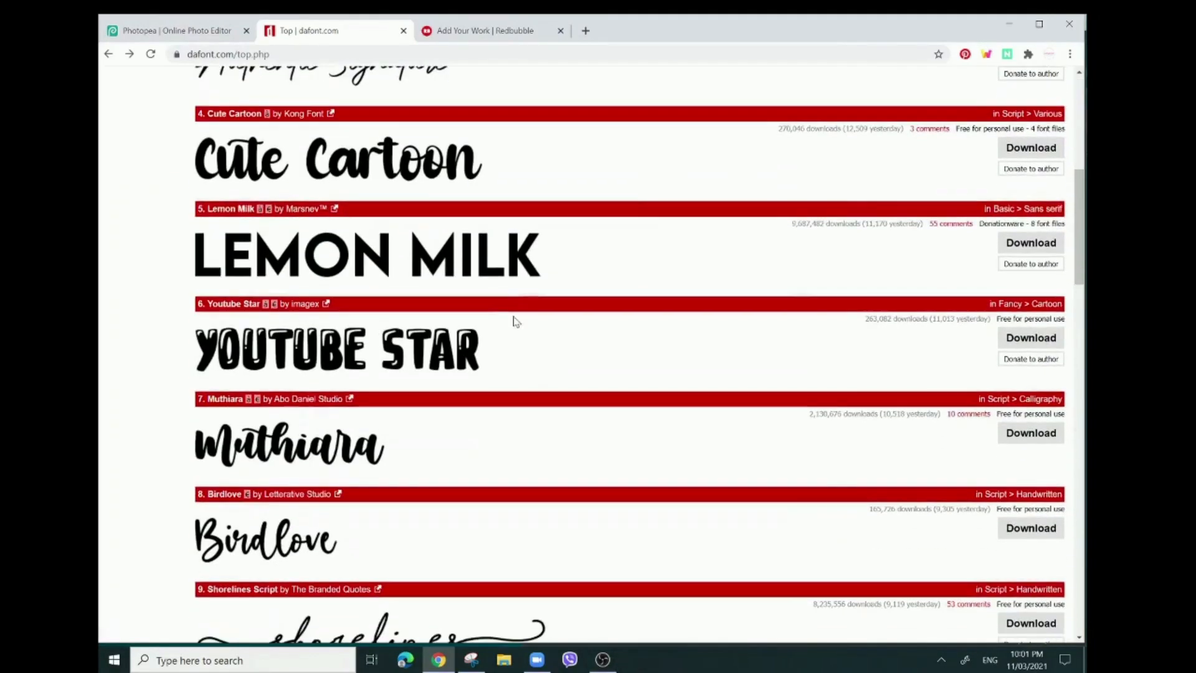
pyautogui.scroll(-3)
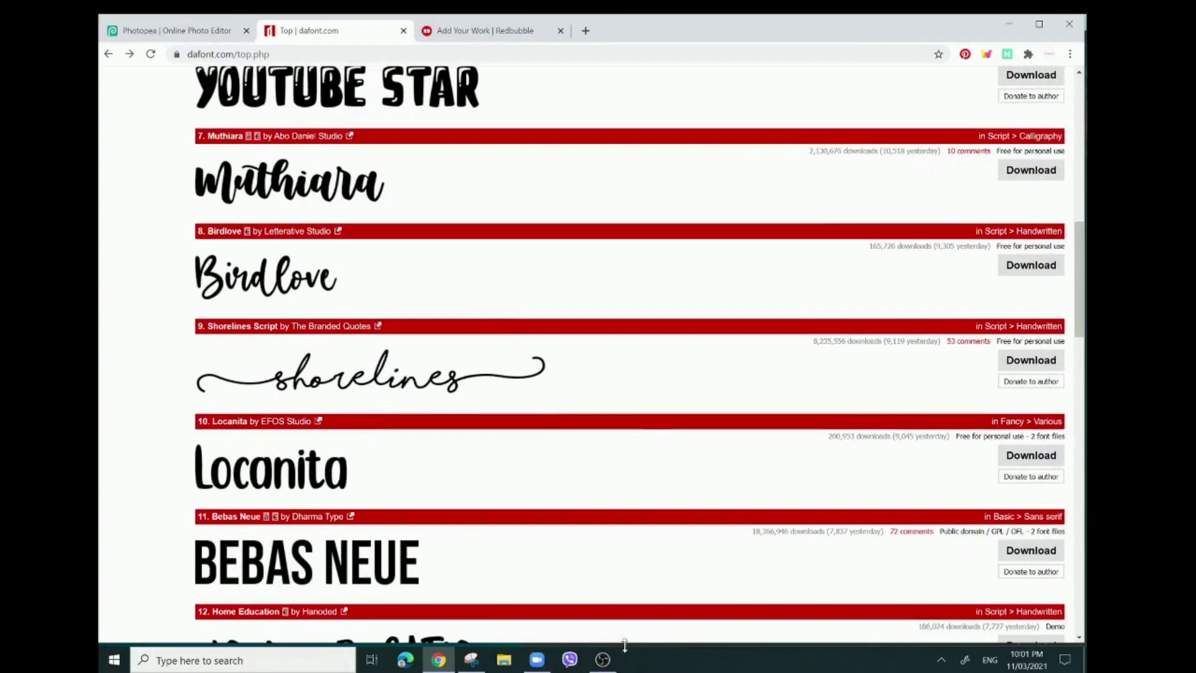
pyautogui.scroll(-3)
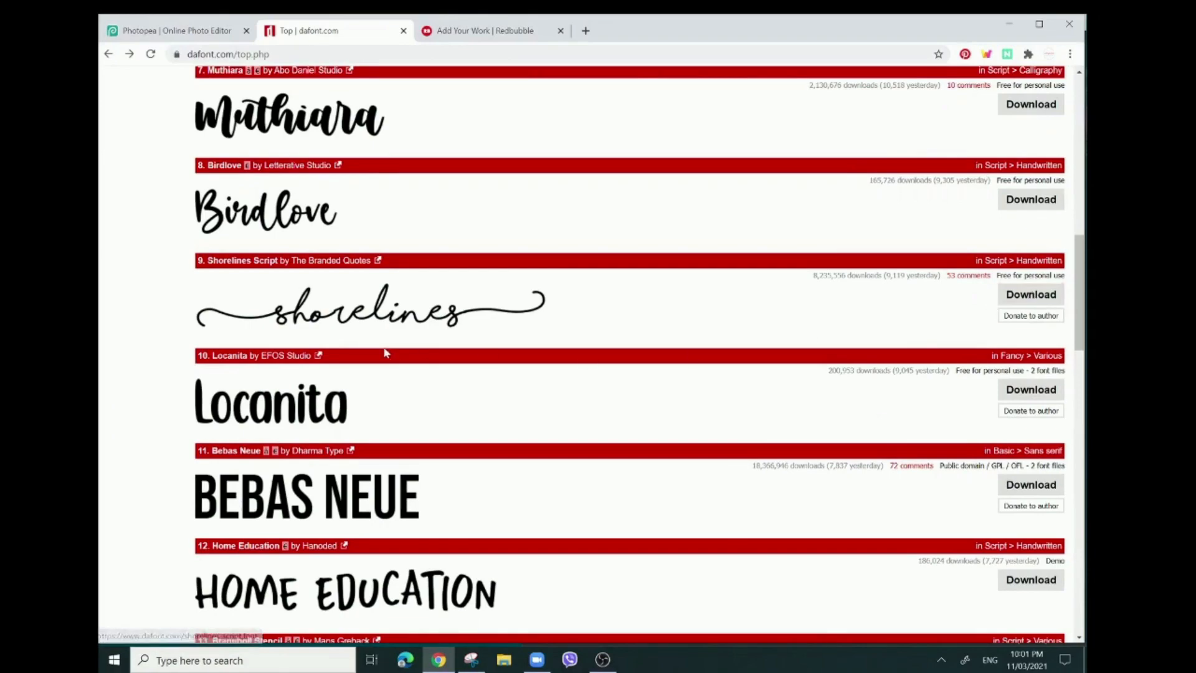
pyautogui.click(1030, 294)
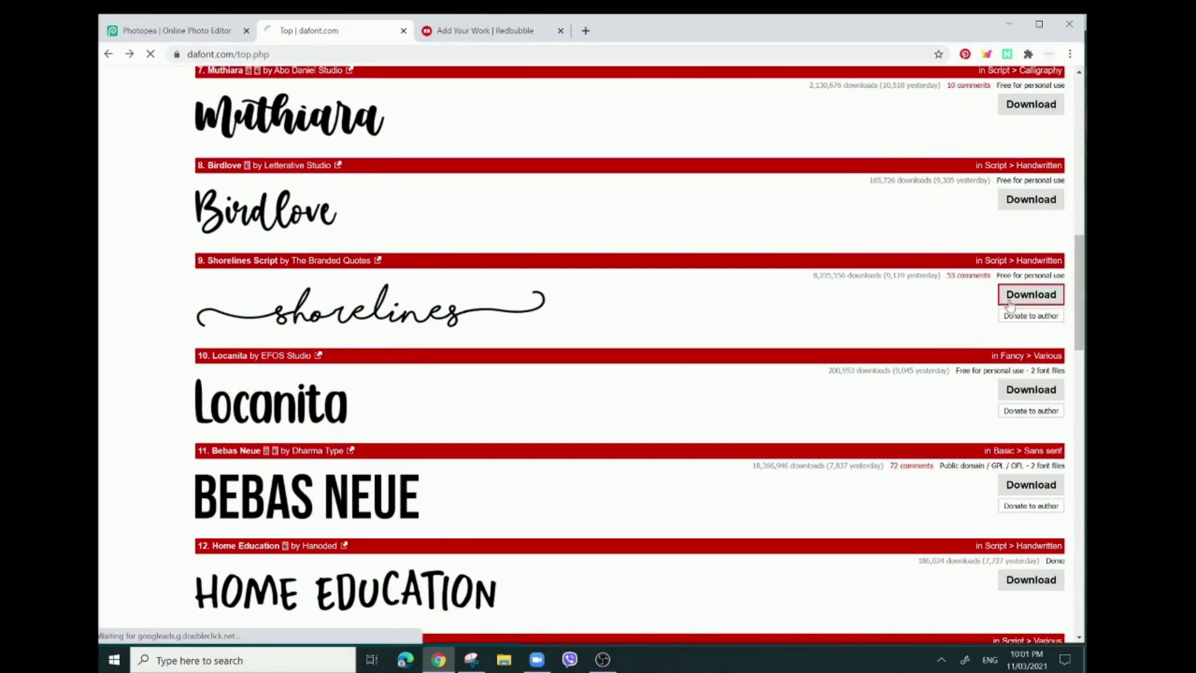
pyautogui.click(1031, 295)
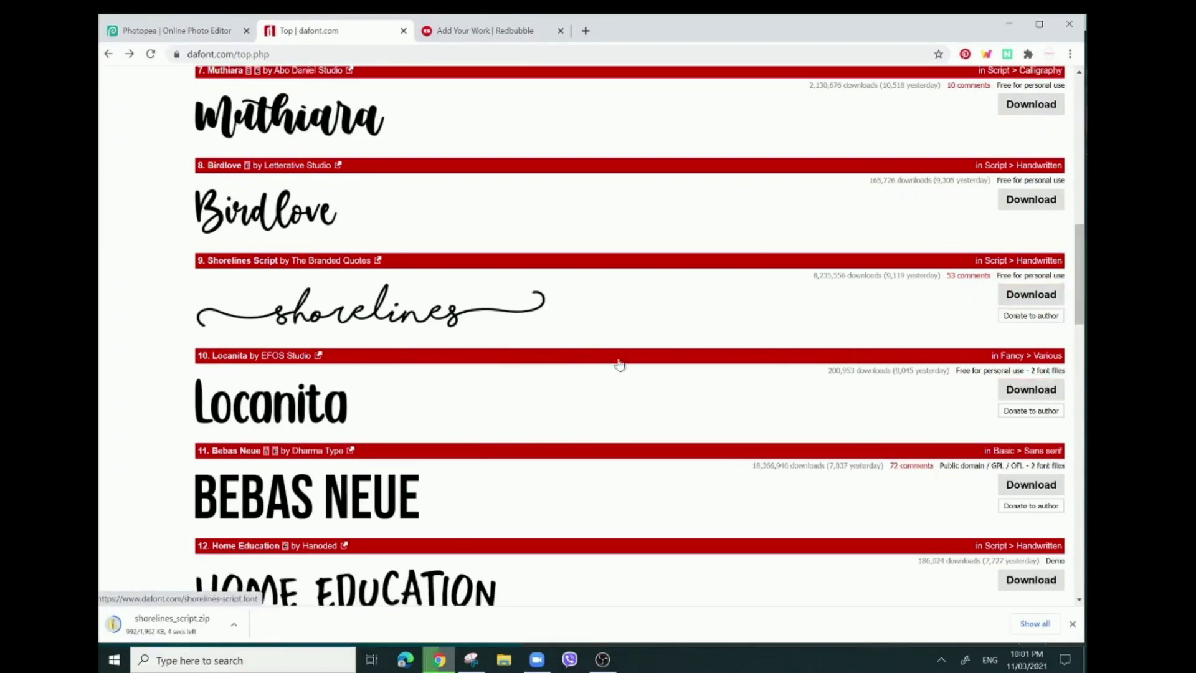
pyautogui.click(1030, 389)
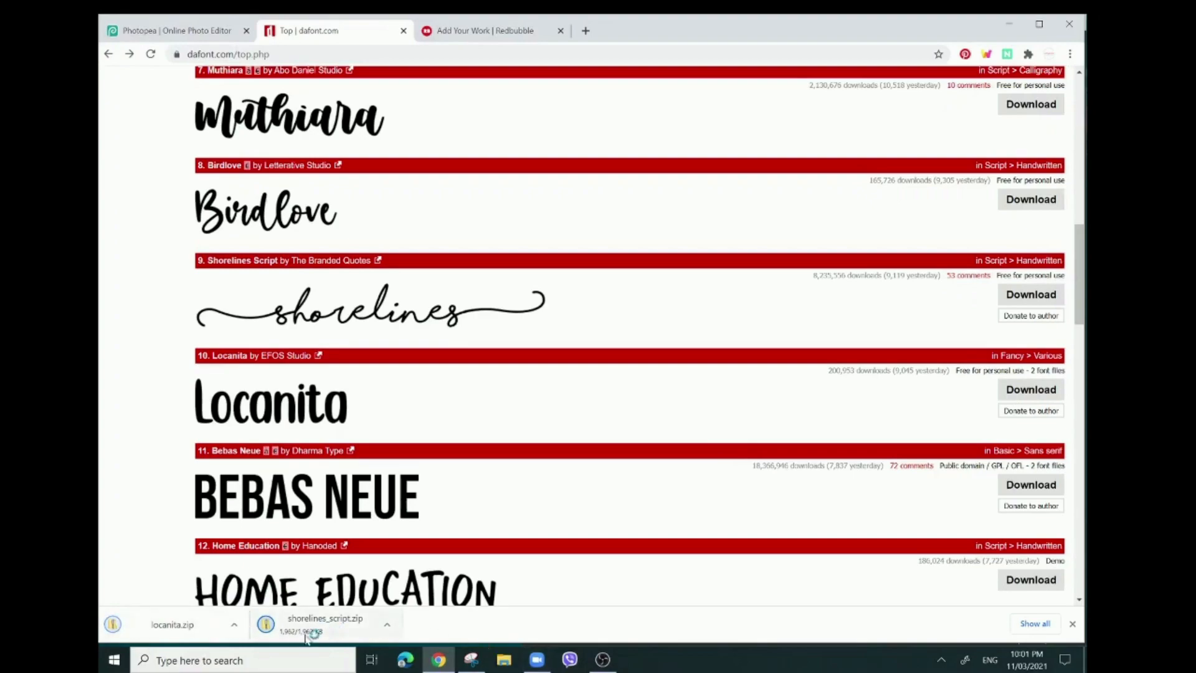
pyautogui.click(389, 625)
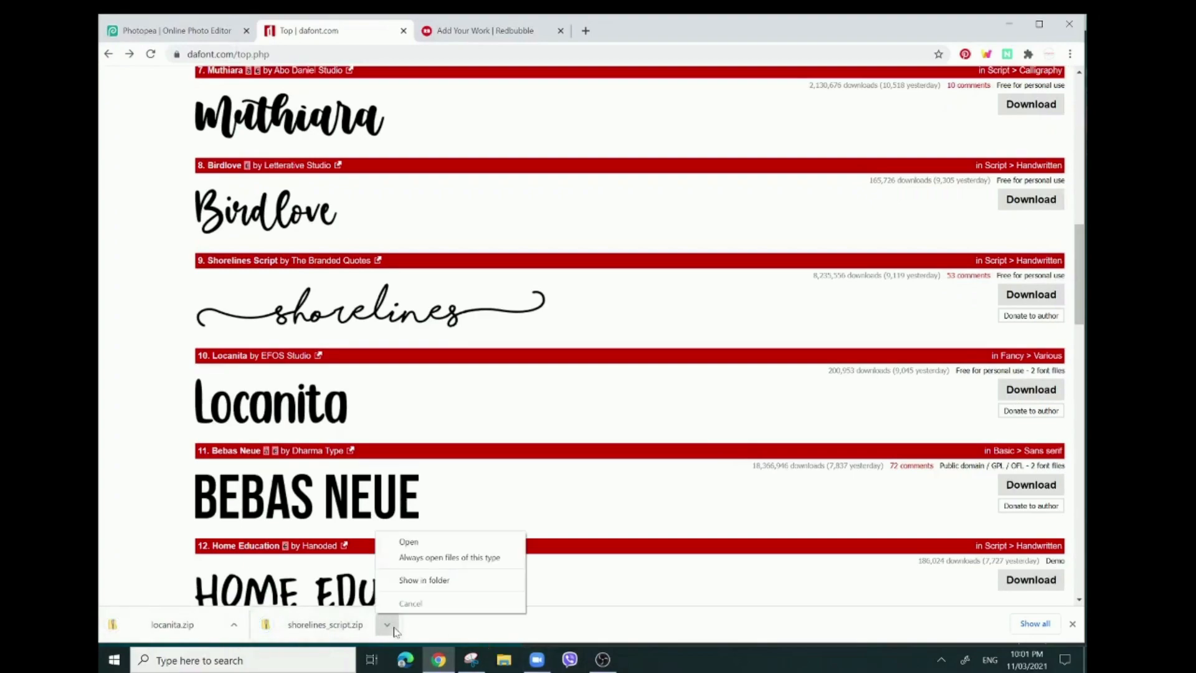
pyautogui.click(880, 519)
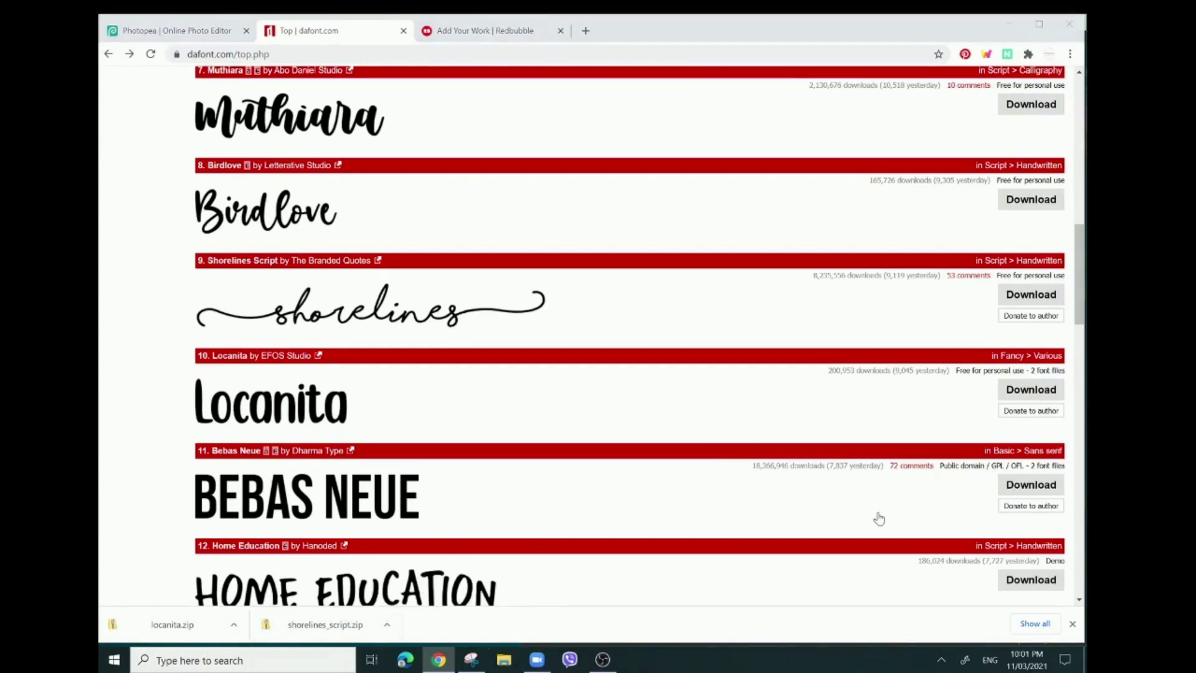
# Extract the shorelines_script and locanita zips into their own Downloads folders.
pyautogui.click(500, 660)
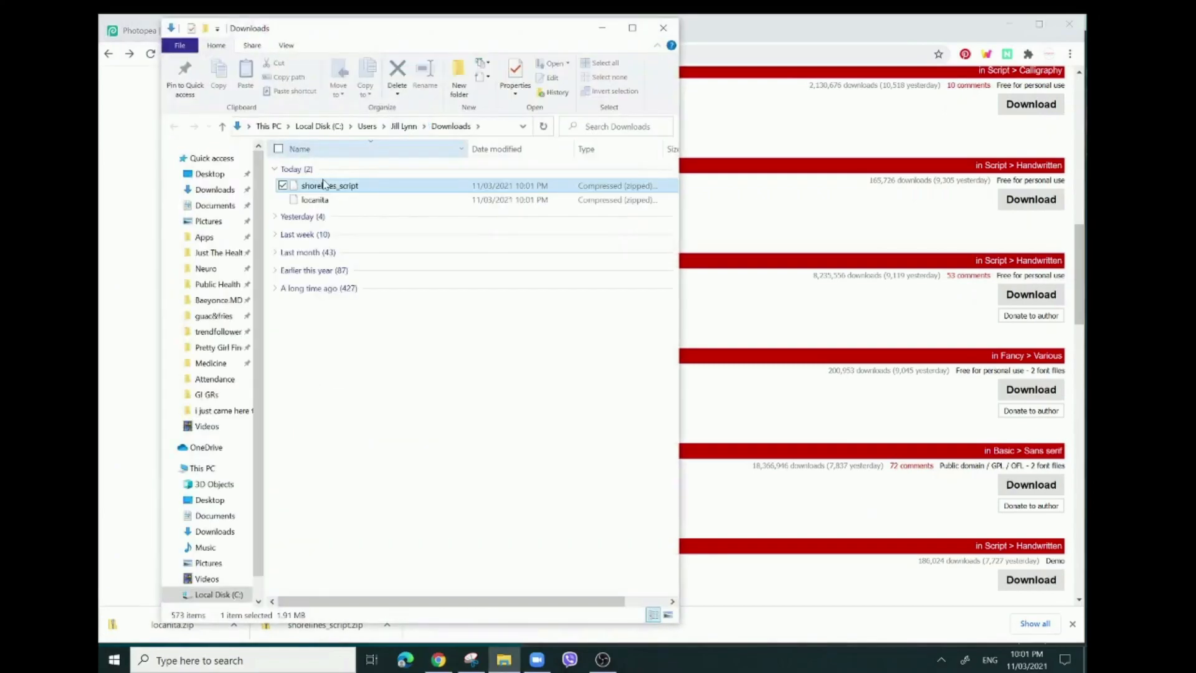
pyautogui.rightClick(331, 184)
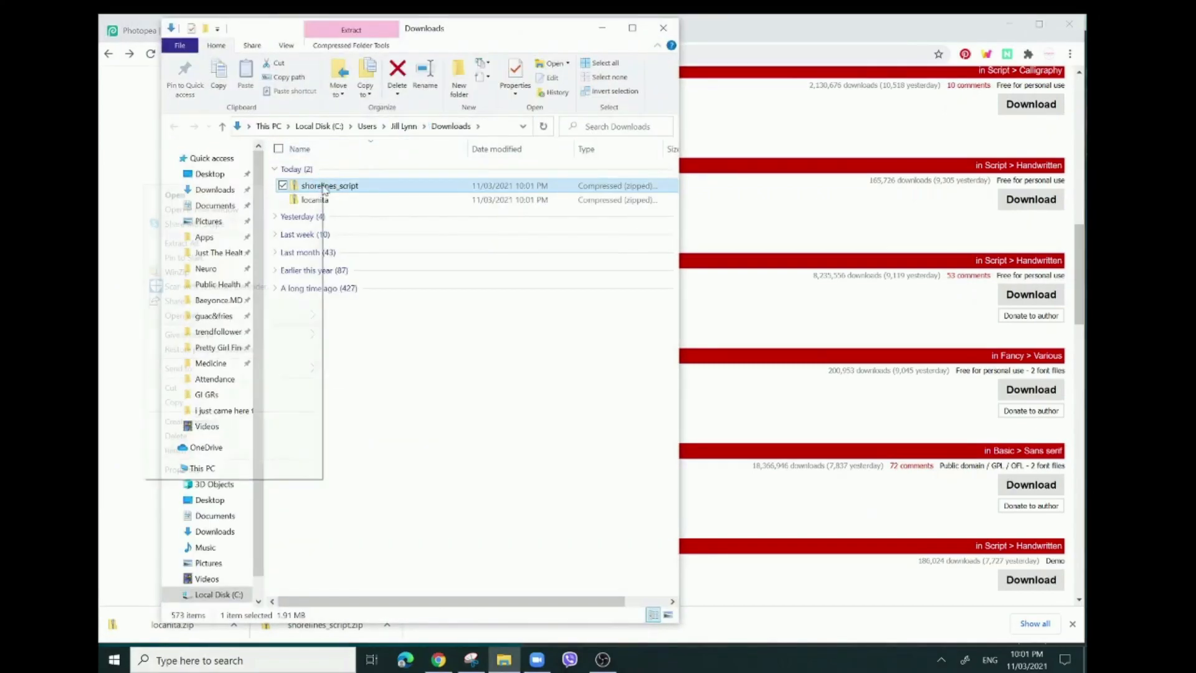
pyautogui.rightClick(331, 186)
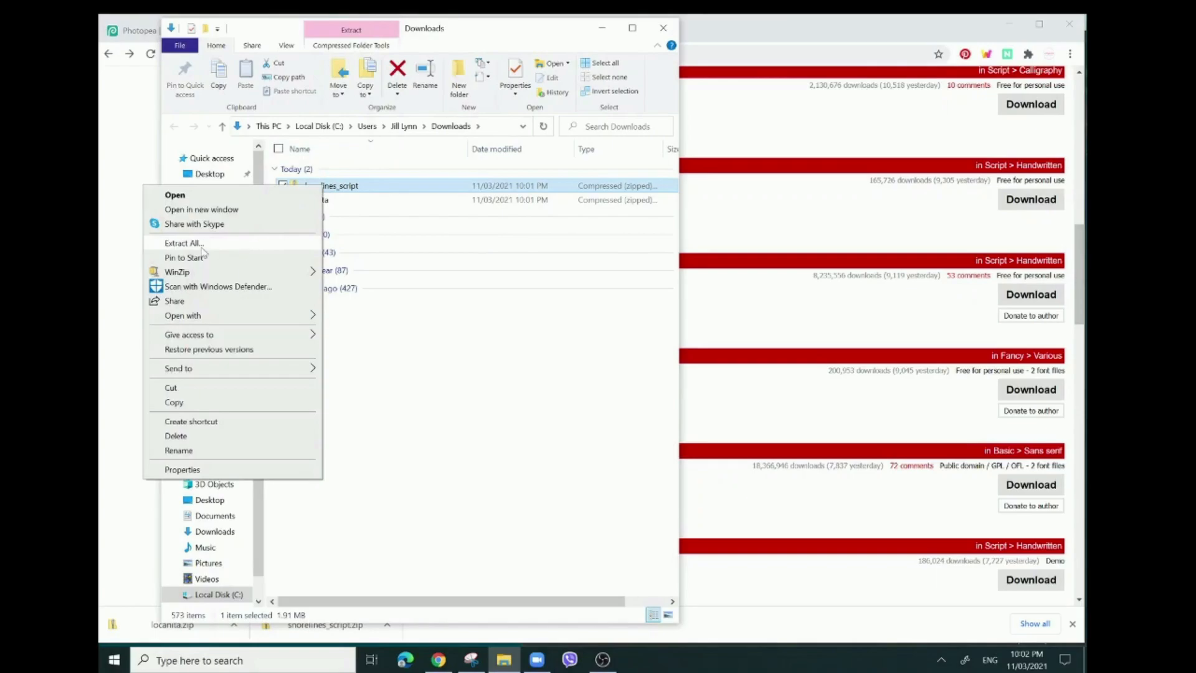
pyautogui.click(182, 243)
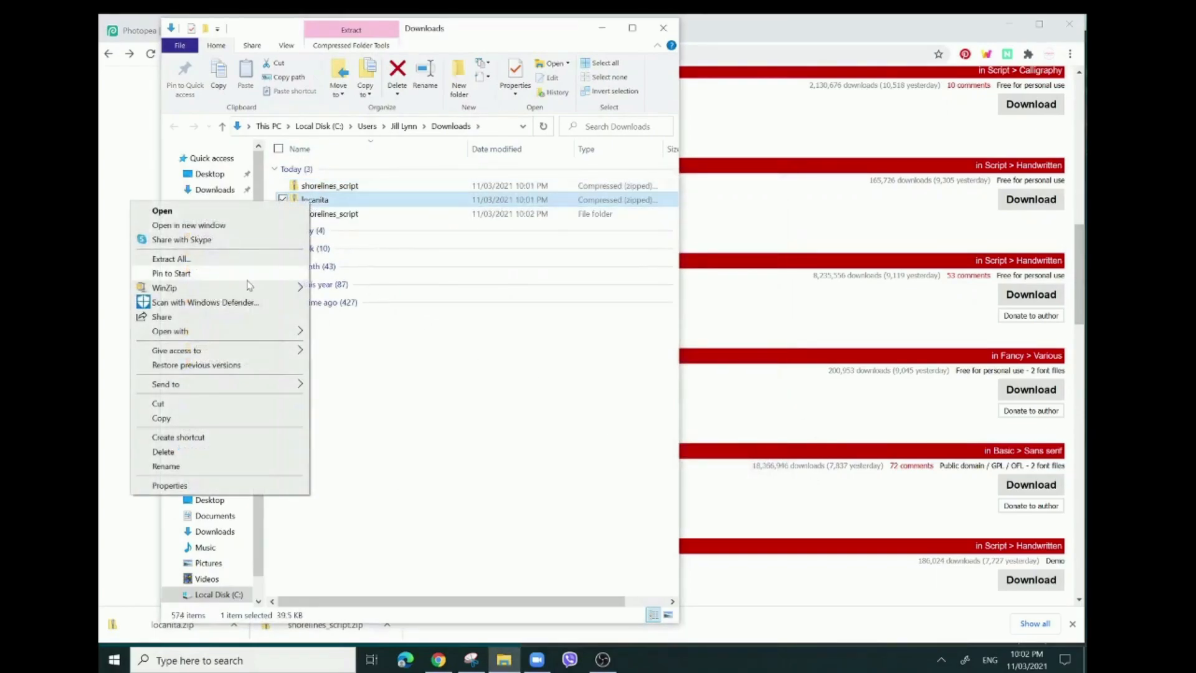
pyautogui.click(170, 259)
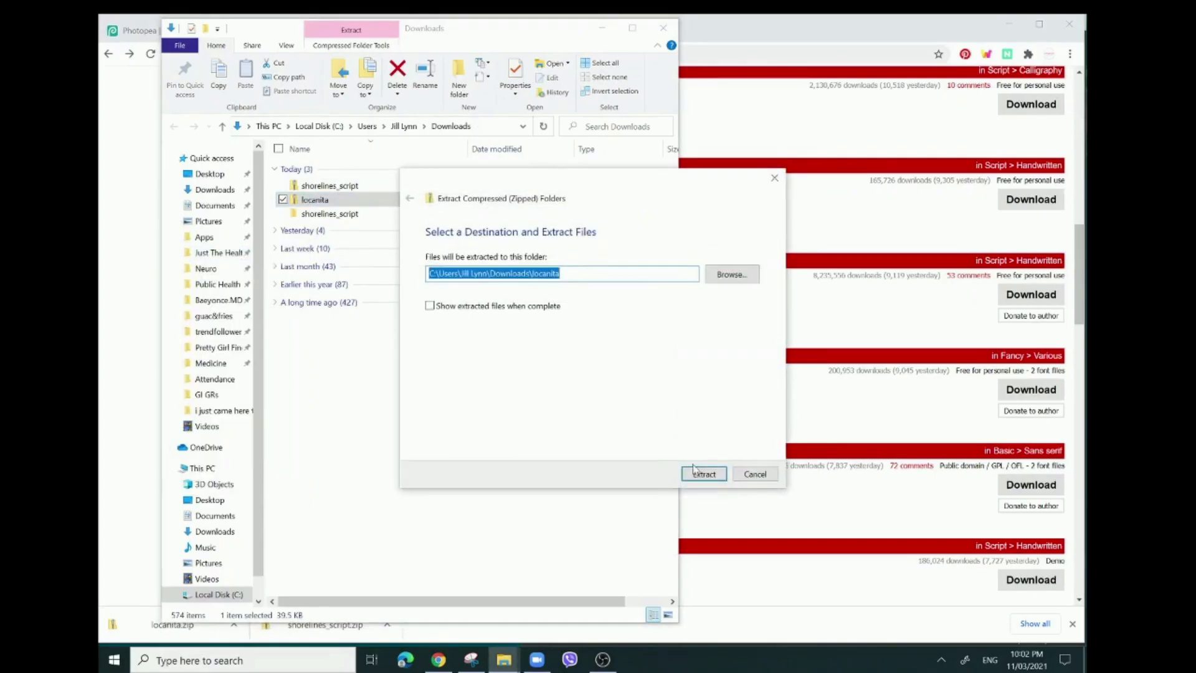
pyautogui.click(704, 474)
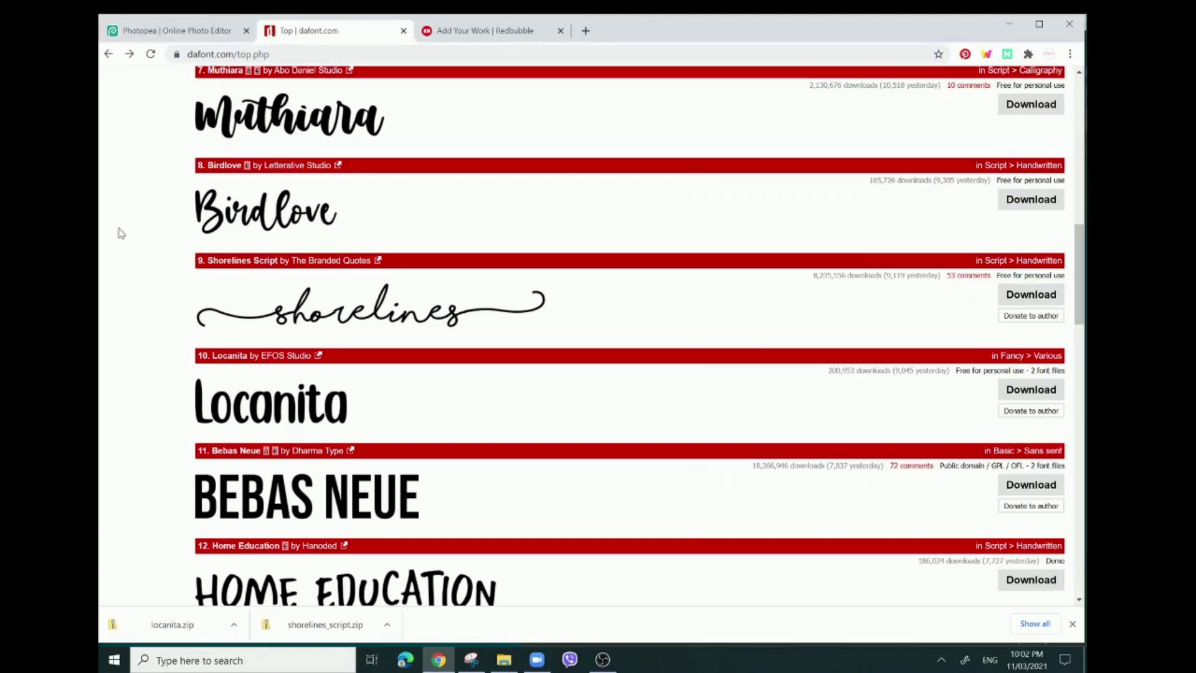
# Return to Photopea and browse Load Font to the extracted locanita folder.
pyautogui.click(180, 30)
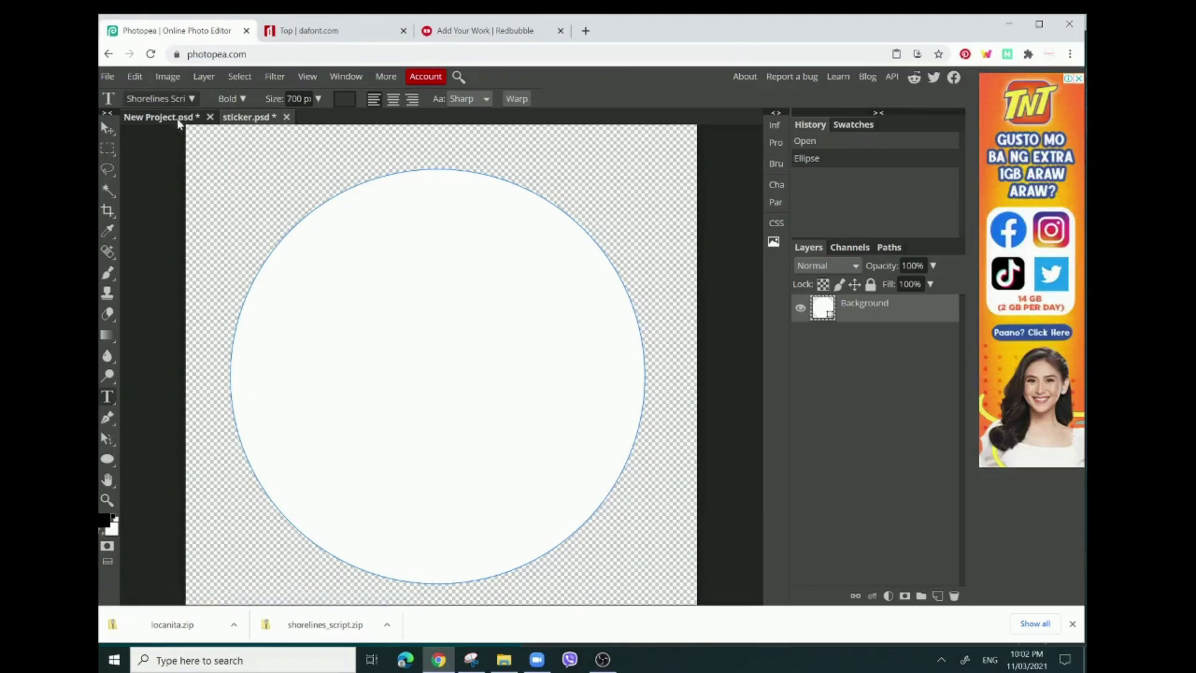
pyautogui.click(191, 99)
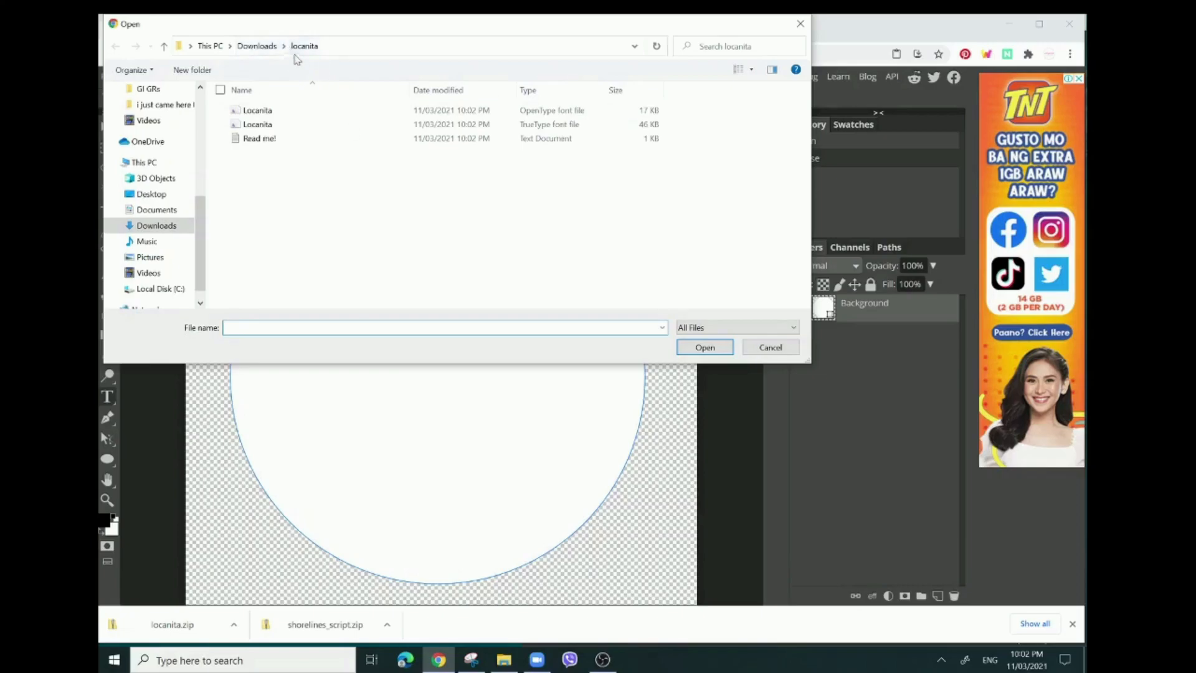
pyautogui.click(257, 45)
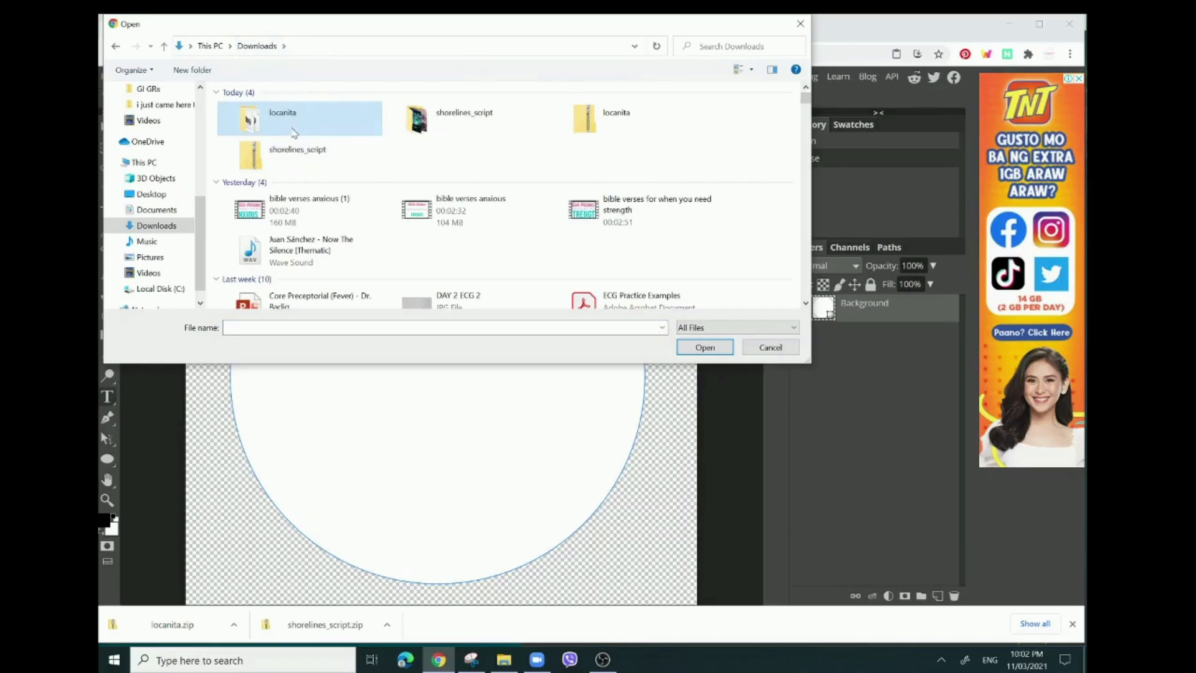
pyautogui.doubleClick(282, 119)
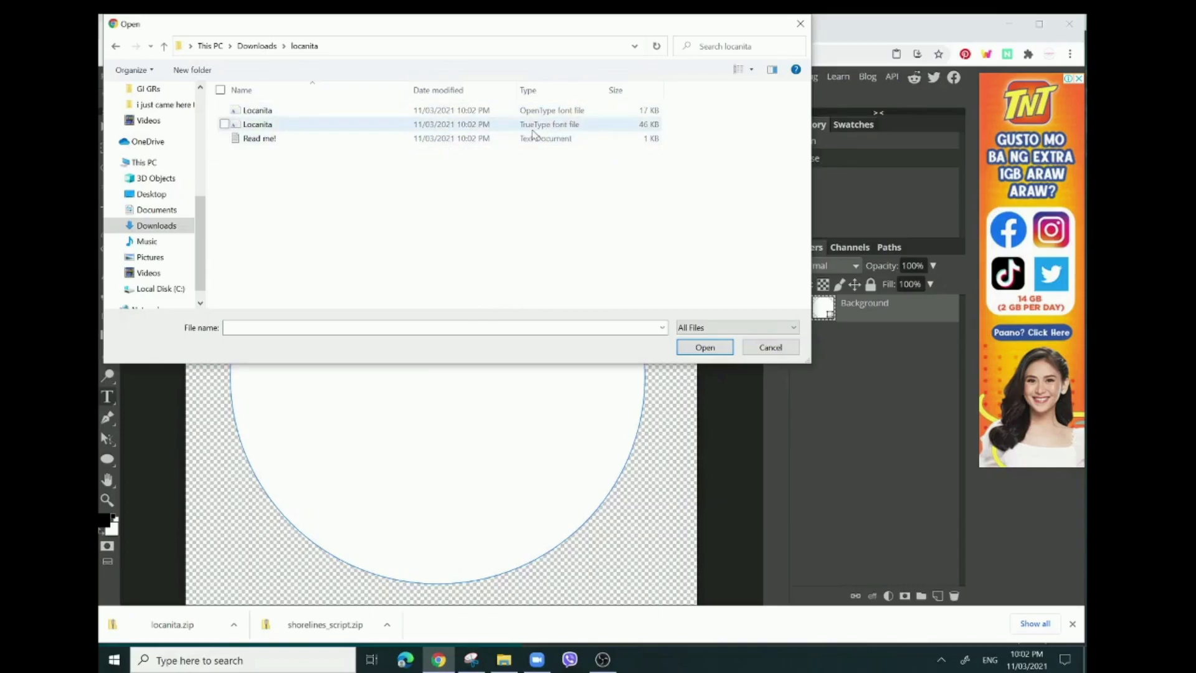
pyautogui.moveTo(558, 133)
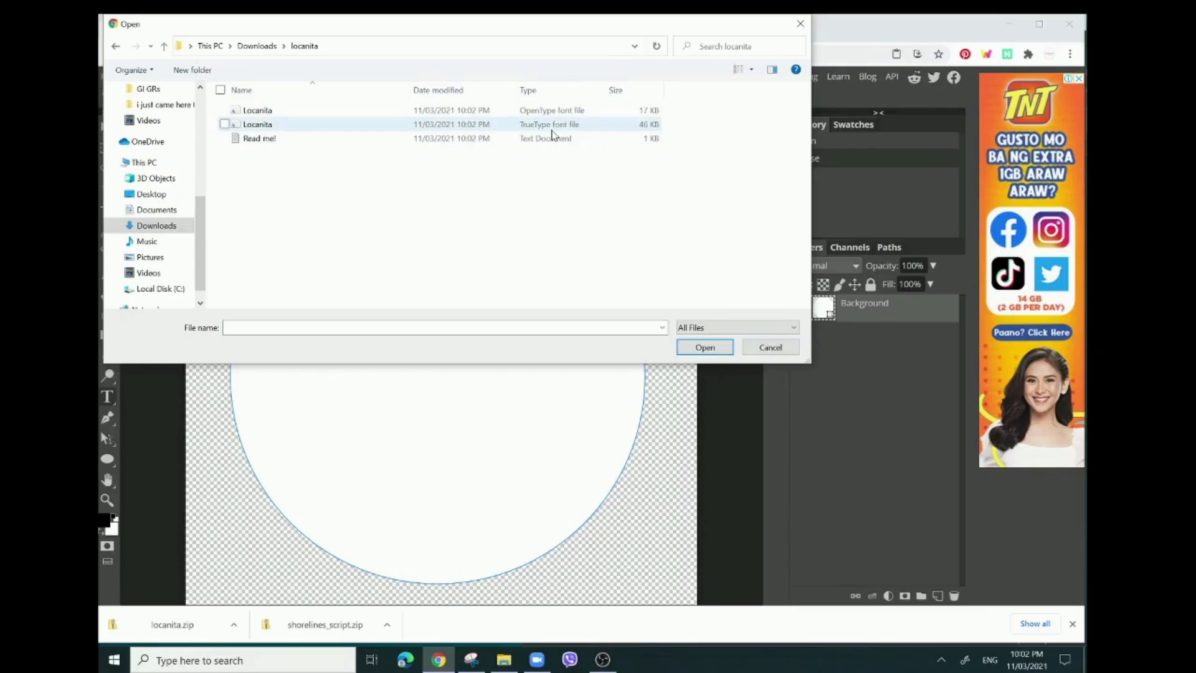
pyautogui.moveTo(546, 136)
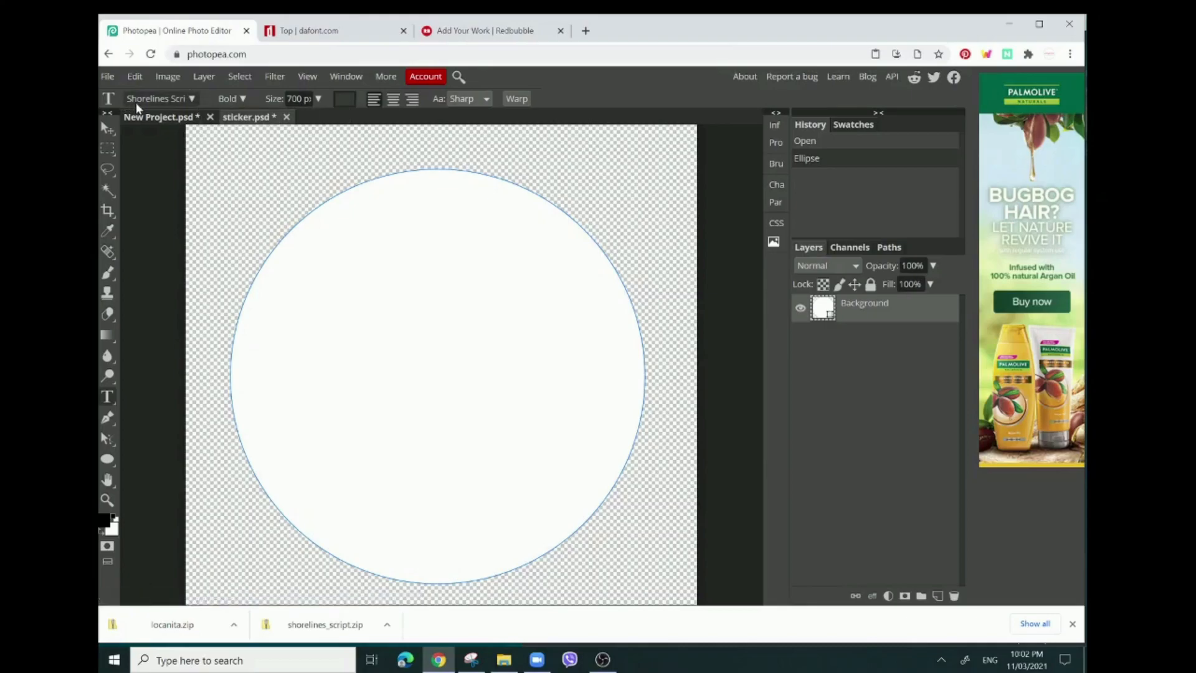
pyautogui.moveTo(252, 407)
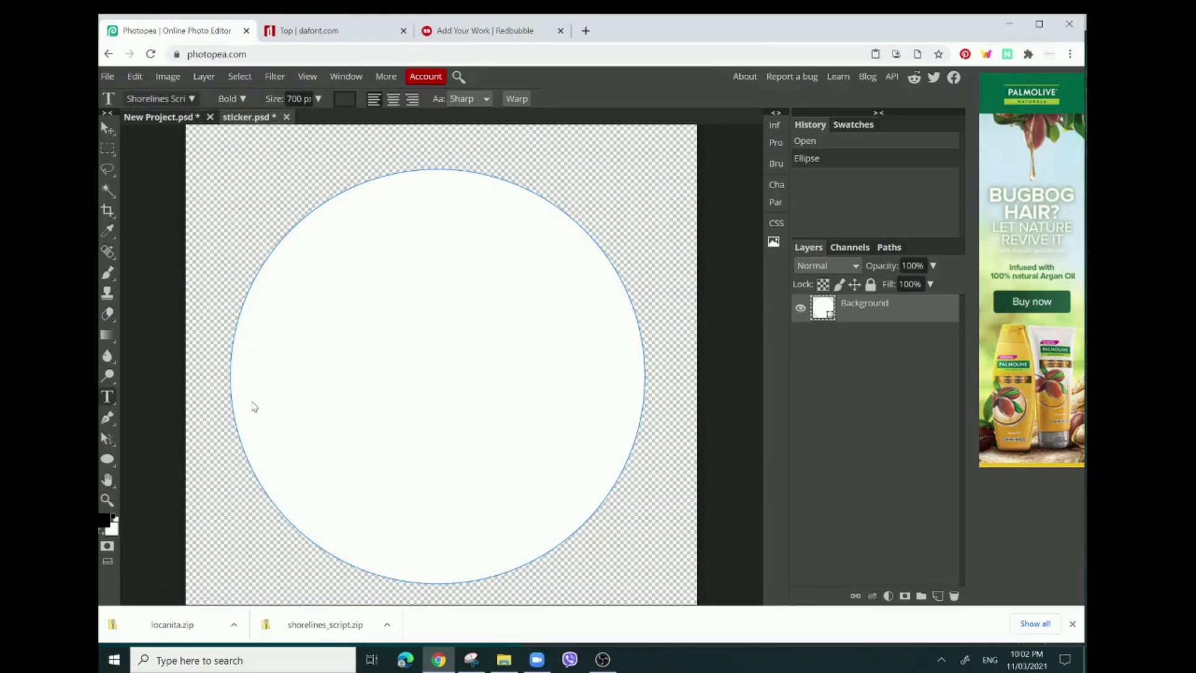
# Start a text layer inside the circle and set its font to Locanita.
pyautogui.click(161, 99)
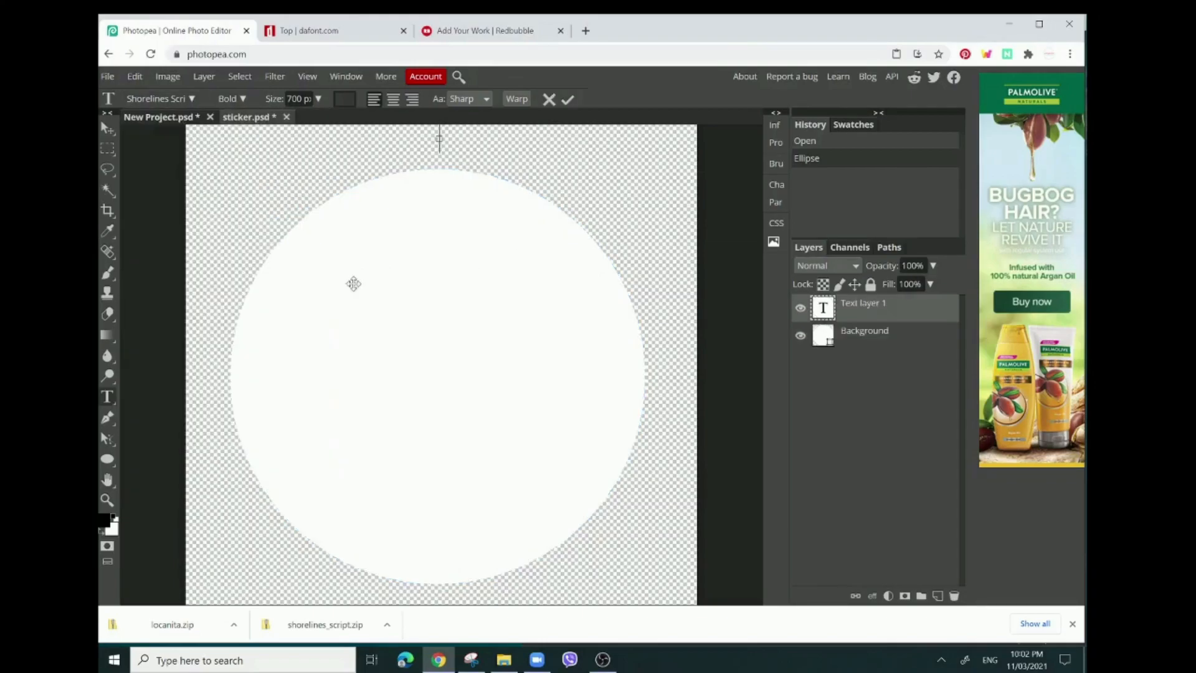
pyautogui.moveTo(256, 349)
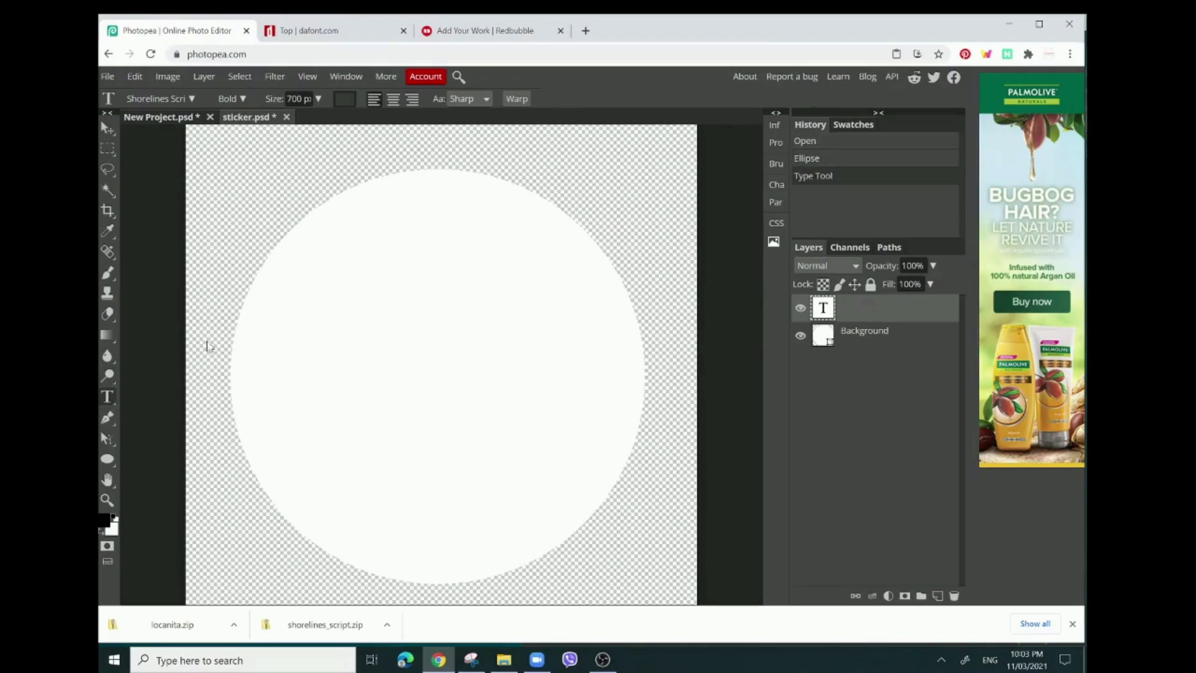
pyautogui.click(305, 266)
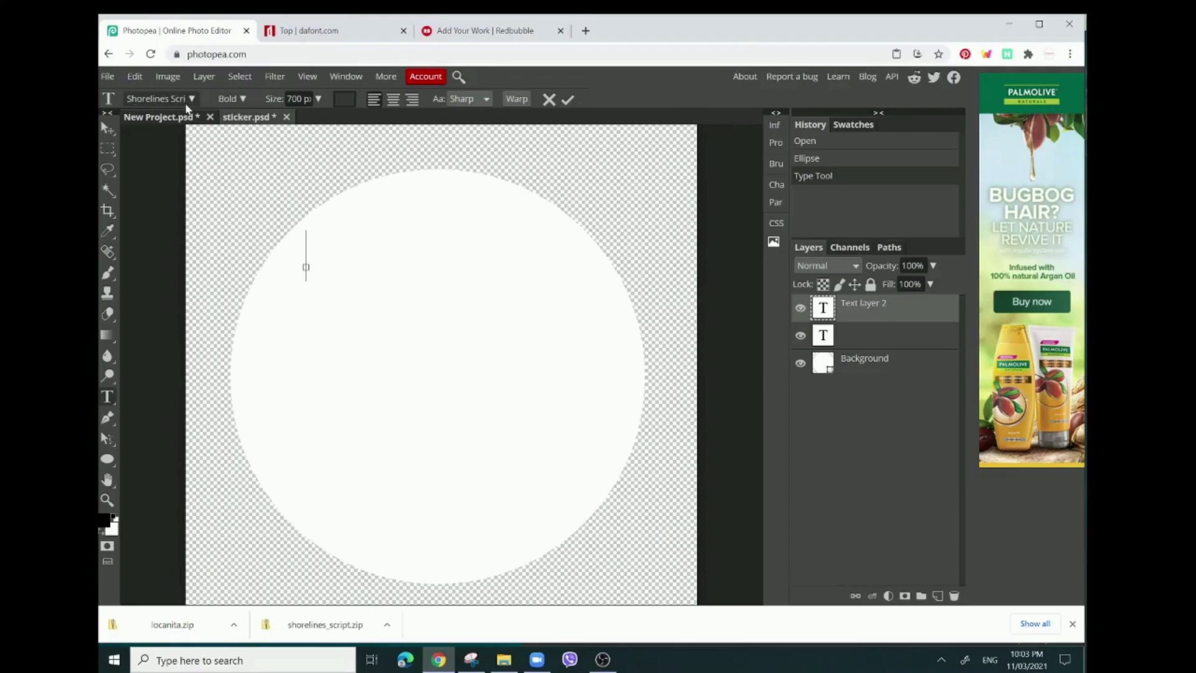
pyautogui.click(159, 99)
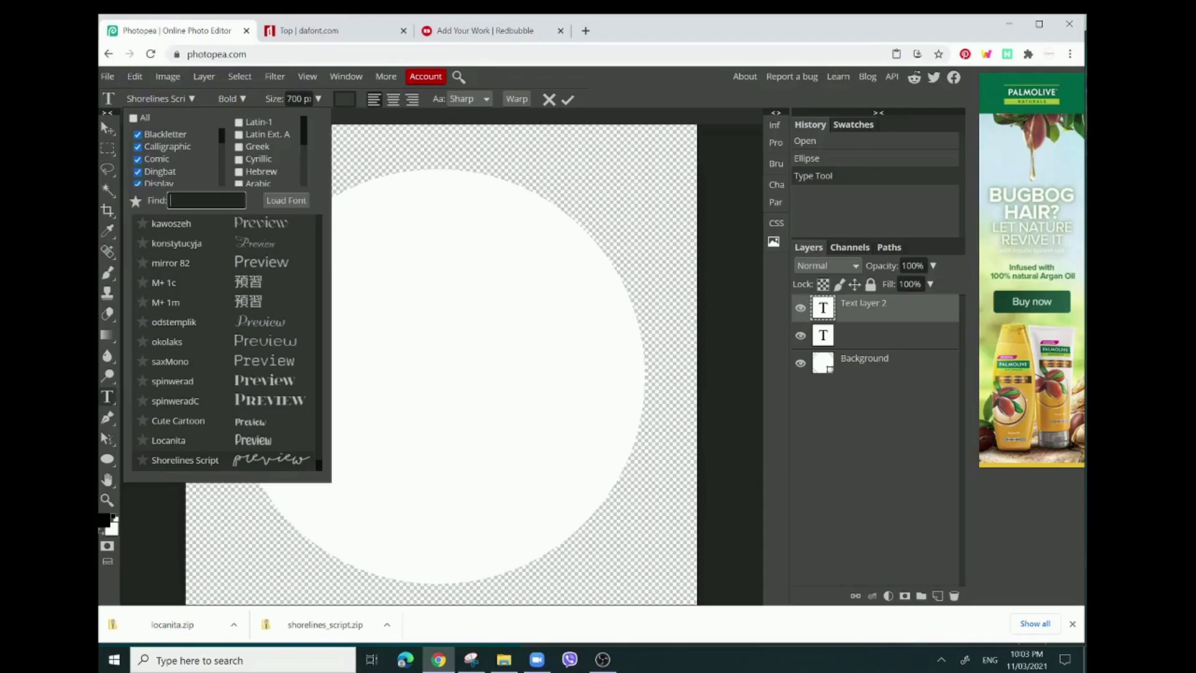
pyautogui.moveTo(177, 441)
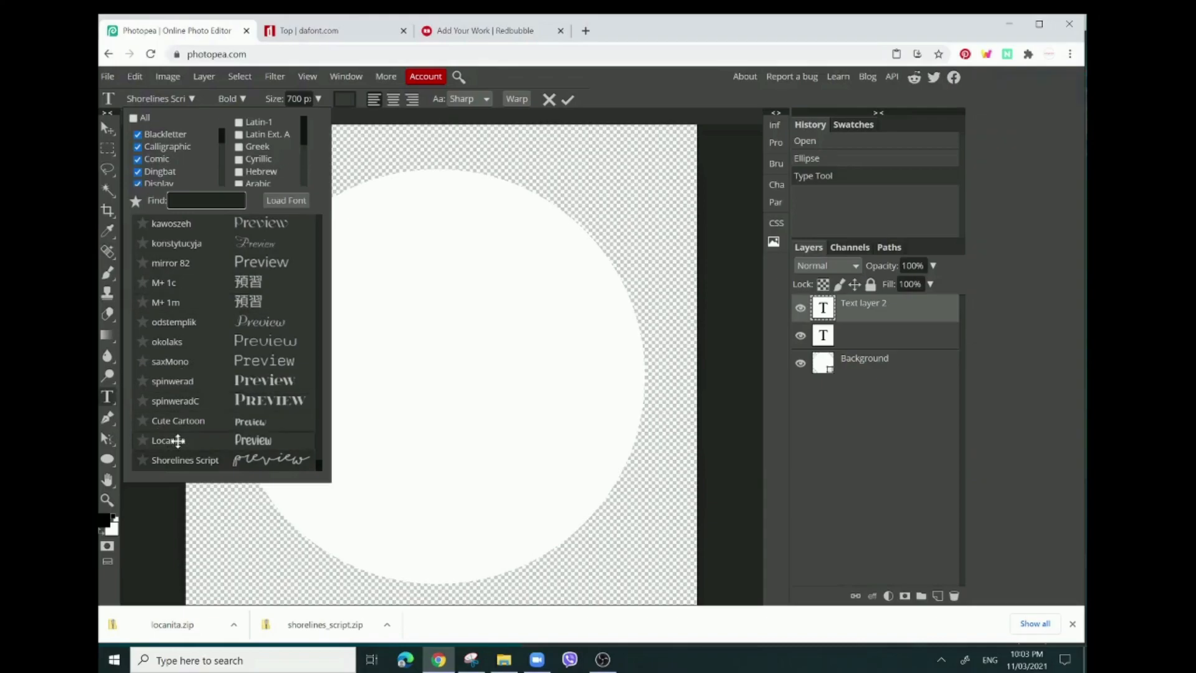
pyautogui.click(165, 441)
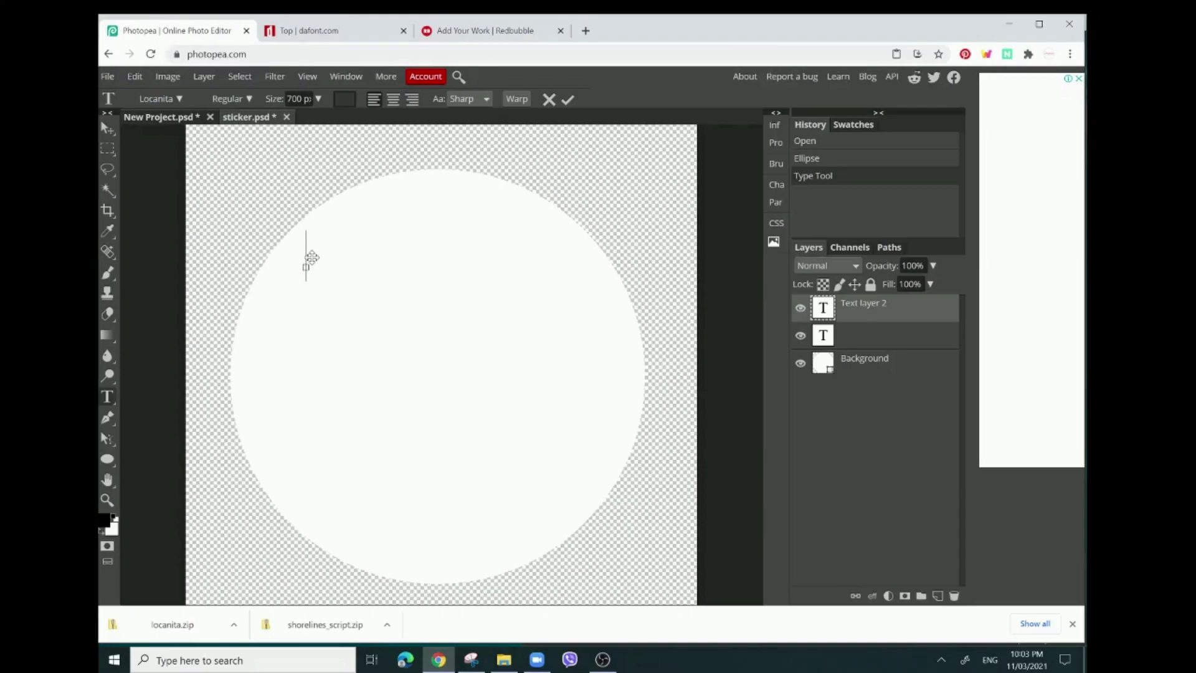
pyautogui.moveTo(307, 259)
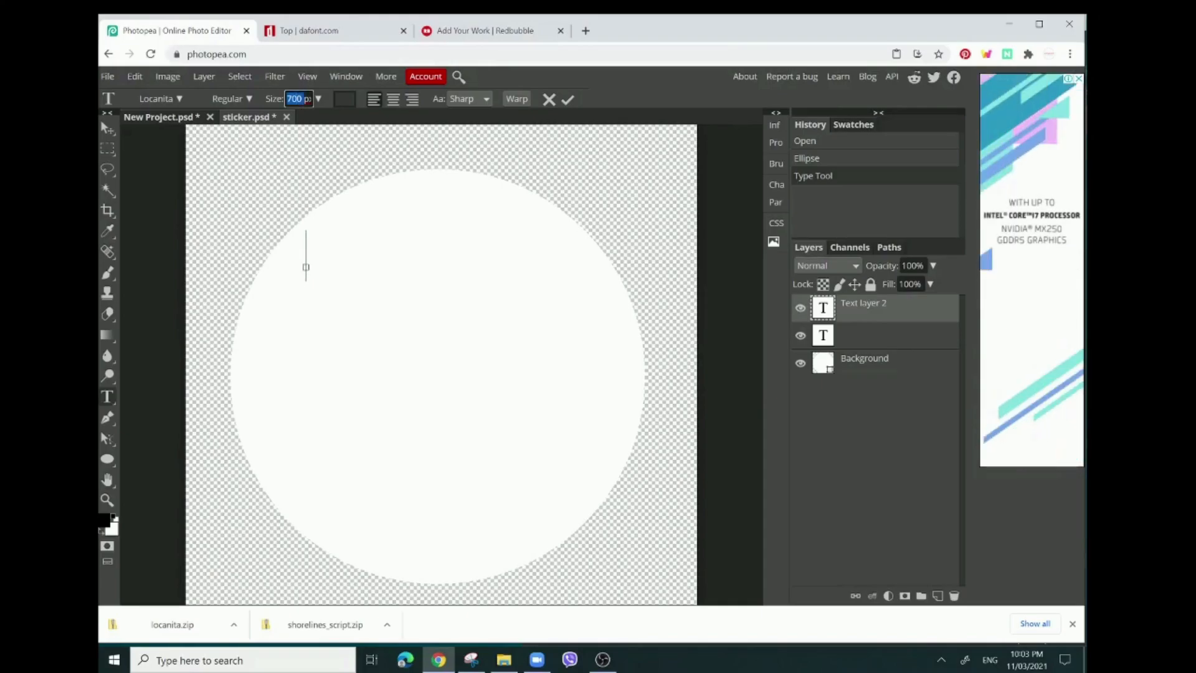
# Write 'God is' at 1200 px in dark green at the top of the circle.
pyautogui.write('1200')
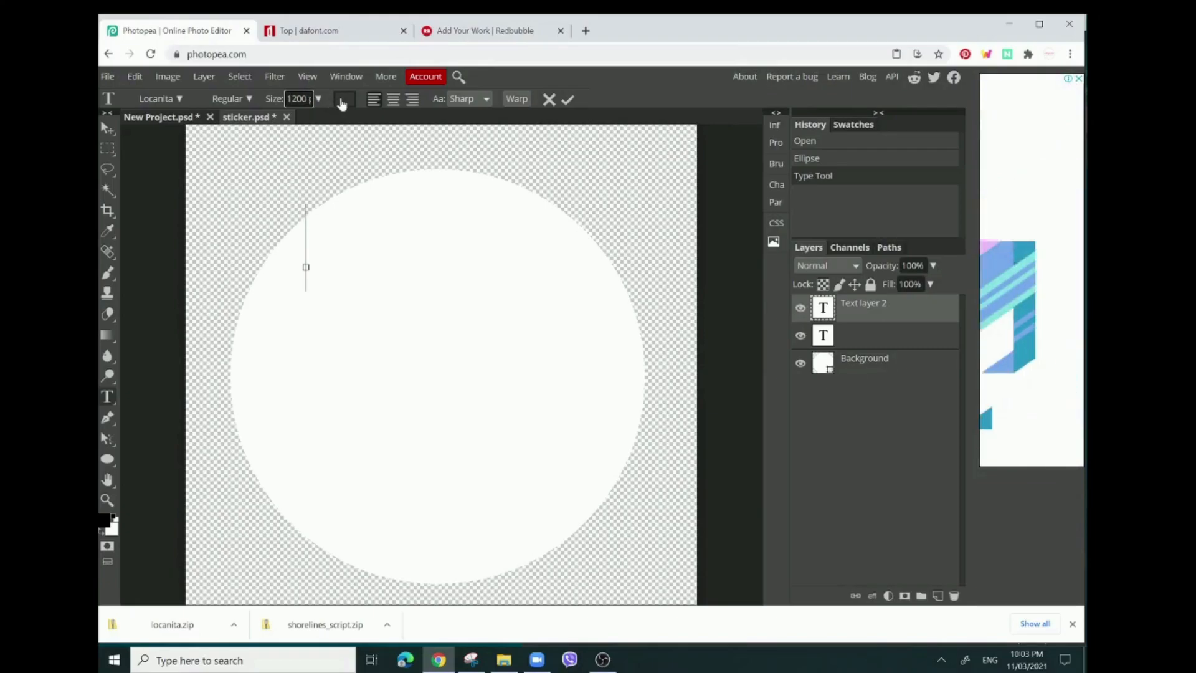
pyautogui.click(344, 99)
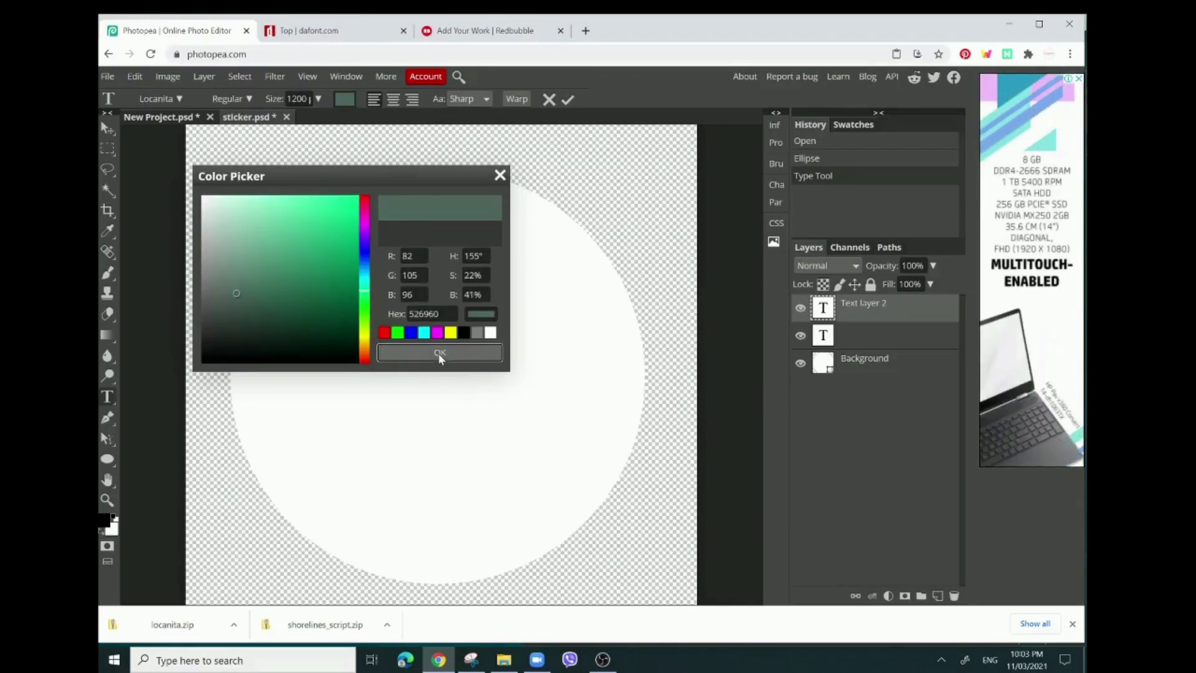
pyautogui.click(438, 354)
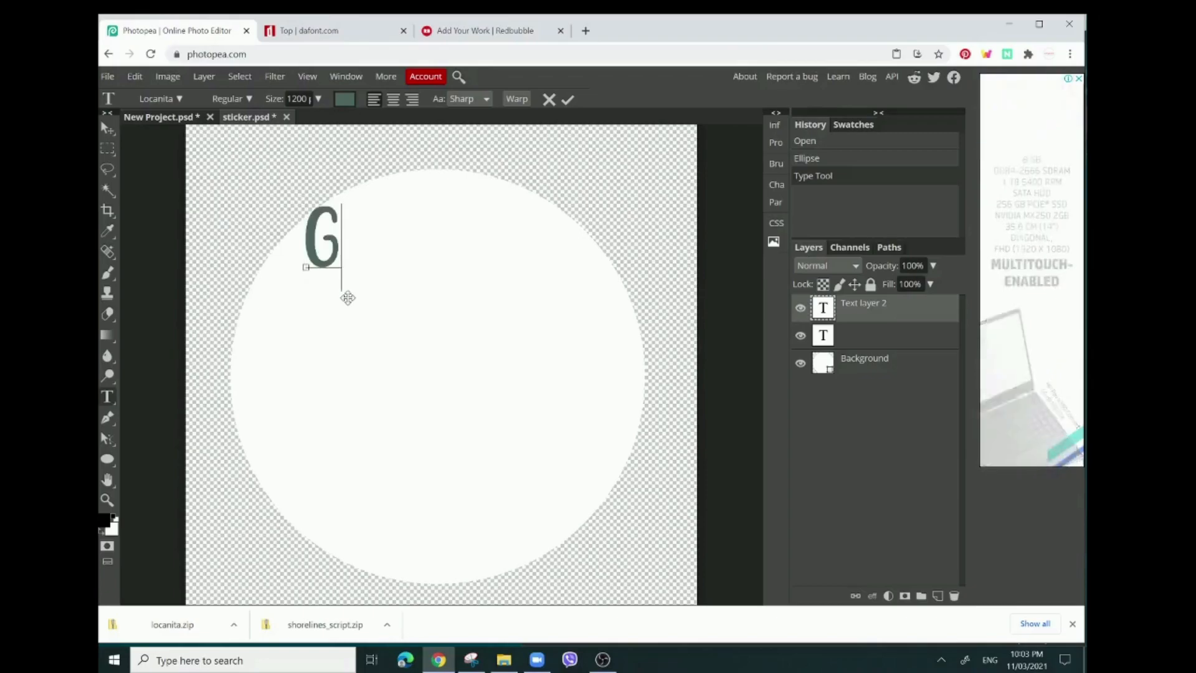
pyautogui.write('od is')
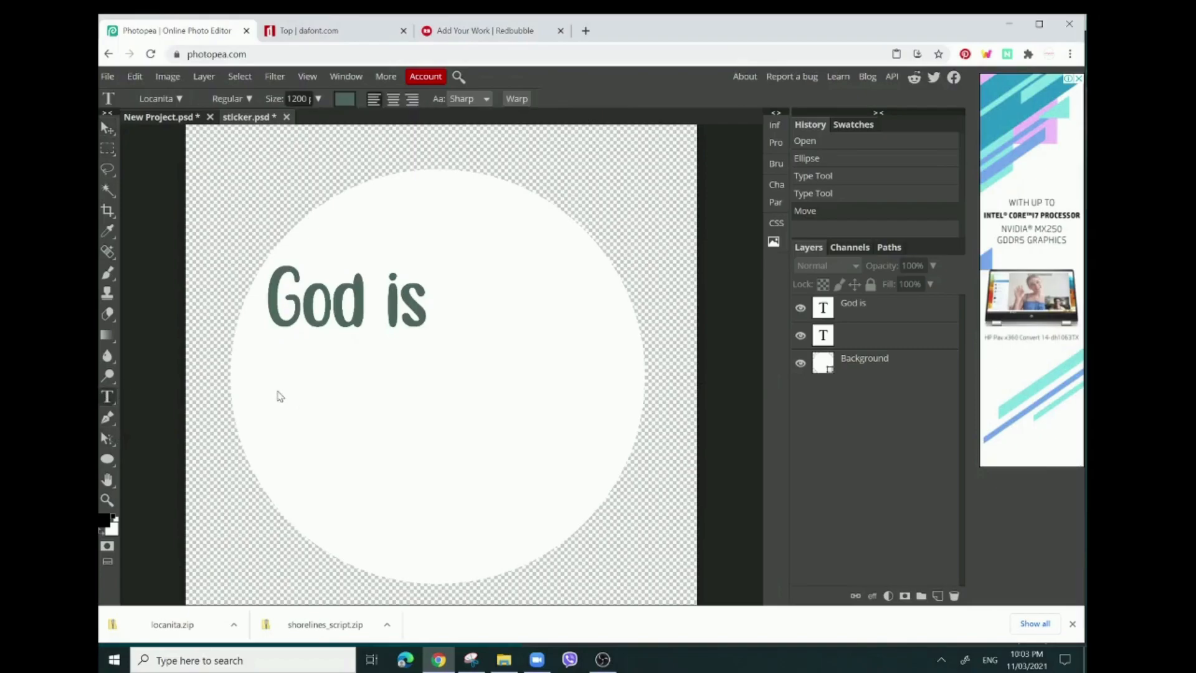
# Add a second Locanita line reading 'She will' lower in the circle.
pyautogui.click(277, 436)
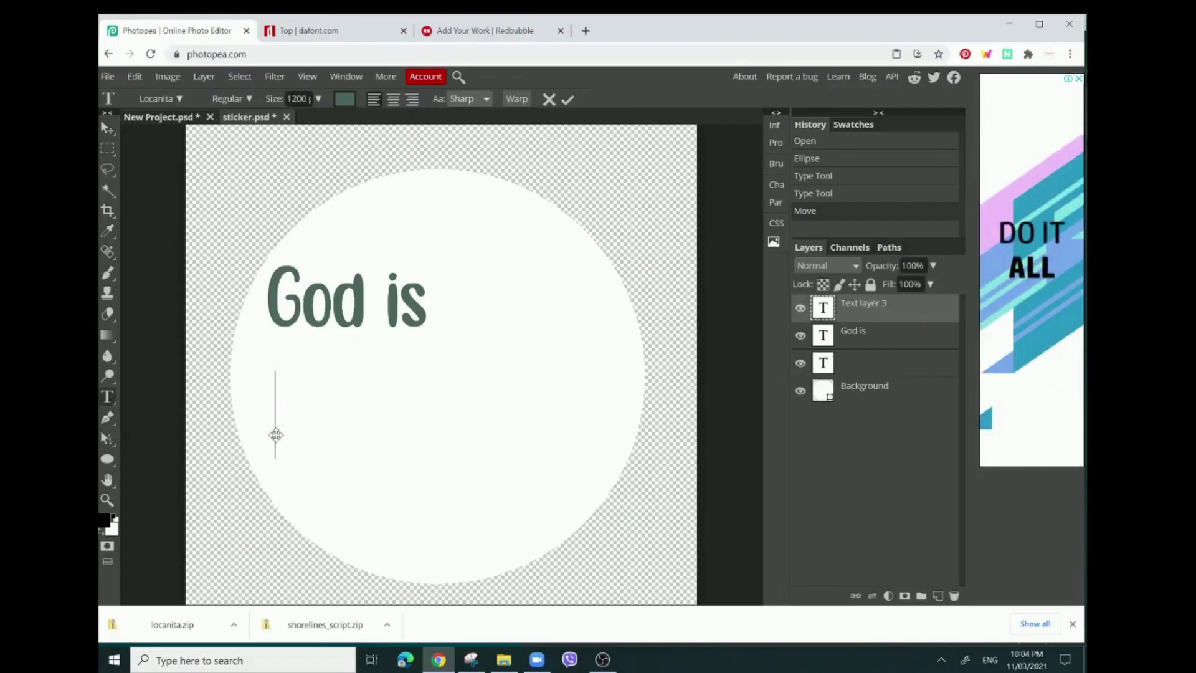
pyautogui.write('Wit')
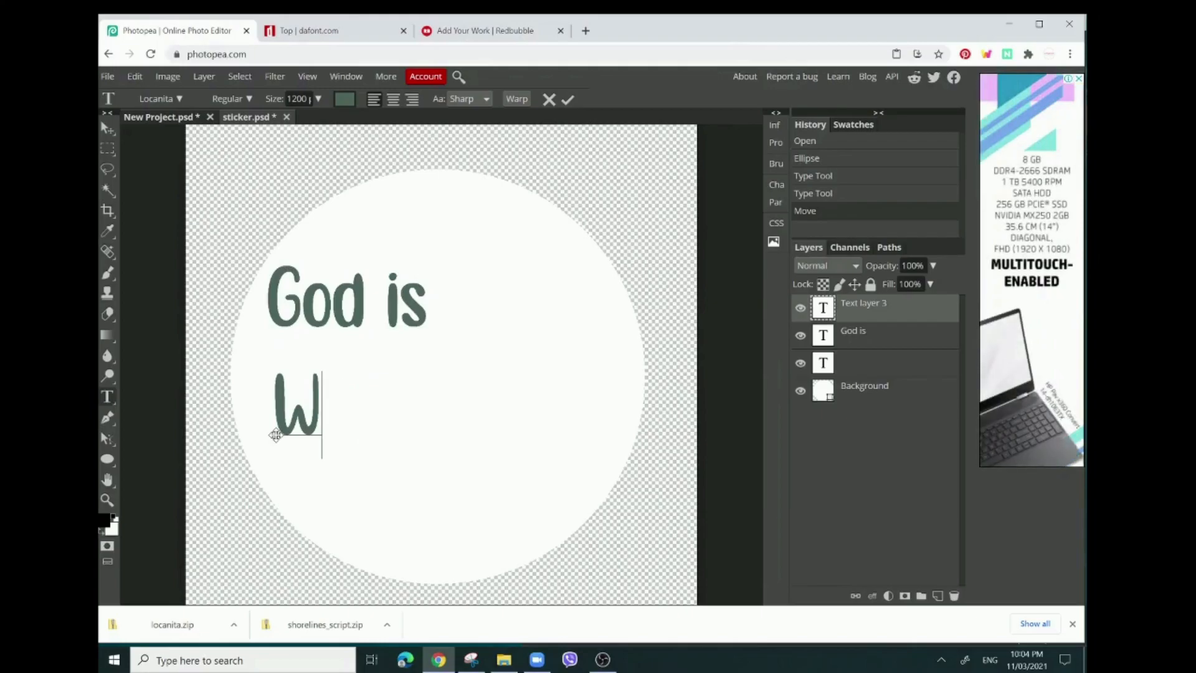
pyautogui.write('She')
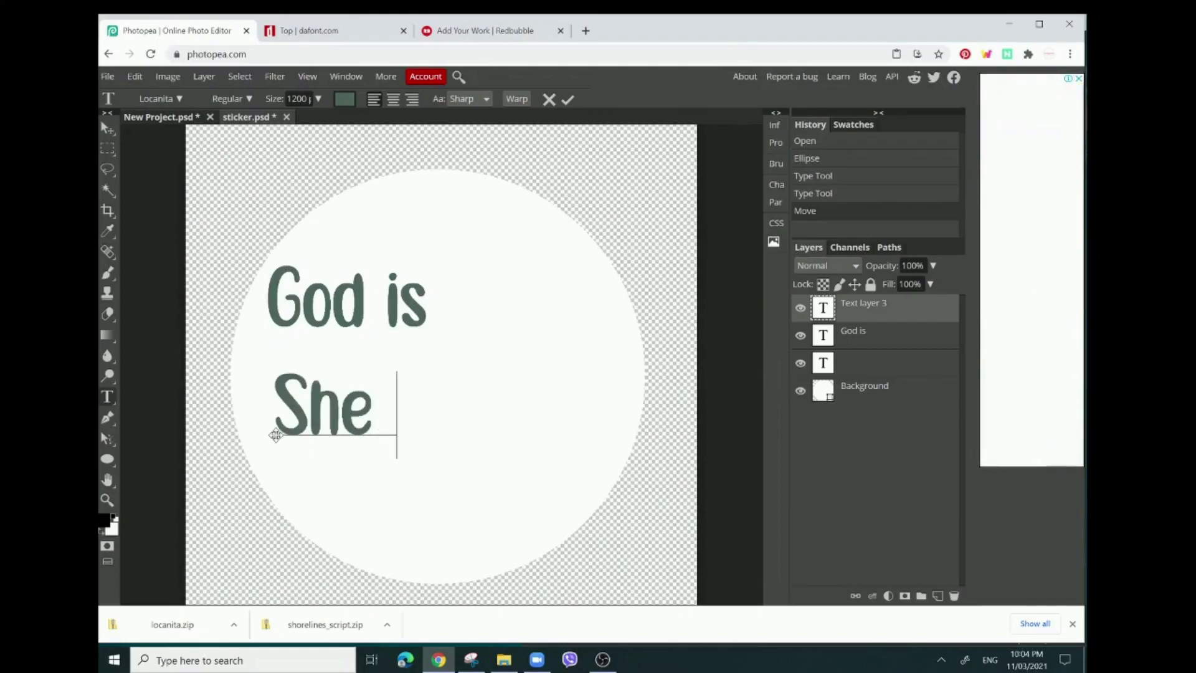
pyautogui.write('will')
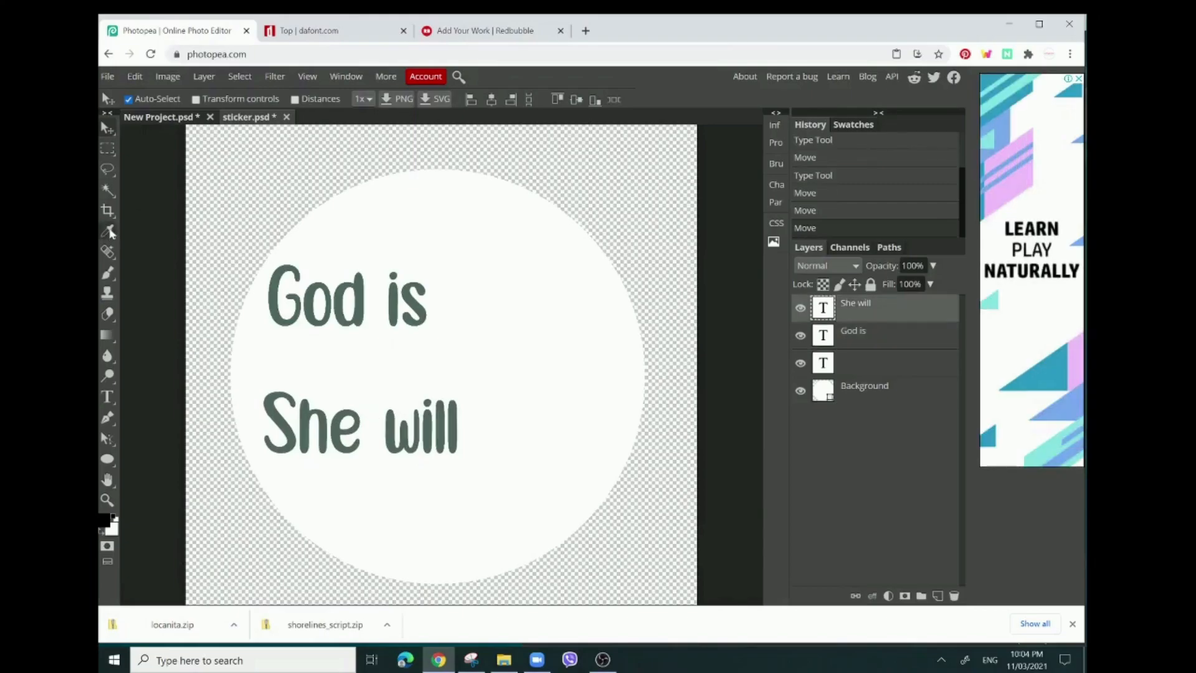
pyautogui.click(107, 398)
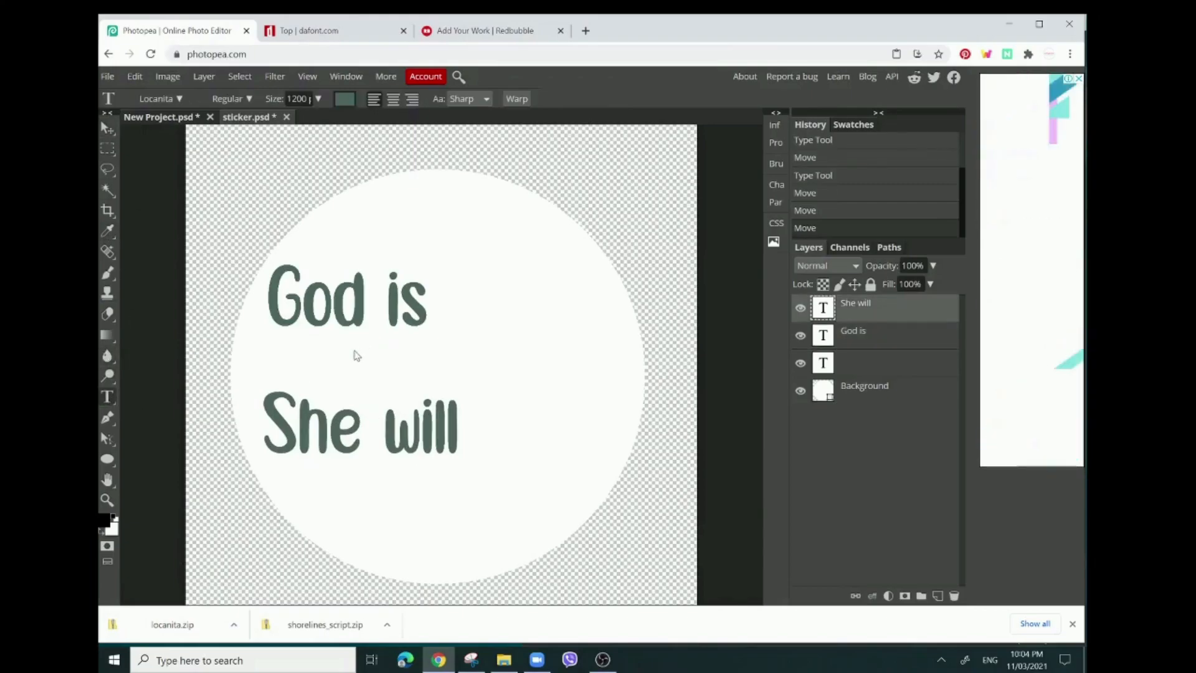
# Start a text layer between the lines at 700 px with a neutral dark grey colour.
pyautogui.click(354, 363)
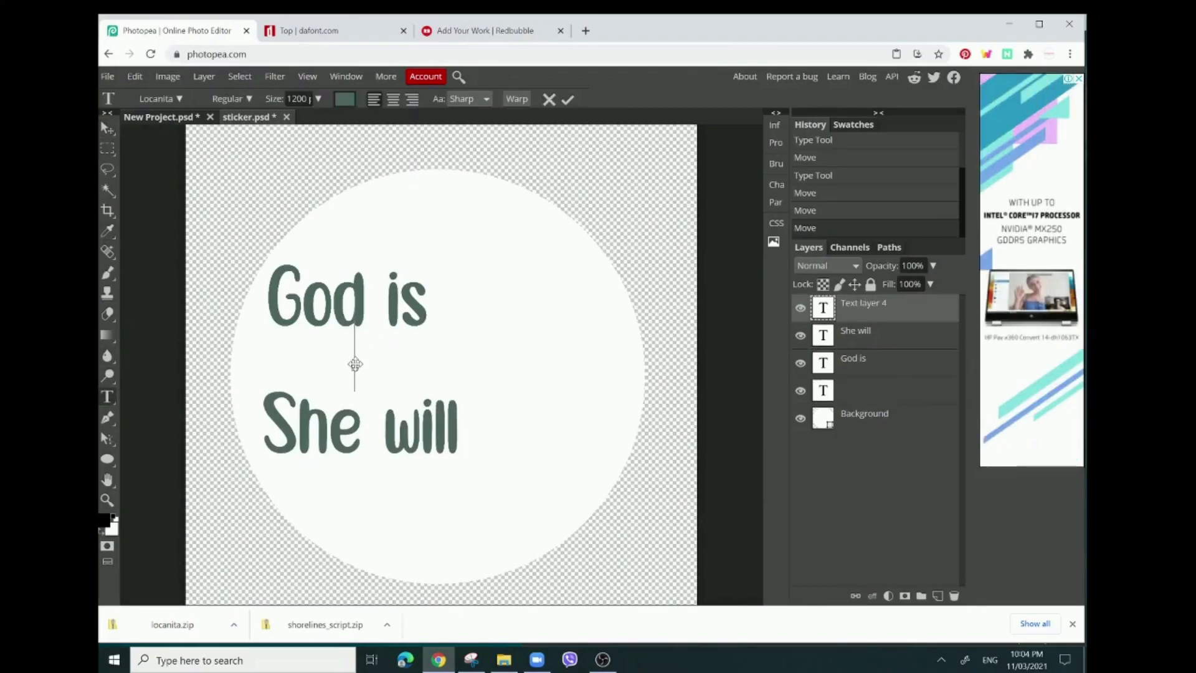
pyautogui.click(296, 99)
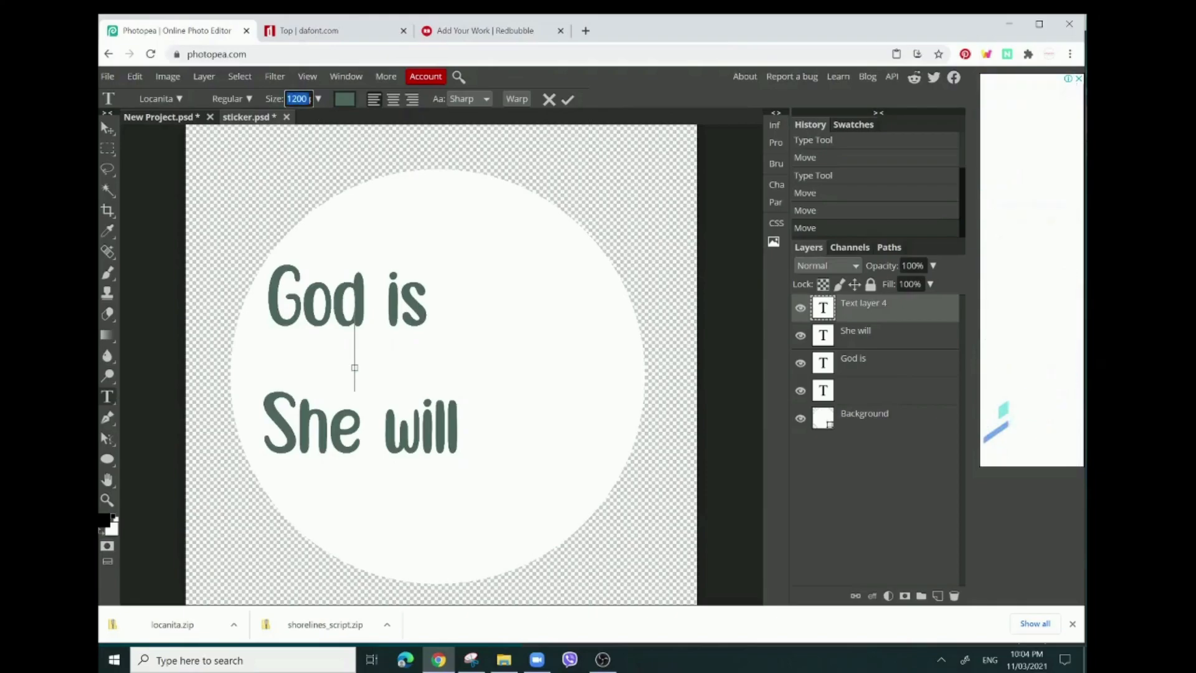
pyautogui.write('700')
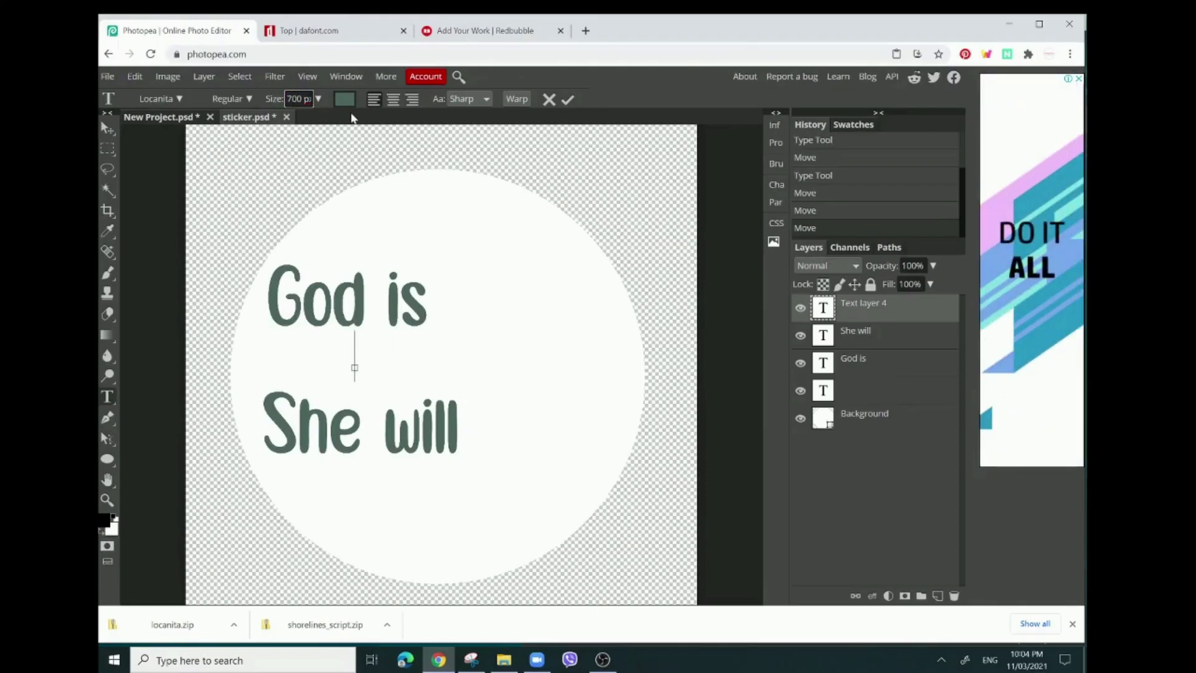
pyautogui.click(344, 98)
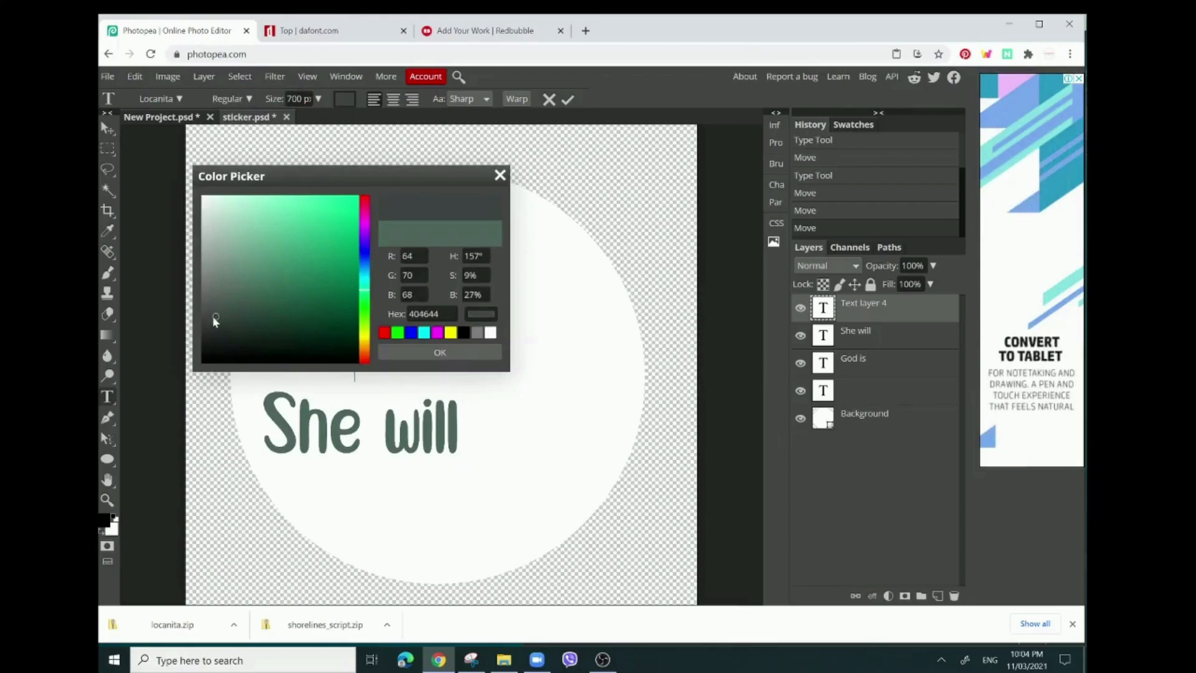
pyautogui.click(215, 329)
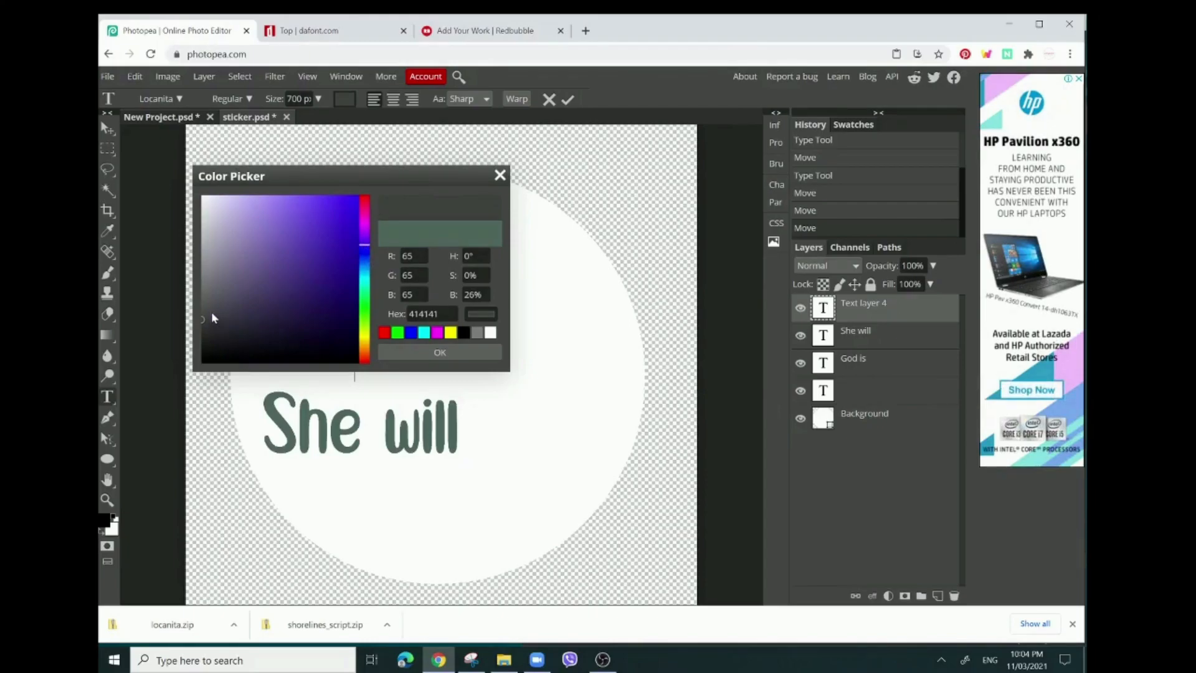
pyautogui.click(210, 324)
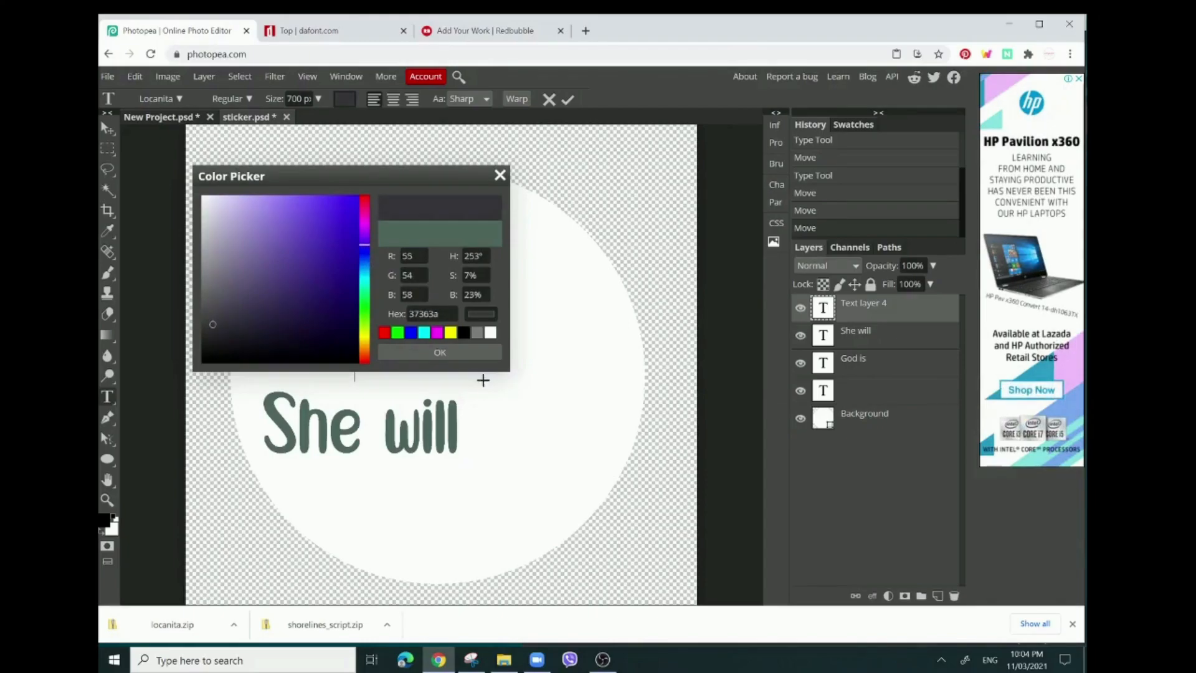
pyautogui.click(439, 352)
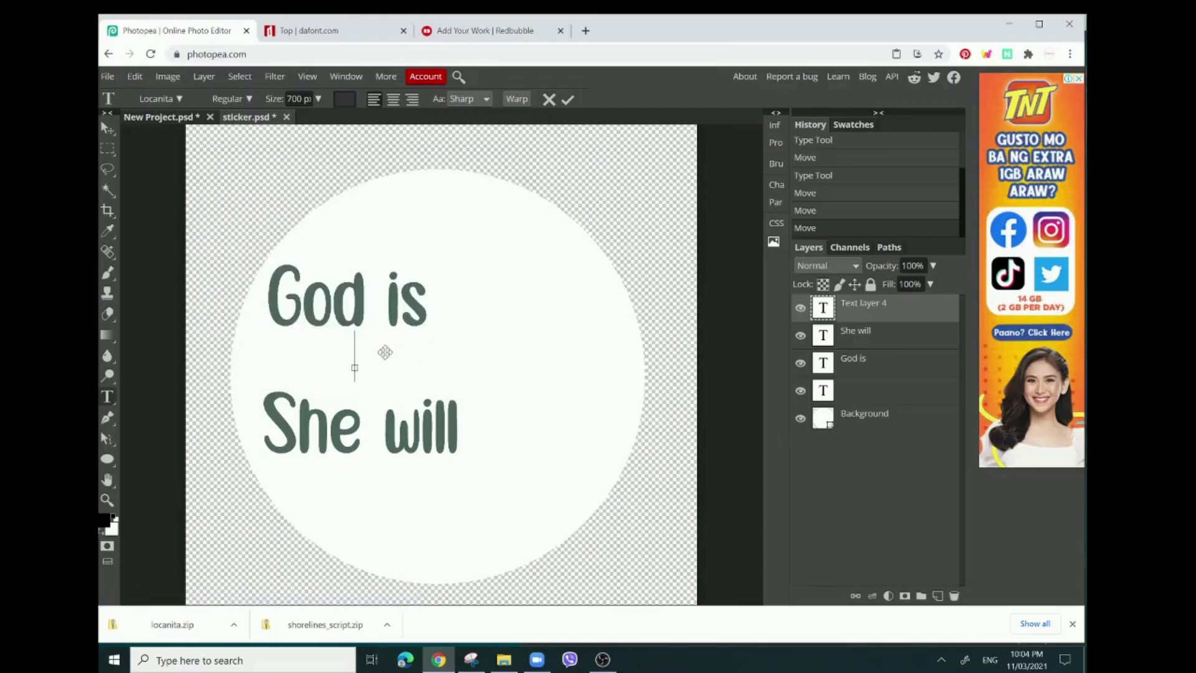
# Write 'within her' in Shorelines Script below 'God is'.
pyautogui.write('wit')
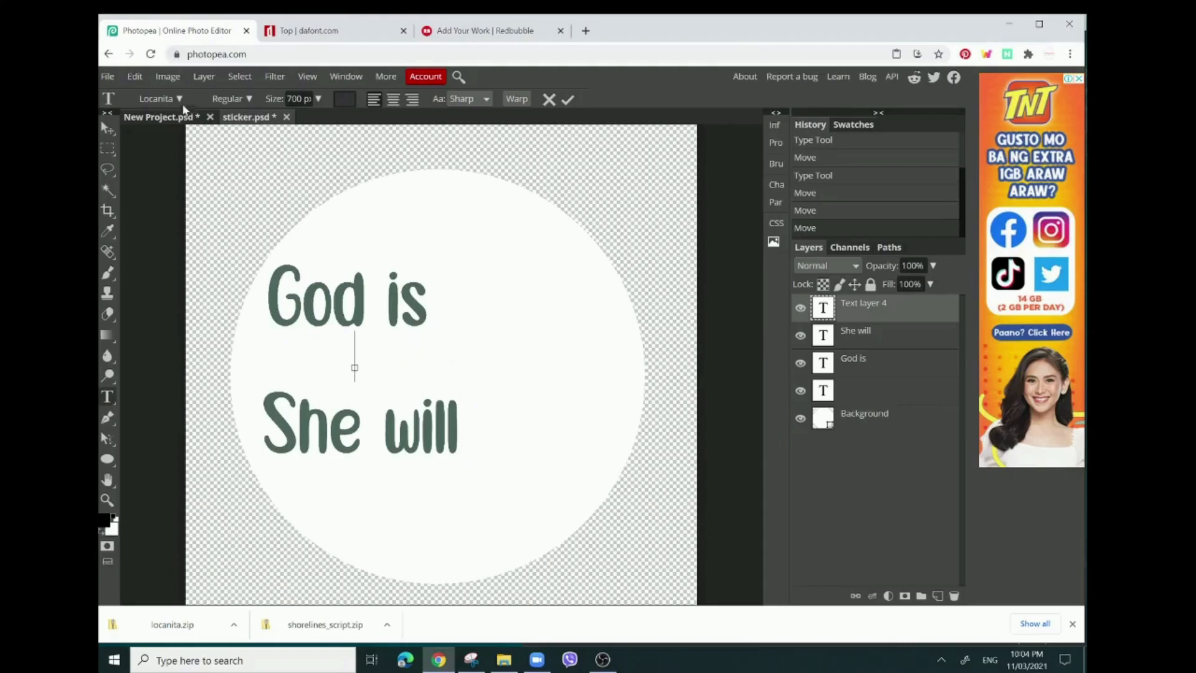
pyautogui.click(180, 98)
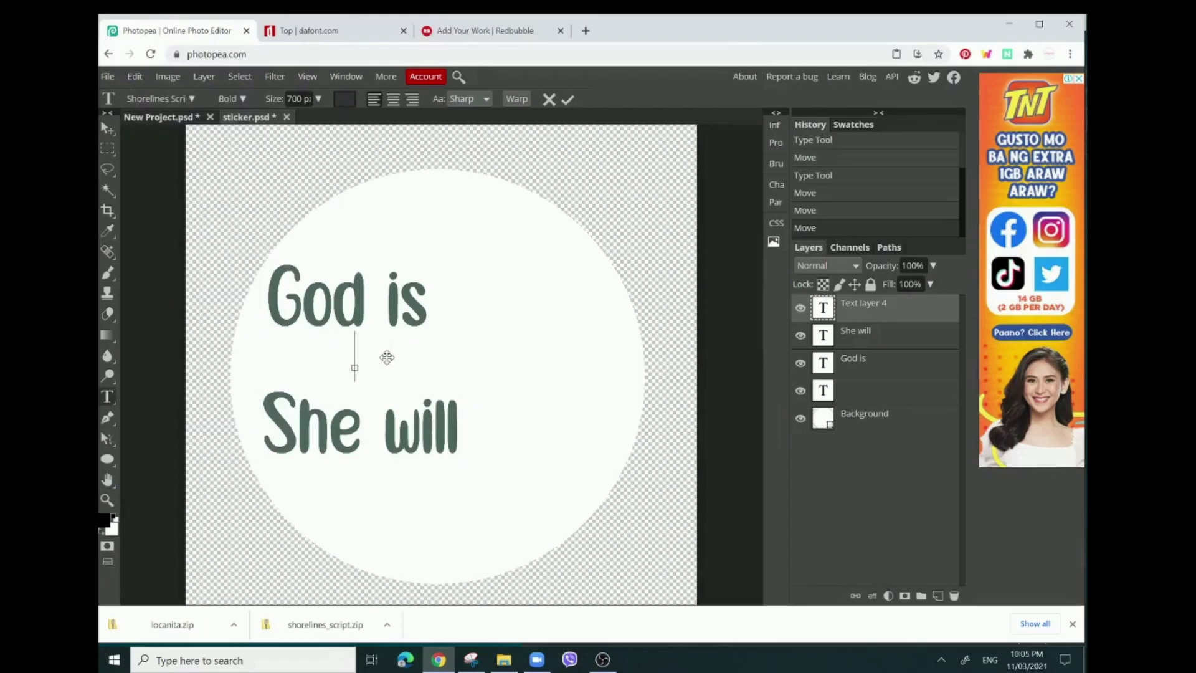
pyautogui.write('within h')
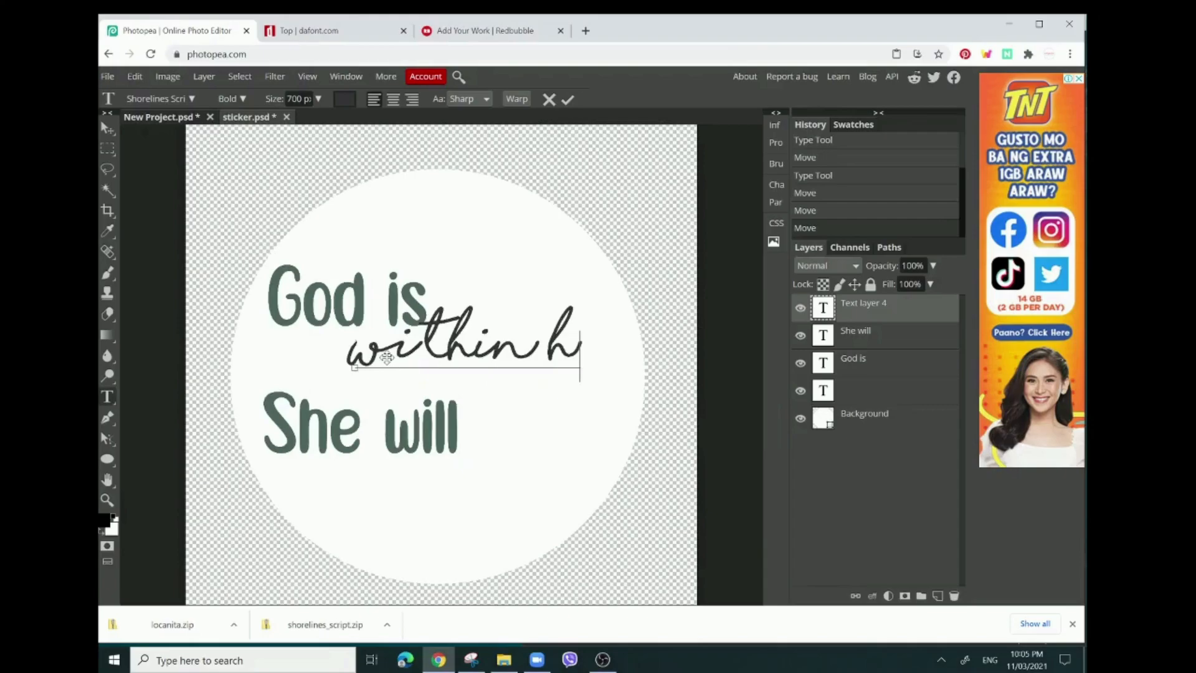
pyautogui.write('er')
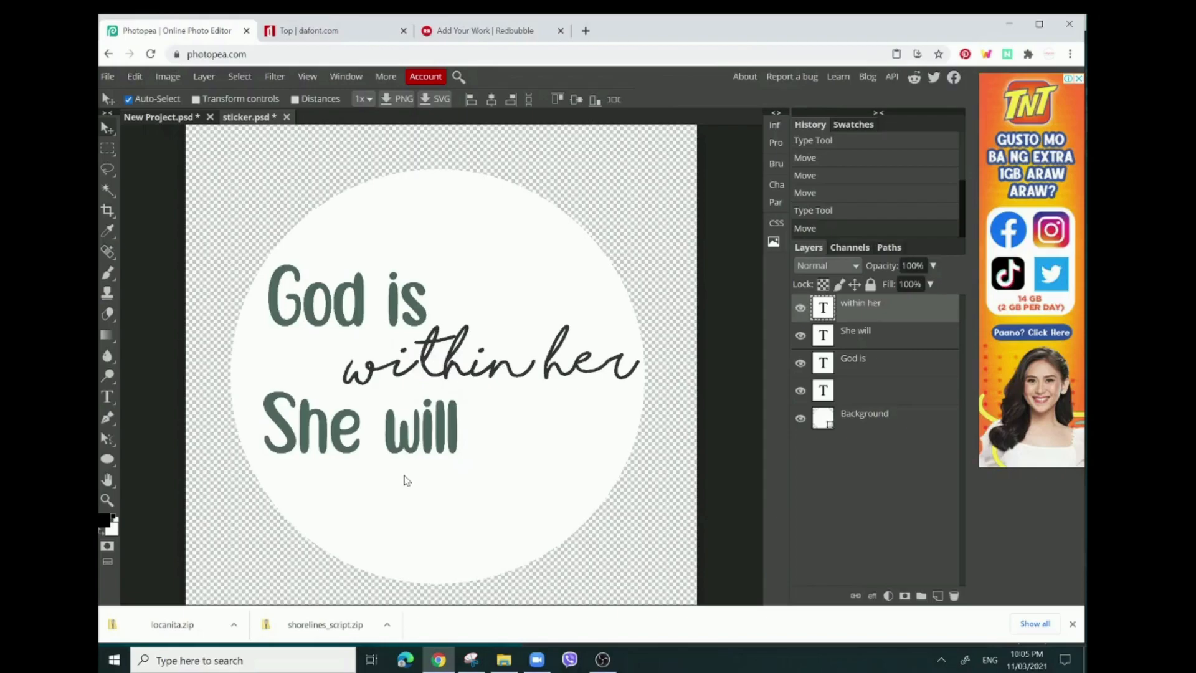
pyautogui.moveTo(361, 448)
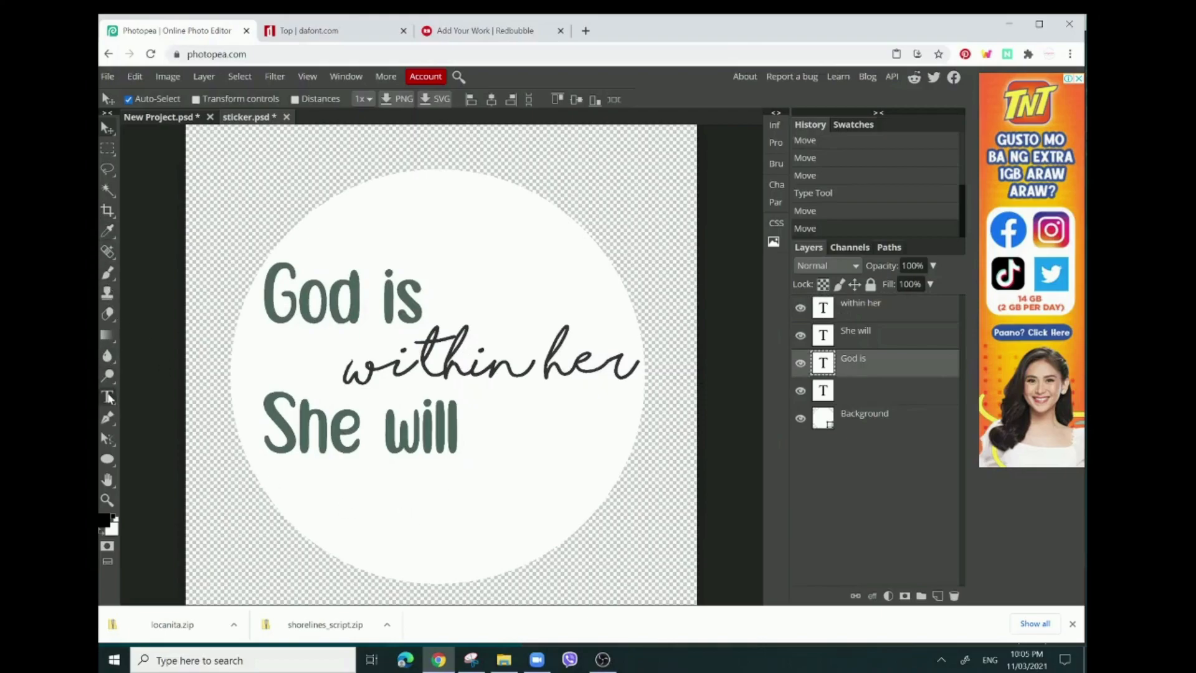
# Start a Shorelines Script text layer and set its colour to dark grey.
pyautogui.click(341, 485)
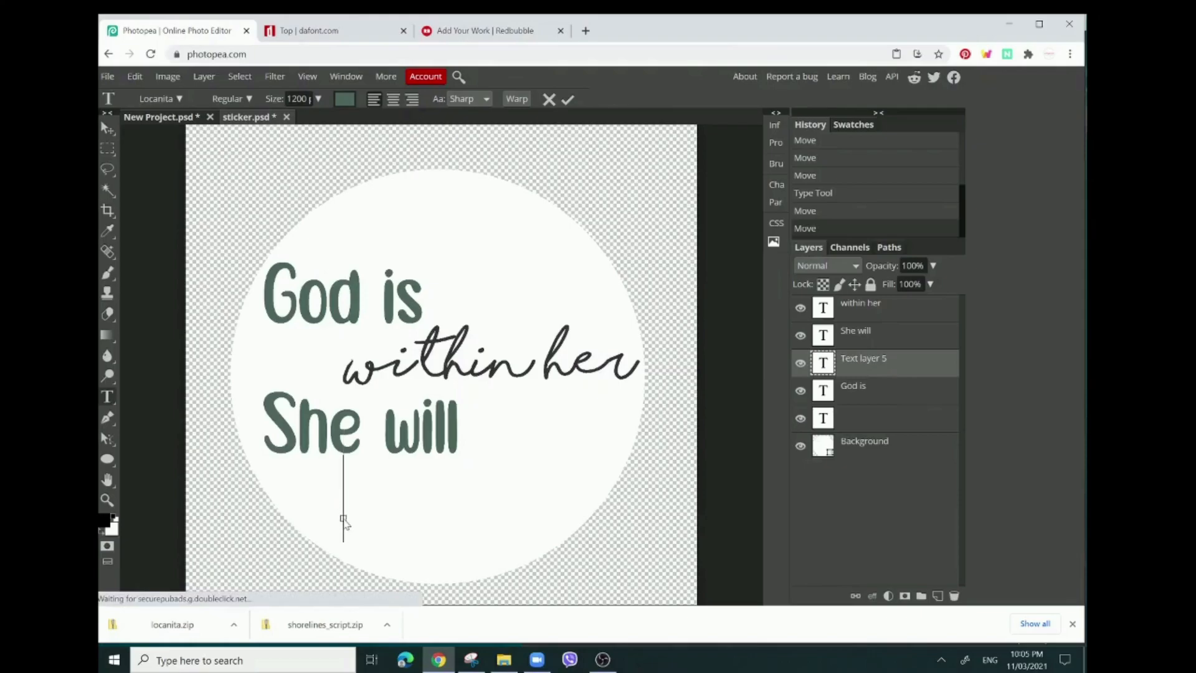
pyautogui.write('not f')
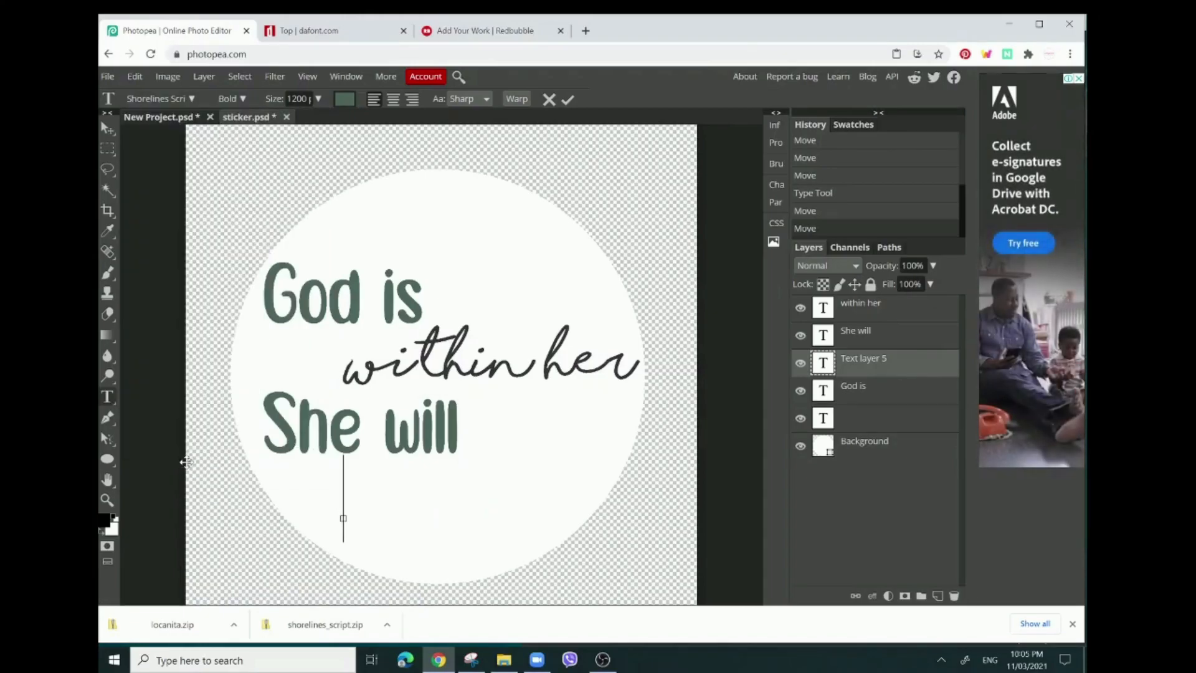
pyautogui.click(344, 99)
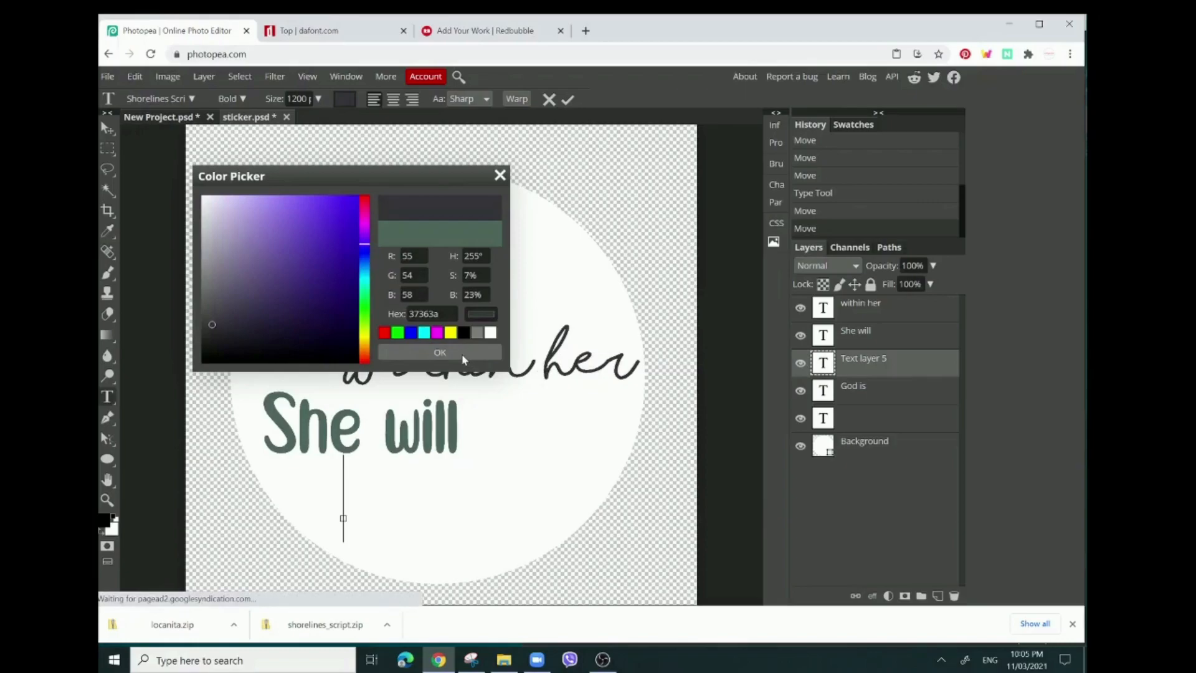
pyautogui.click(440, 351)
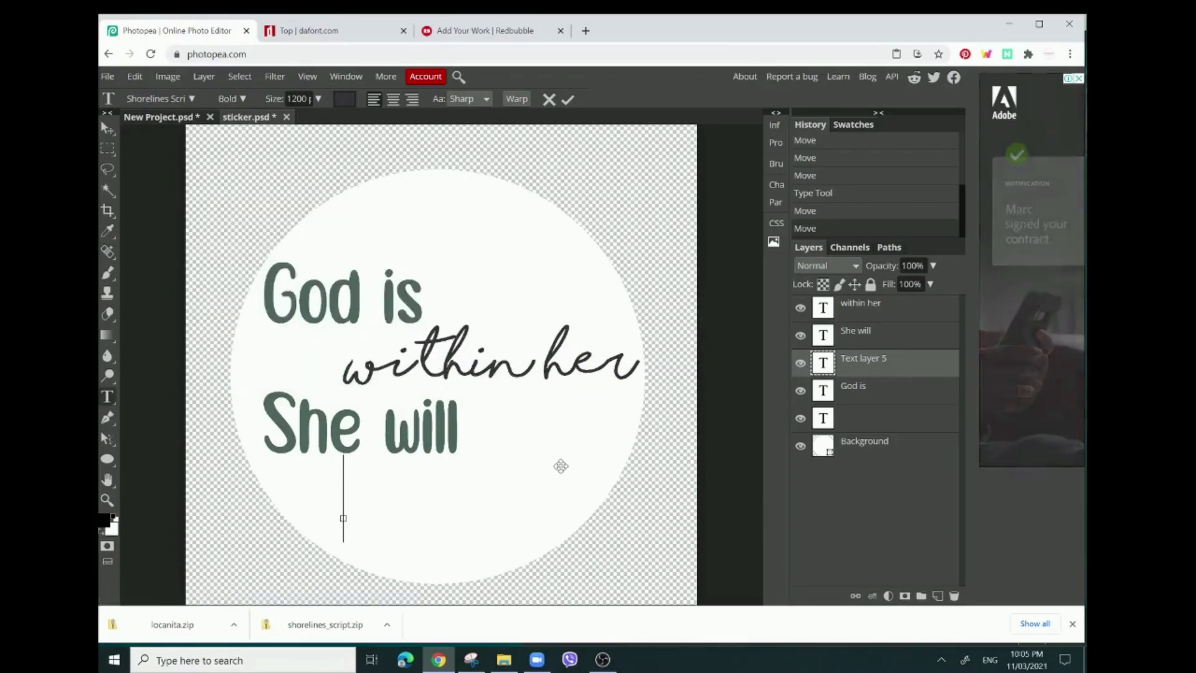
# Enter 'not fall' at 700px size and position it under 'She will'.
pyautogui.write('not')
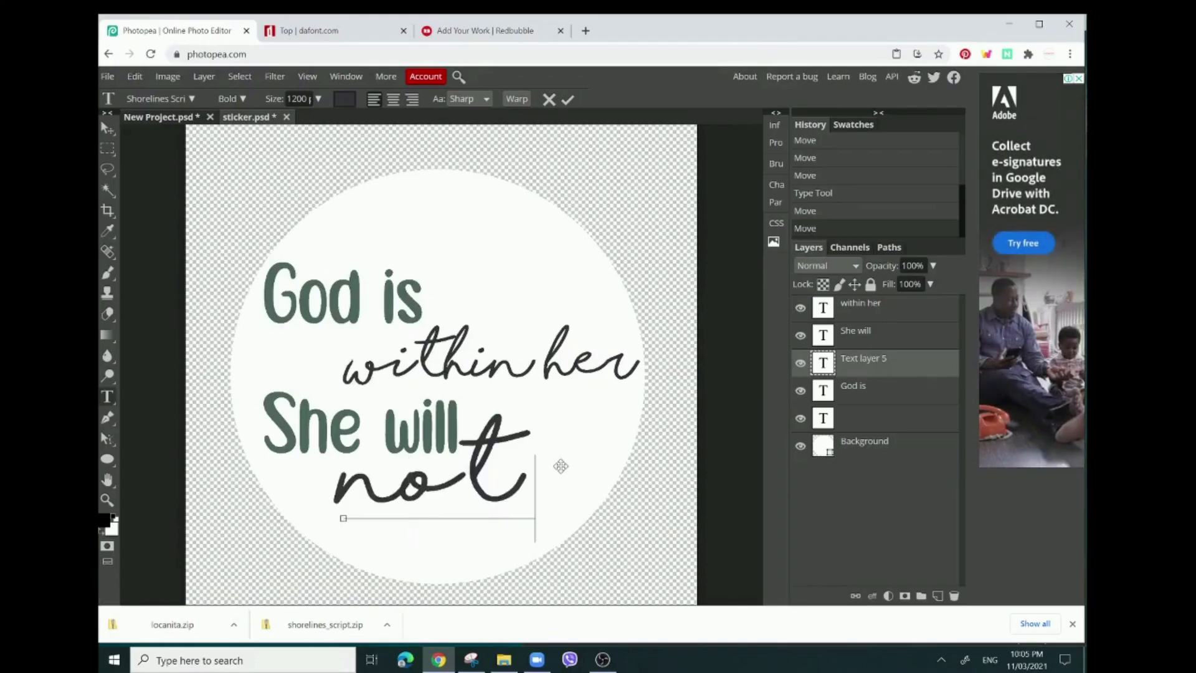
pyautogui.write('fall')
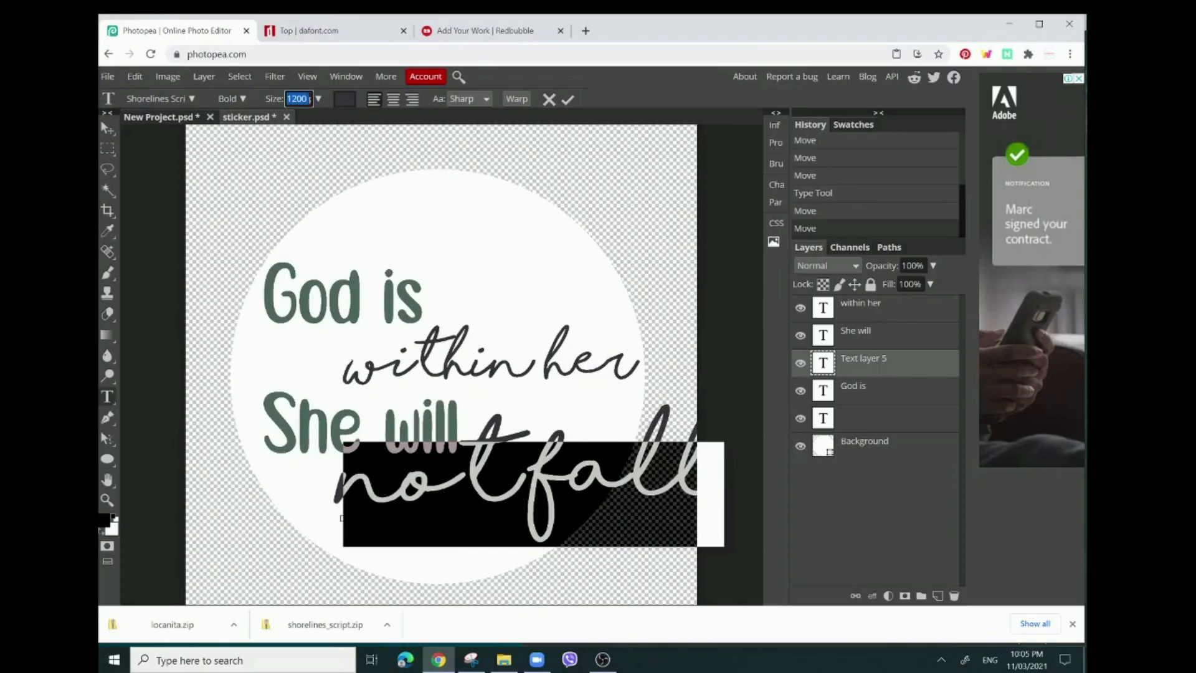
pyautogui.write('700px')
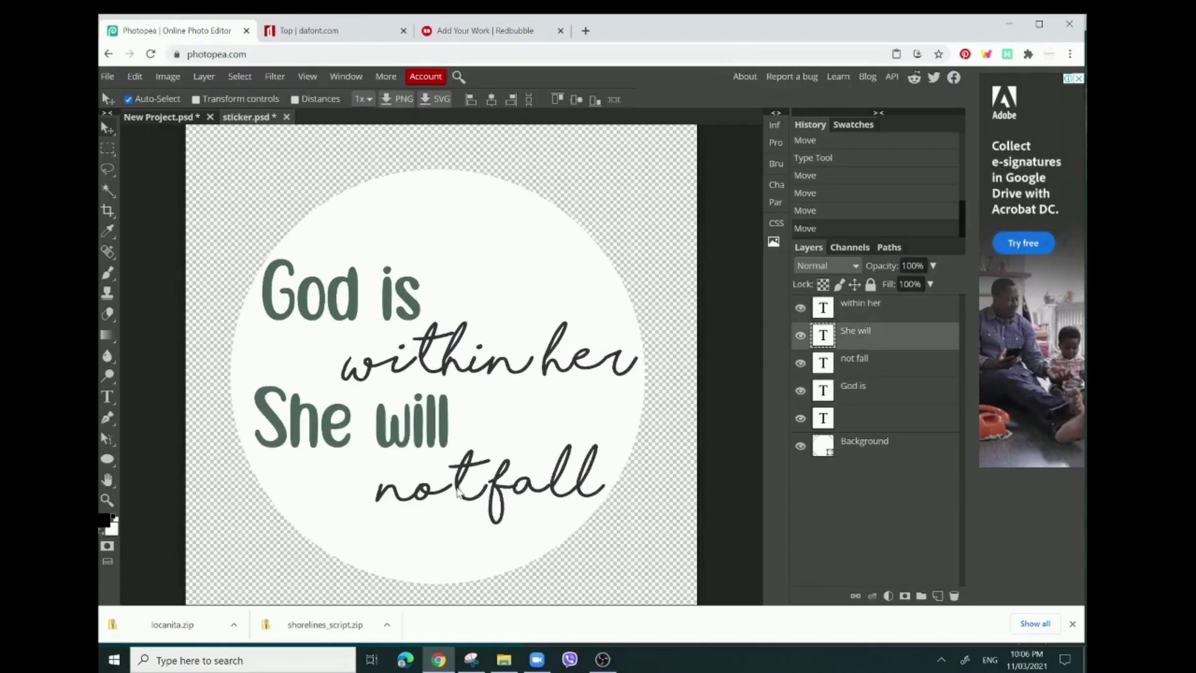
pyautogui.click(854, 359)
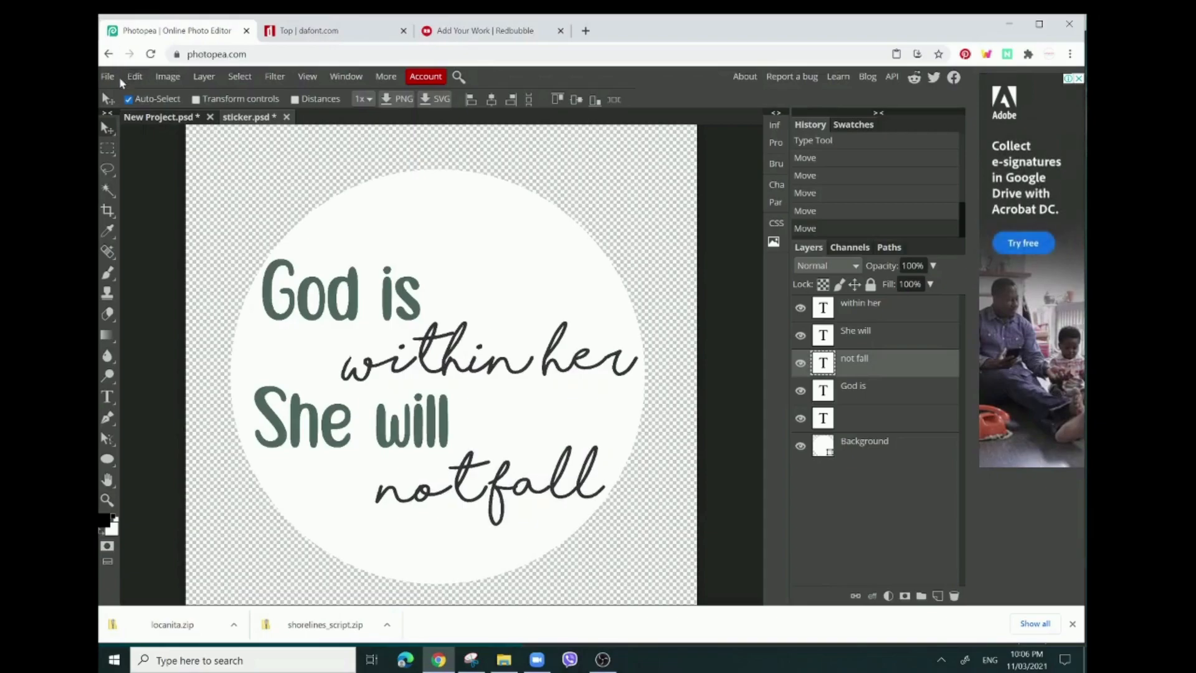
# Export the sticker design as a 7000 px PNG named sticker.png.
pyautogui.click(107, 76)
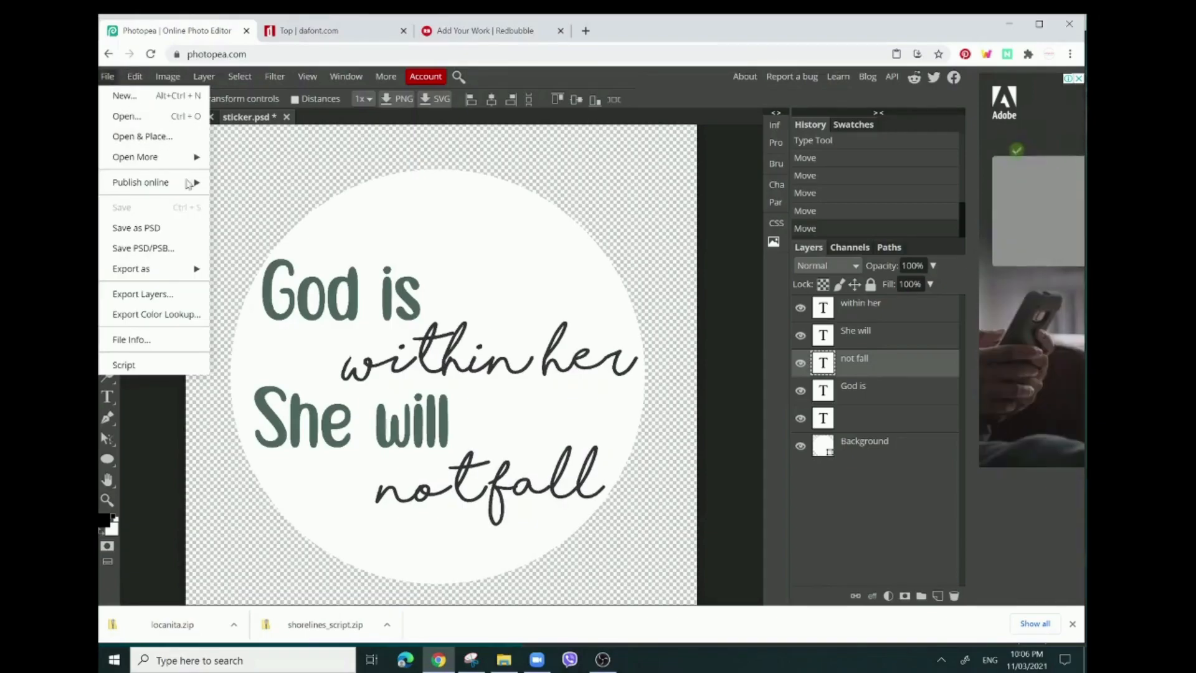
pyautogui.click(131, 269)
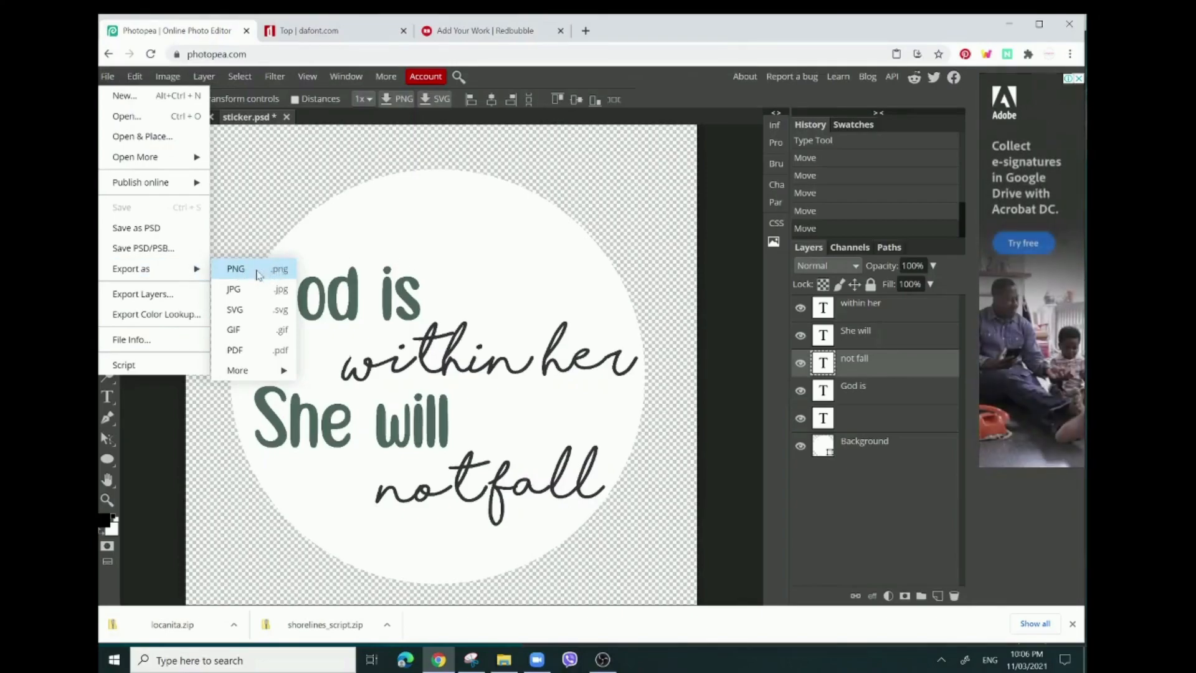
pyautogui.moveTo(394, 308)
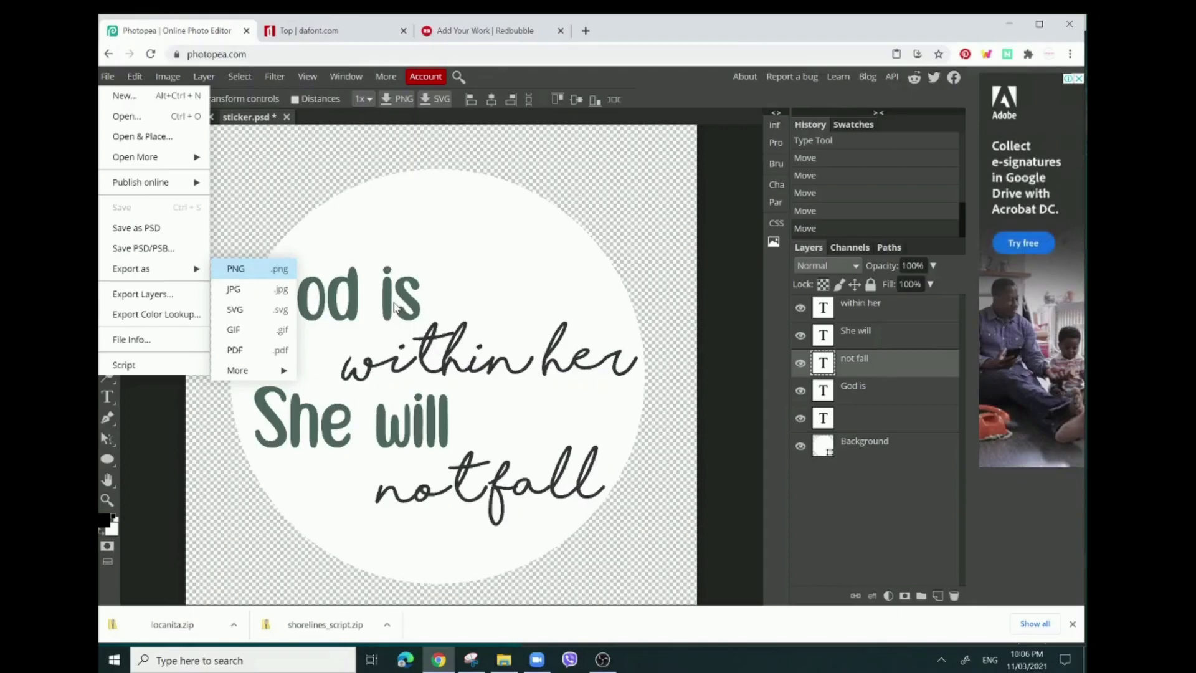
pyautogui.moveTo(182, 252)
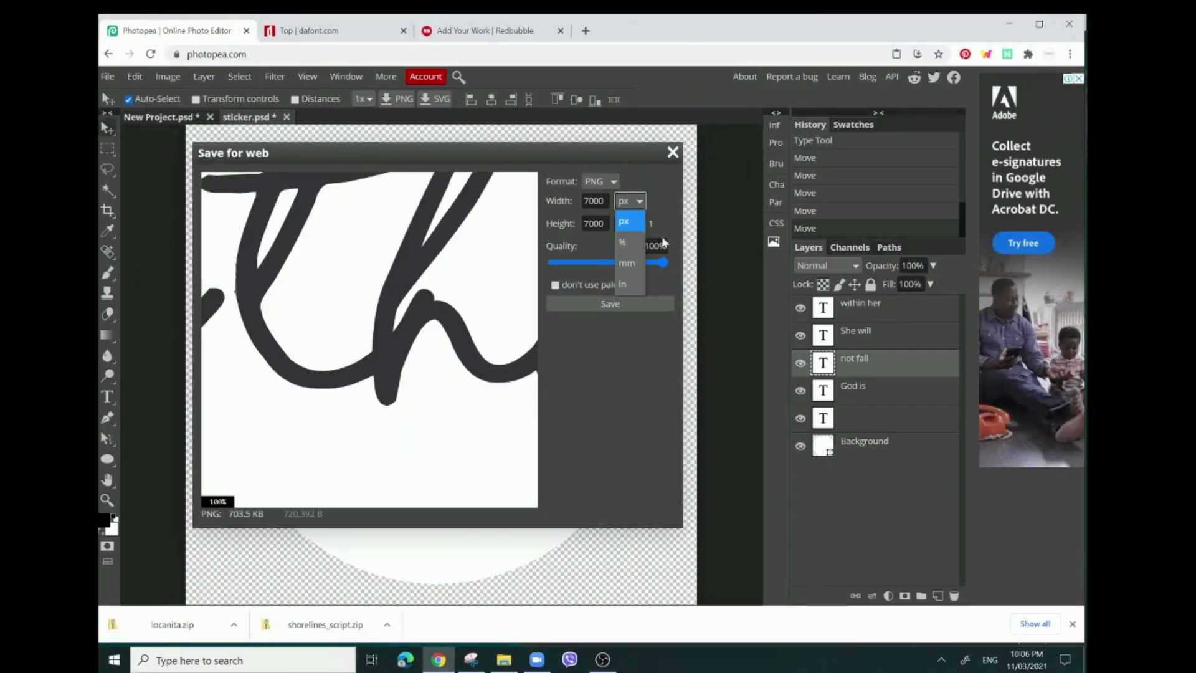
pyautogui.click(623, 221)
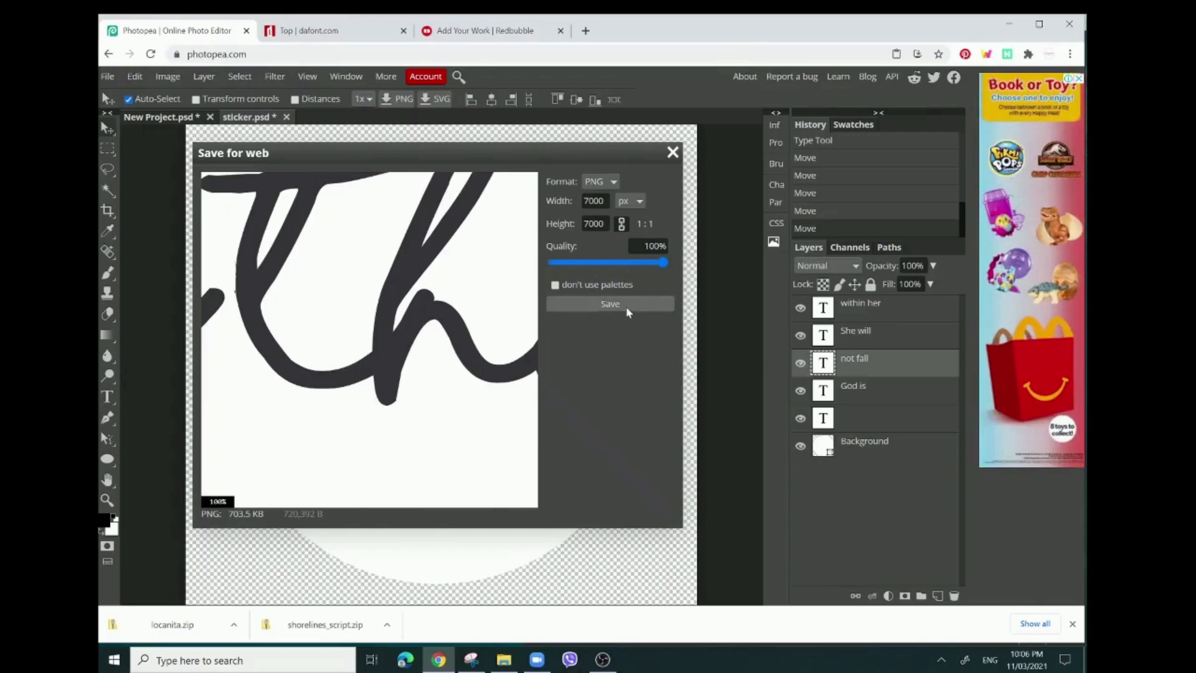
pyautogui.click(611, 304)
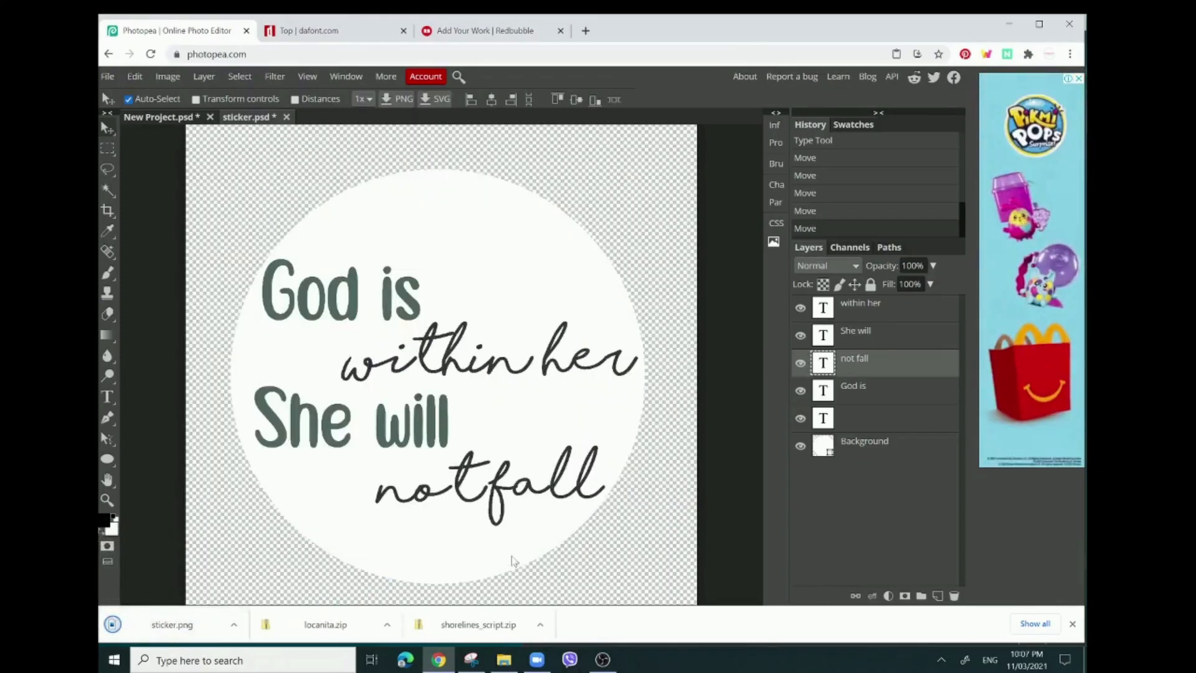
pyautogui.click(490, 30)
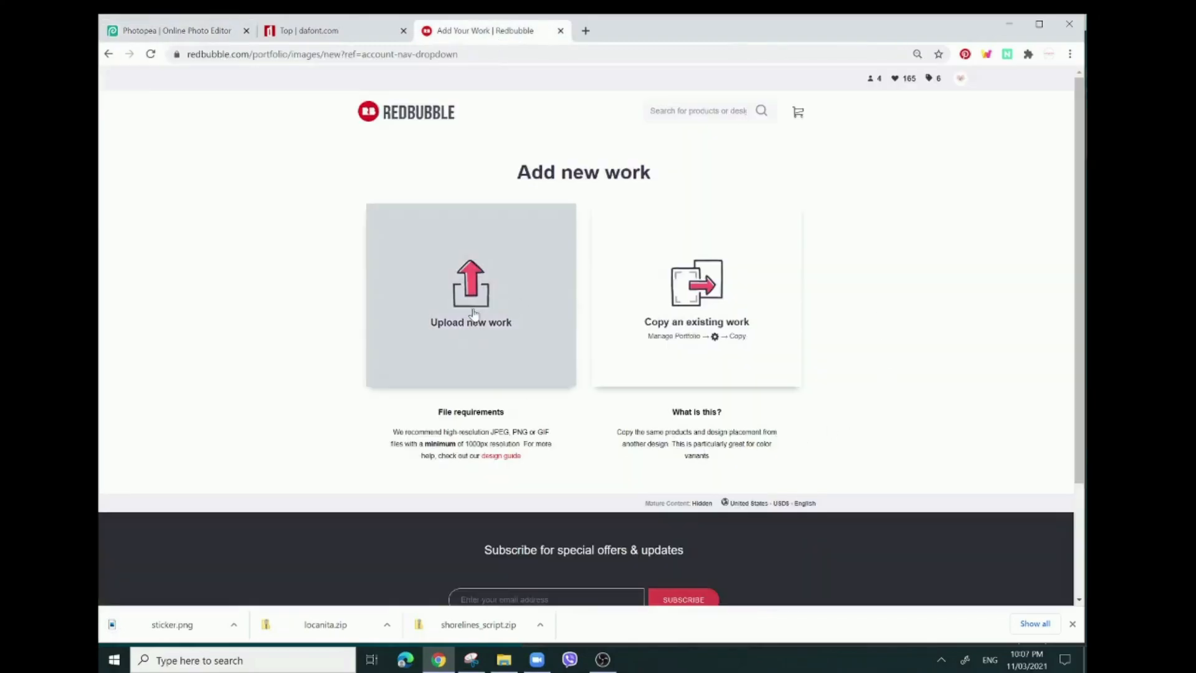
# Upload the exported sticker.png to Redbubble's Add new work page.
pyautogui.click(471, 294)
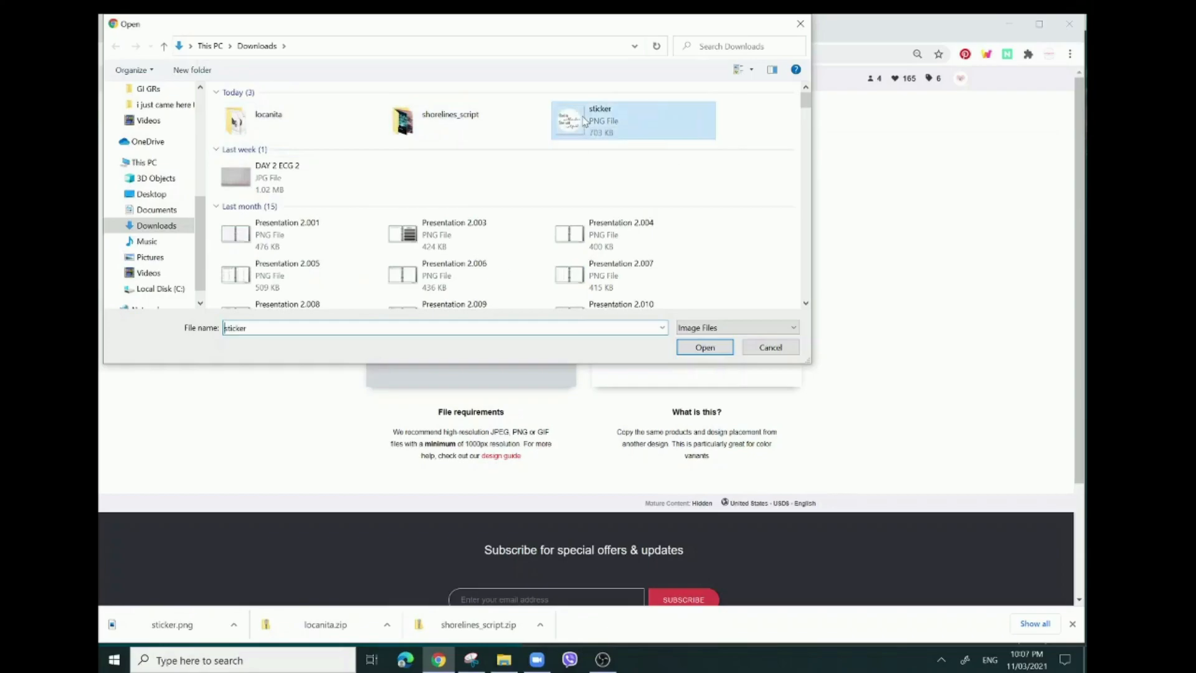
pyautogui.click(704, 346)
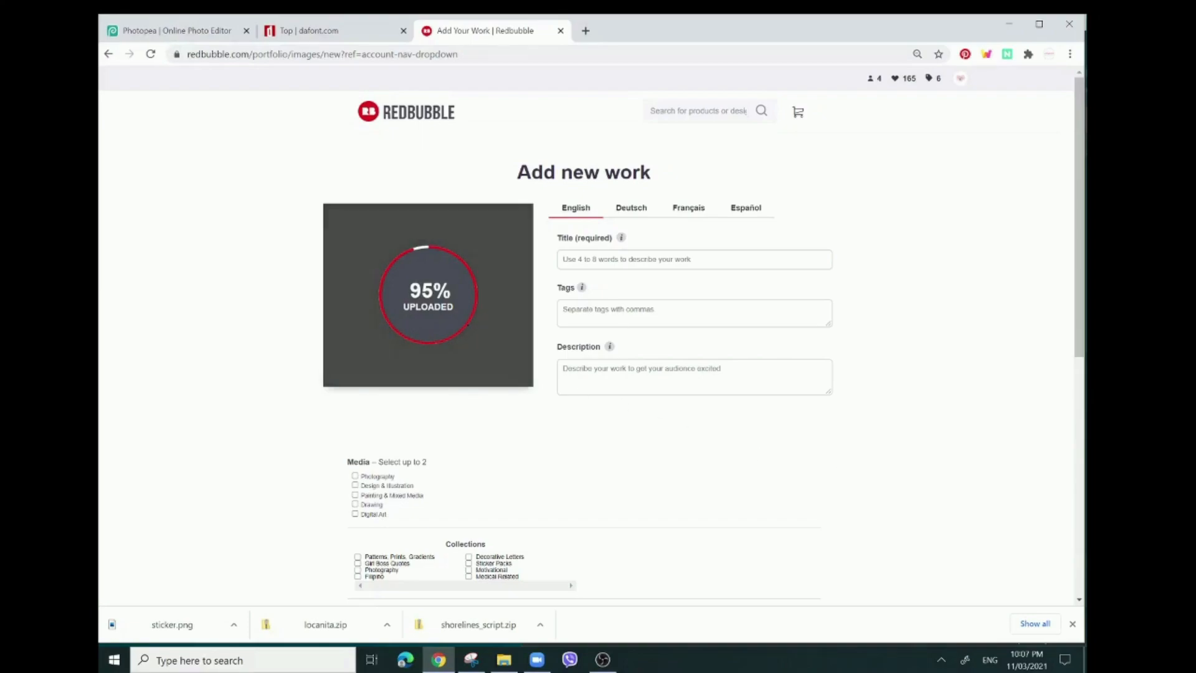
pyautogui.moveTo(885, 347)
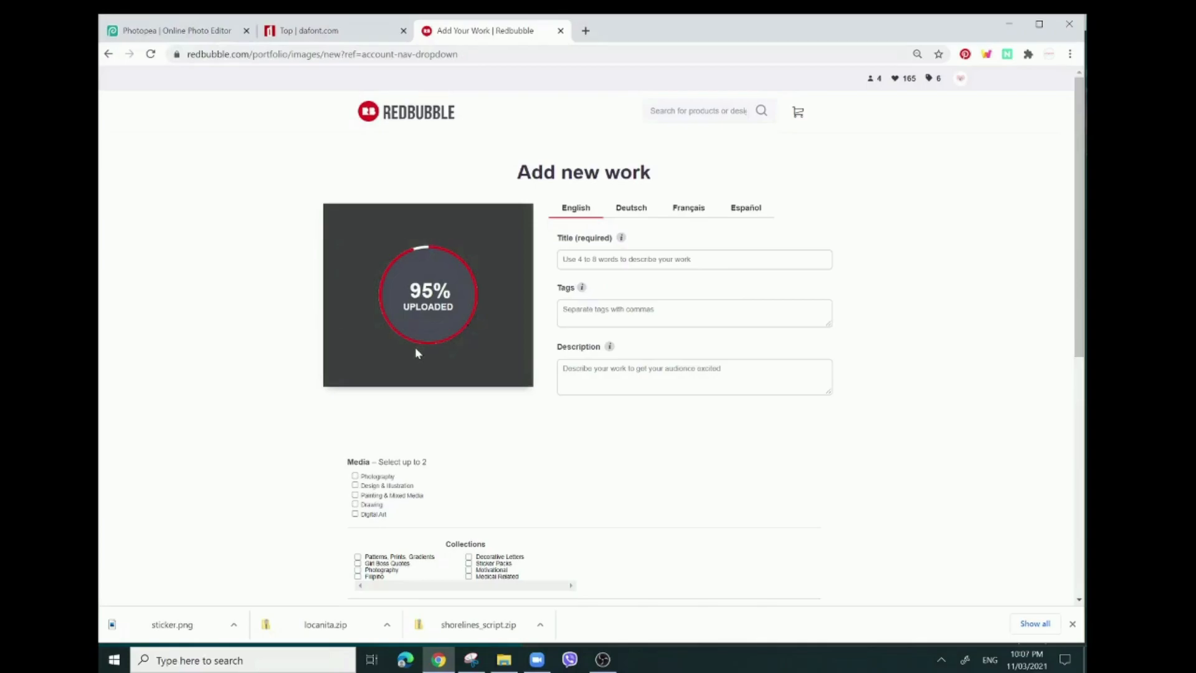
# Scroll through the product previews of the uploaded design across stickers, clothing and other products.
pyautogui.scroll(-3)
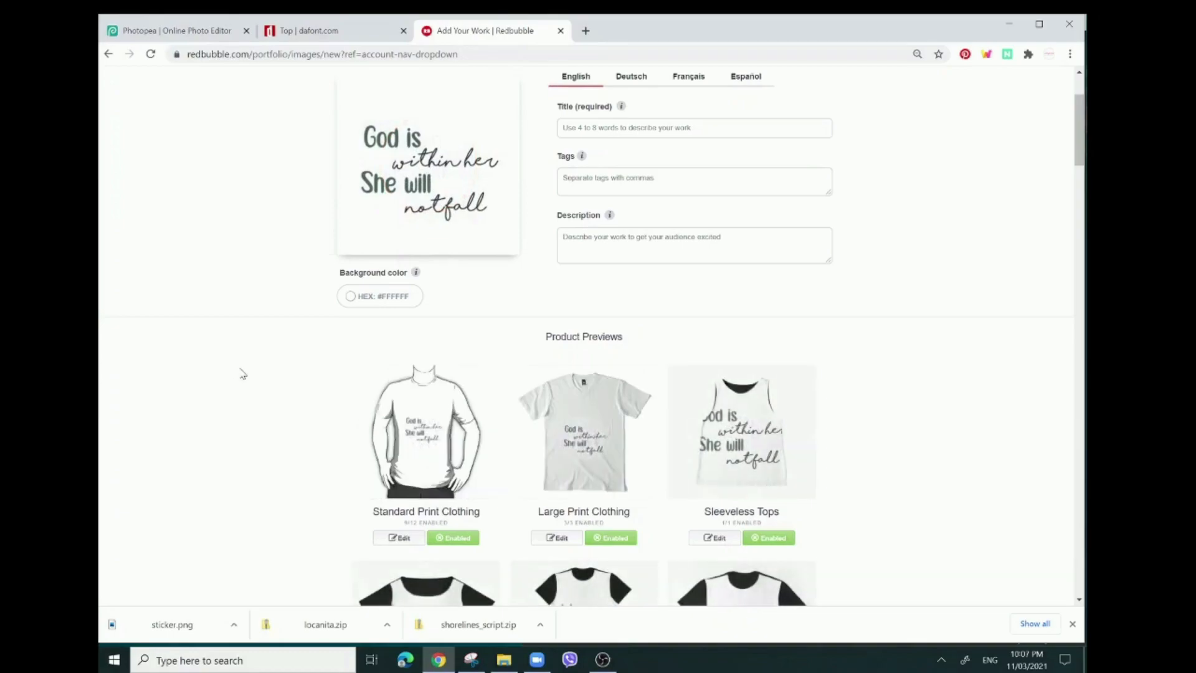
pyautogui.scroll(-3)
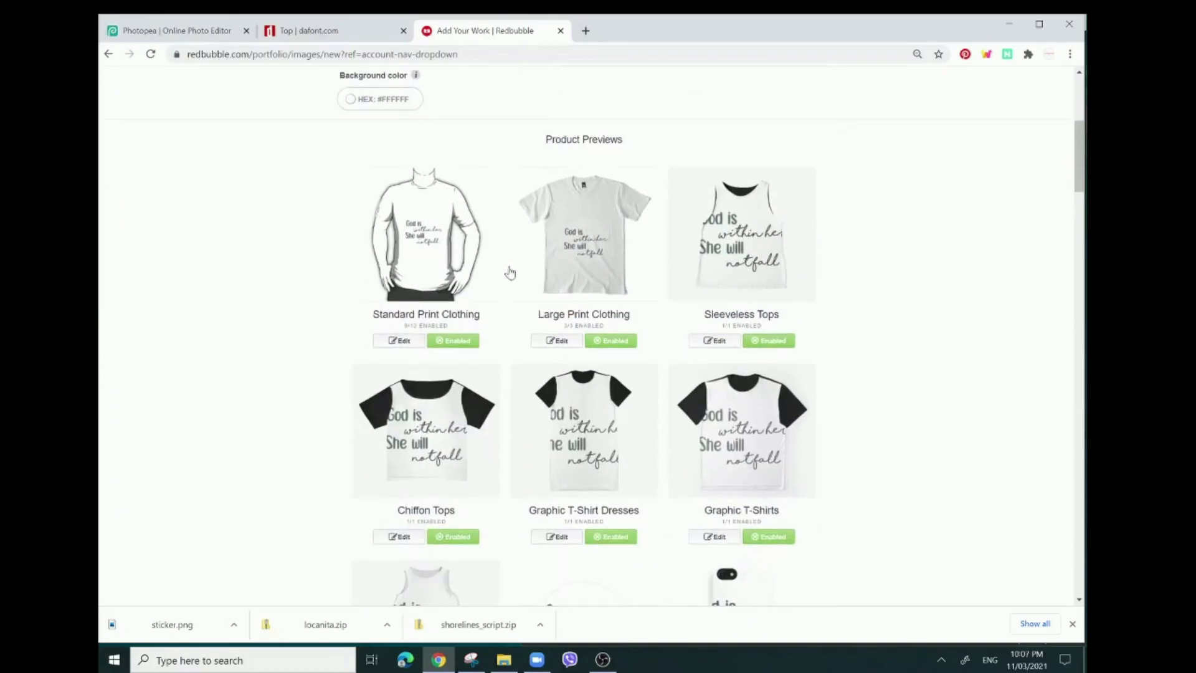
pyautogui.scroll(-3)
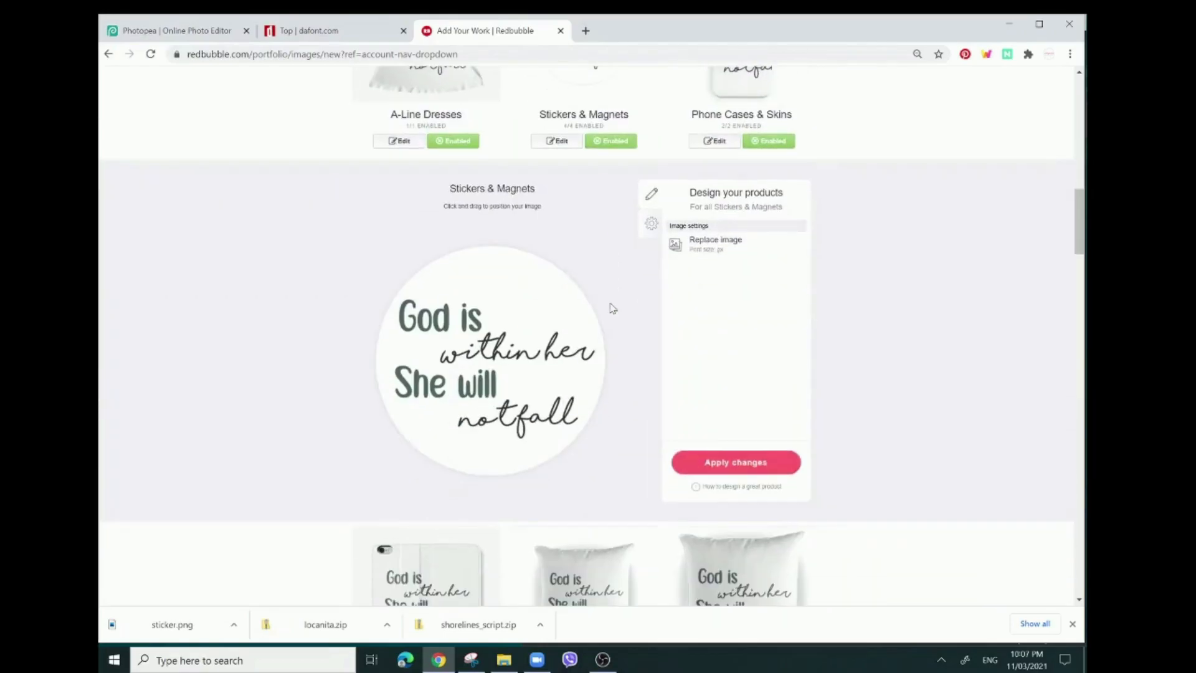
pyautogui.moveTo(314, 506)
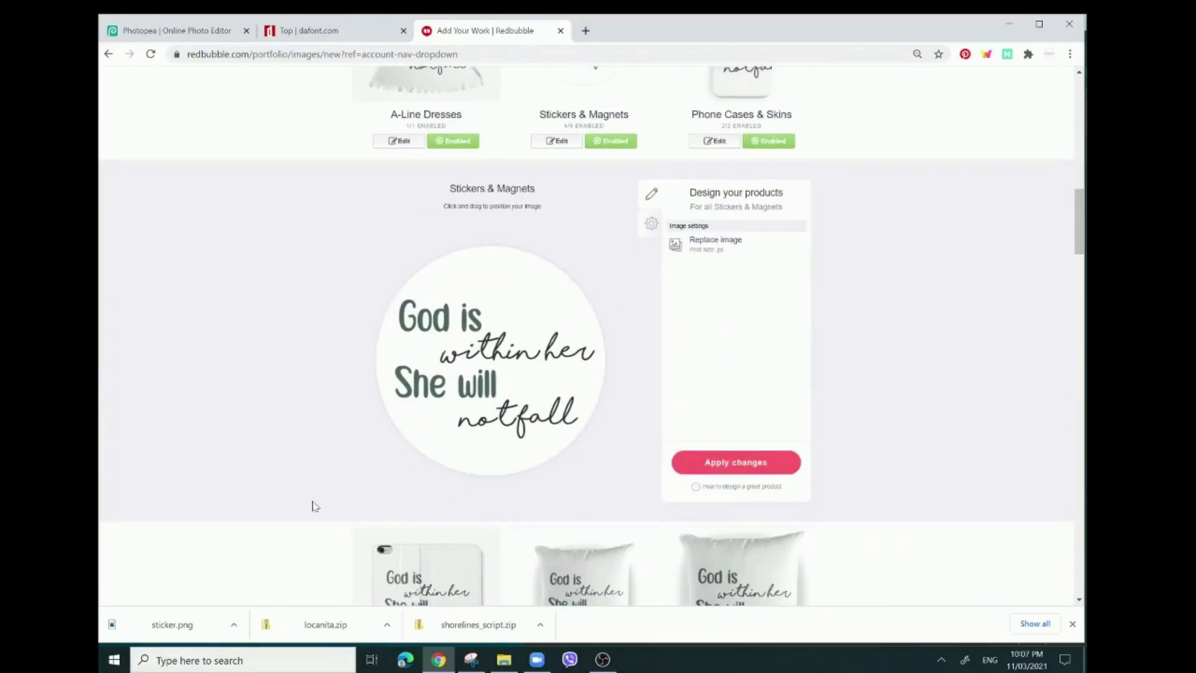
pyautogui.moveTo(731, 620)
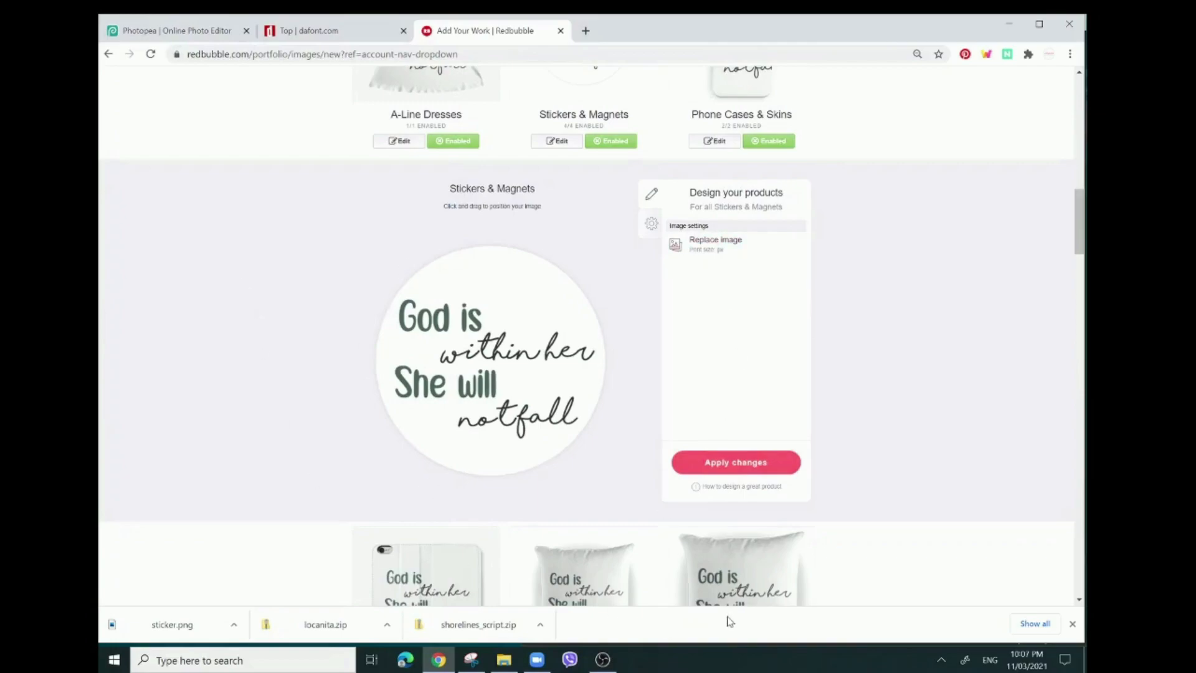
pyautogui.moveTo(800, 485)
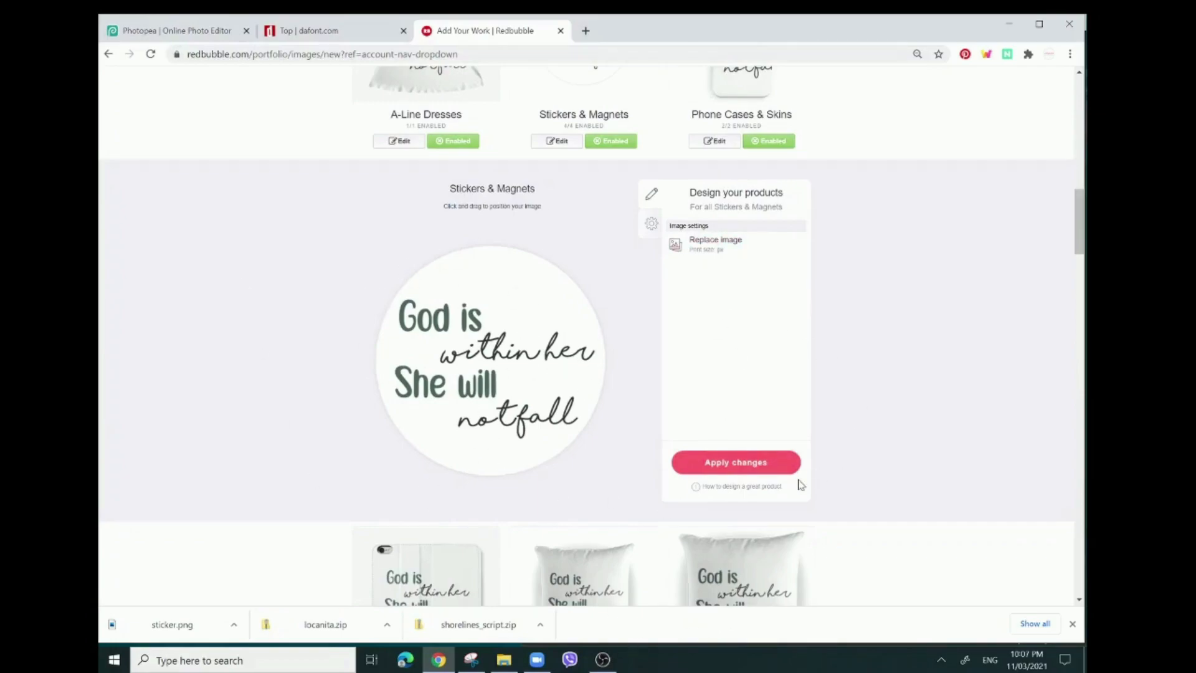
pyautogui.moveTo(461, 518)
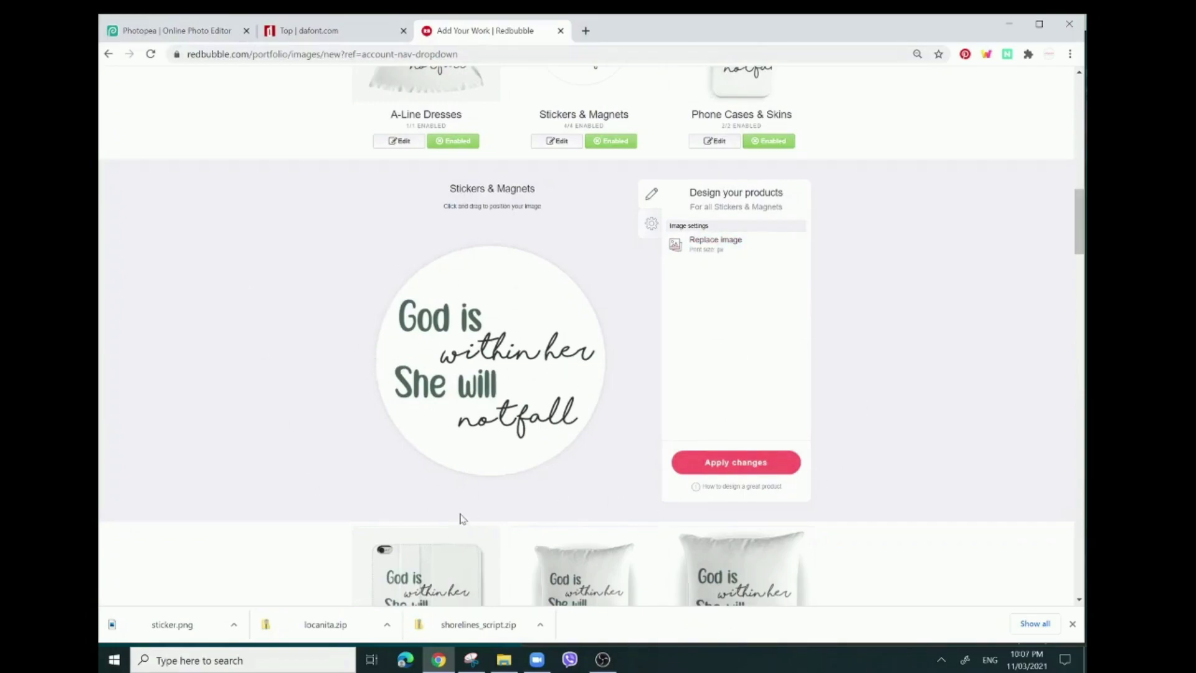
pyautogui.moveTo(626, 513)
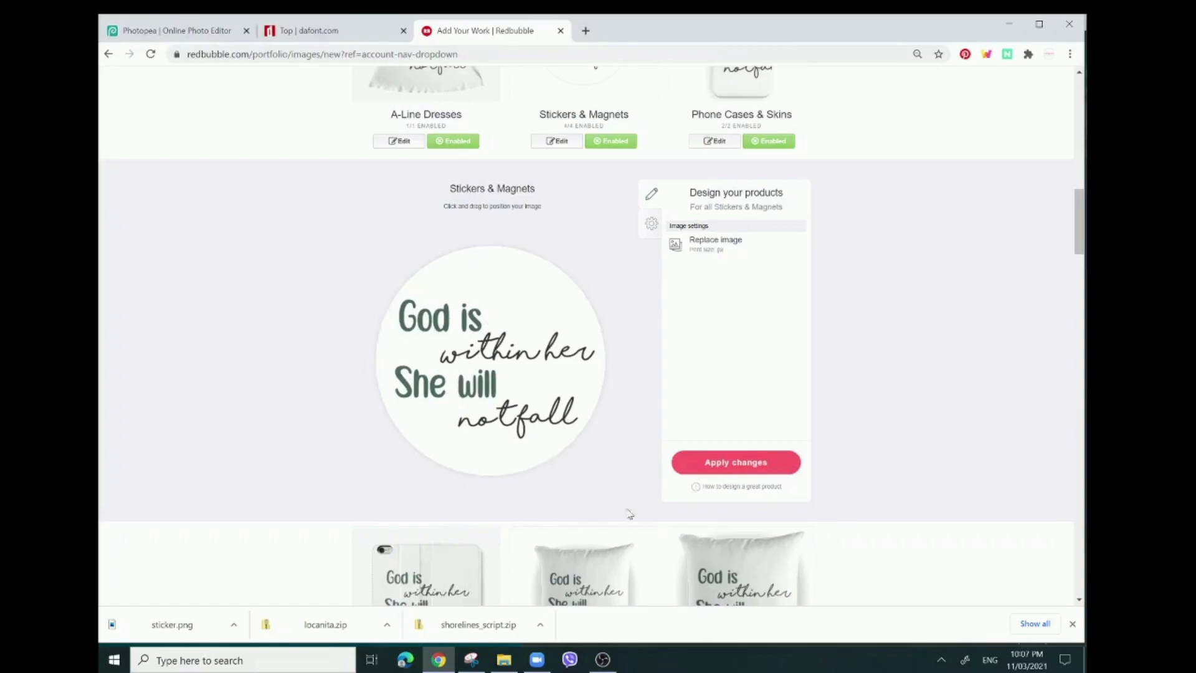
pyautogui.scroll(3)
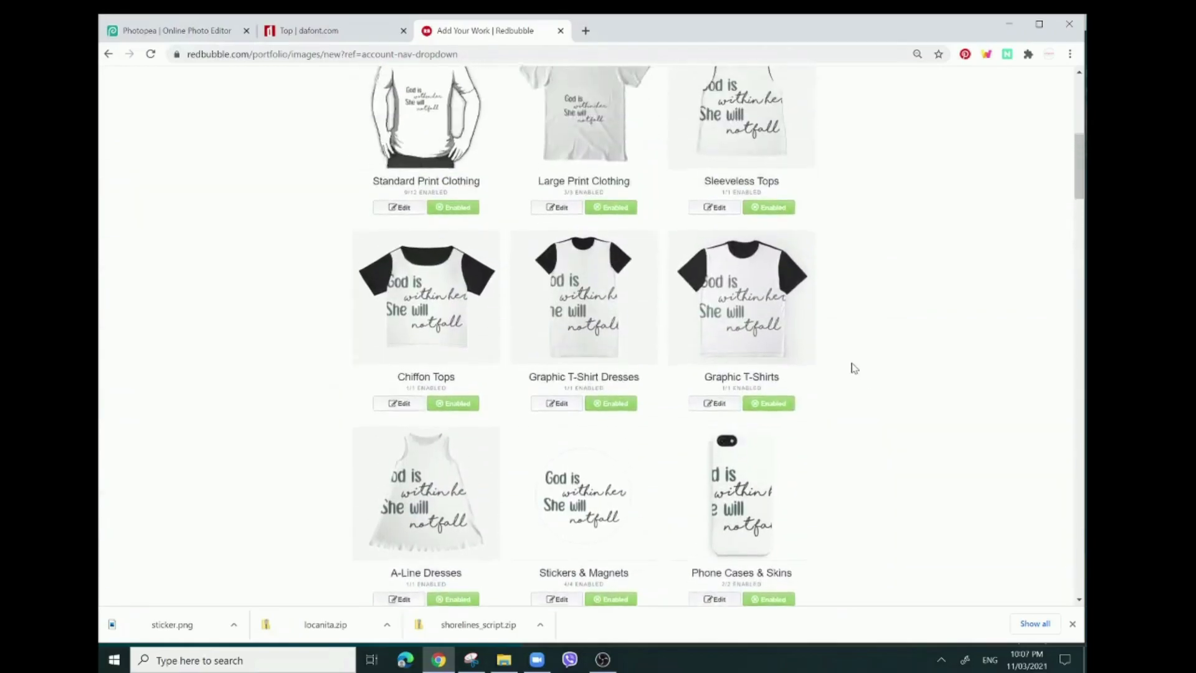
pyautogui.scroll(3)
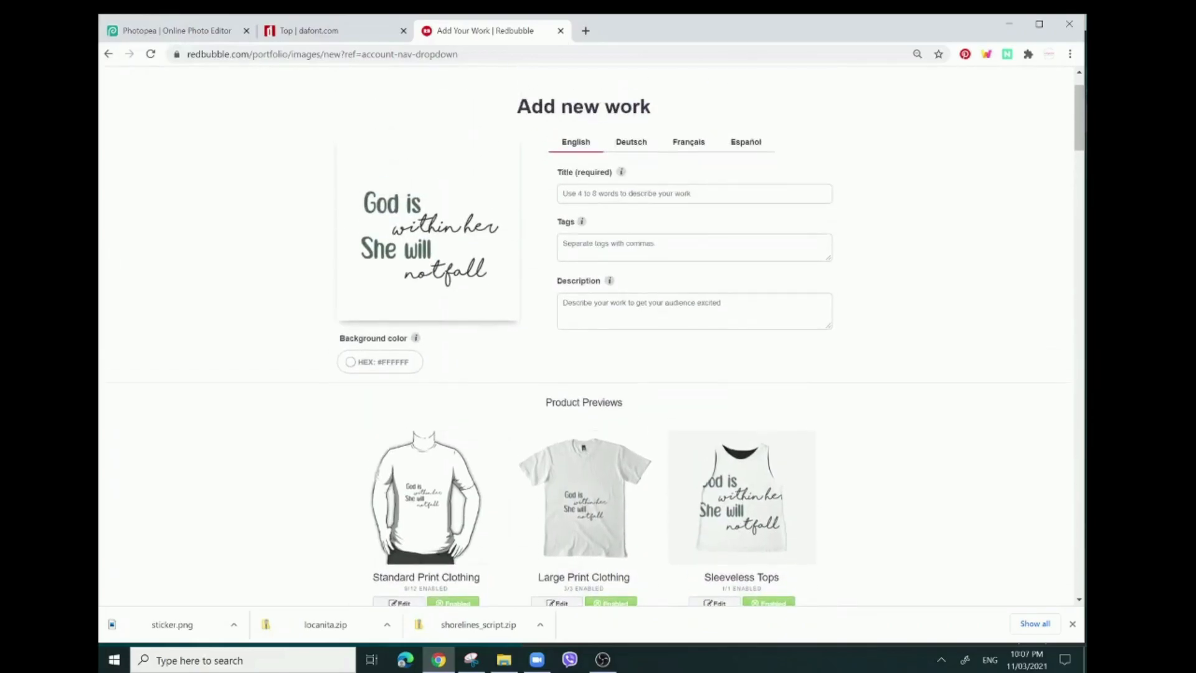
pyautogui.scroll(-3)
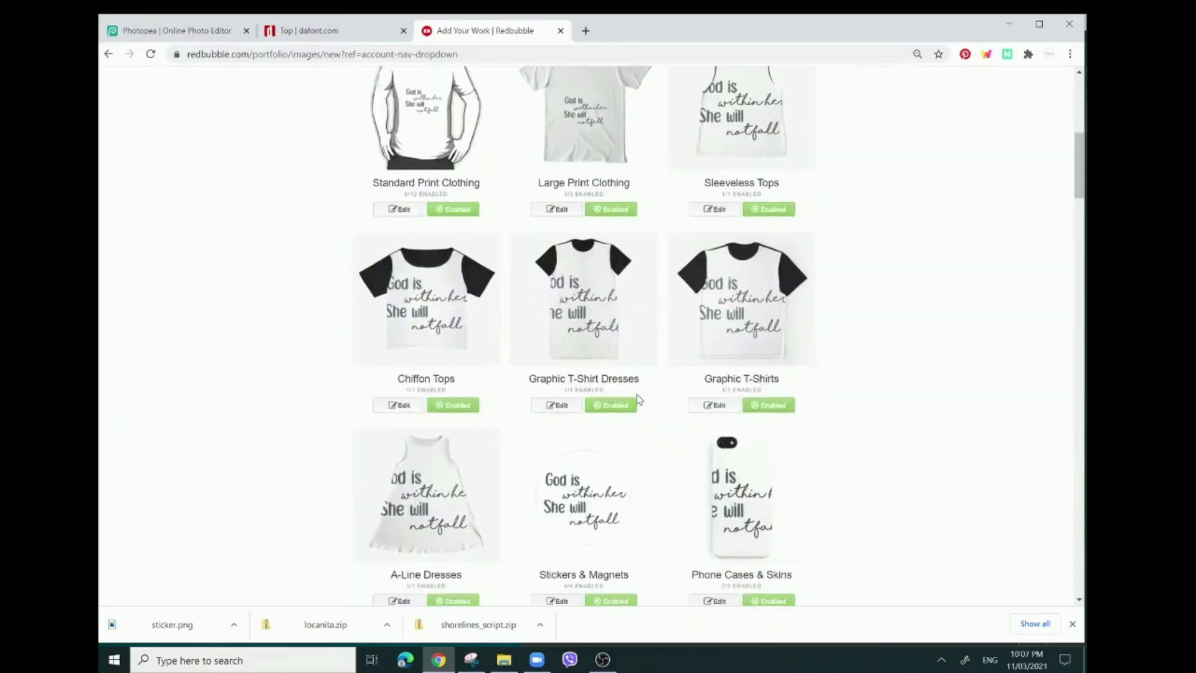
pyautogui.scroll(-3)
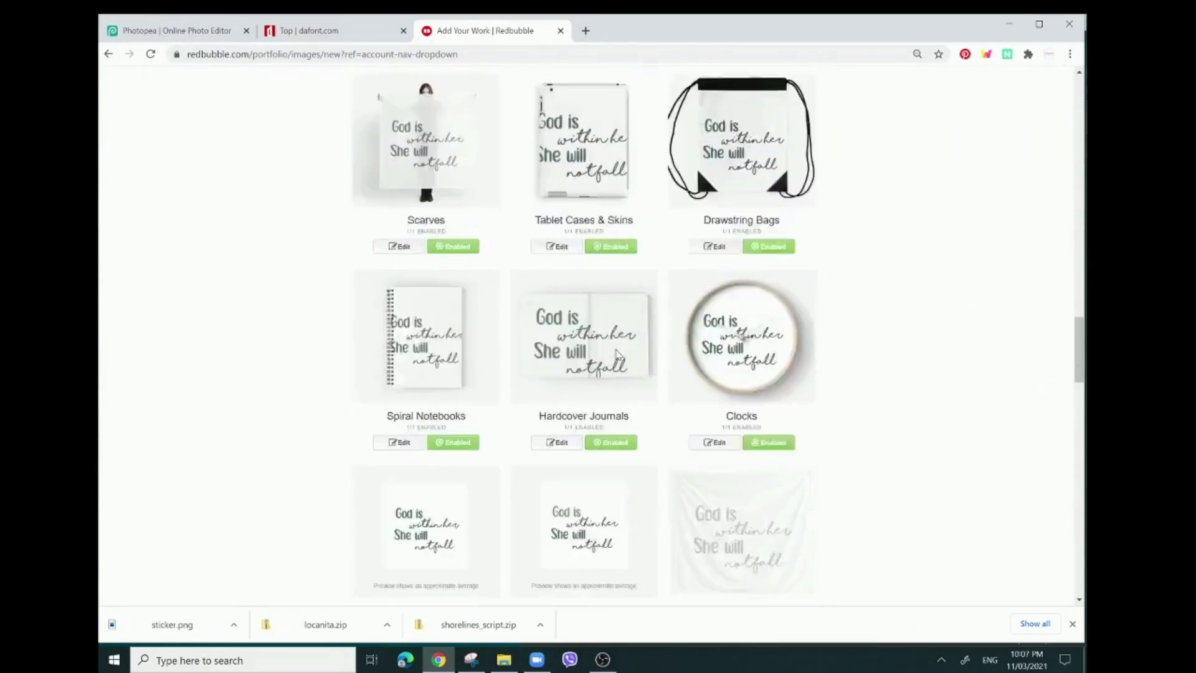
pyautogui.scroll(-3)
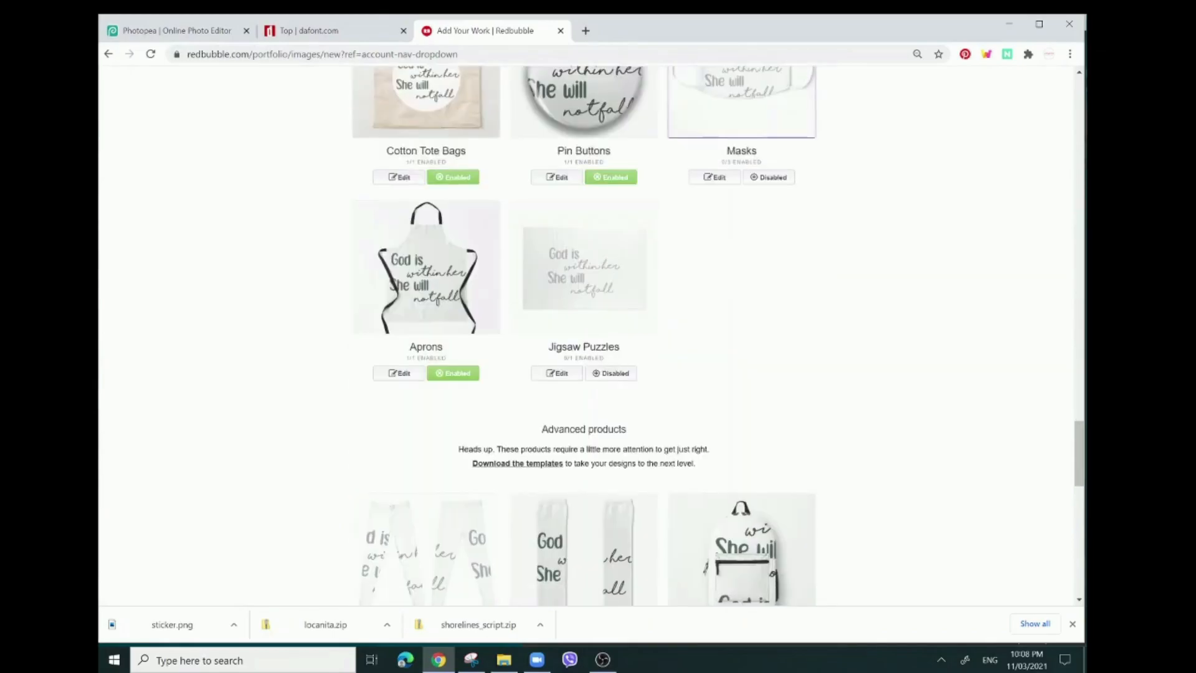
pyautogui.scroll(-3)
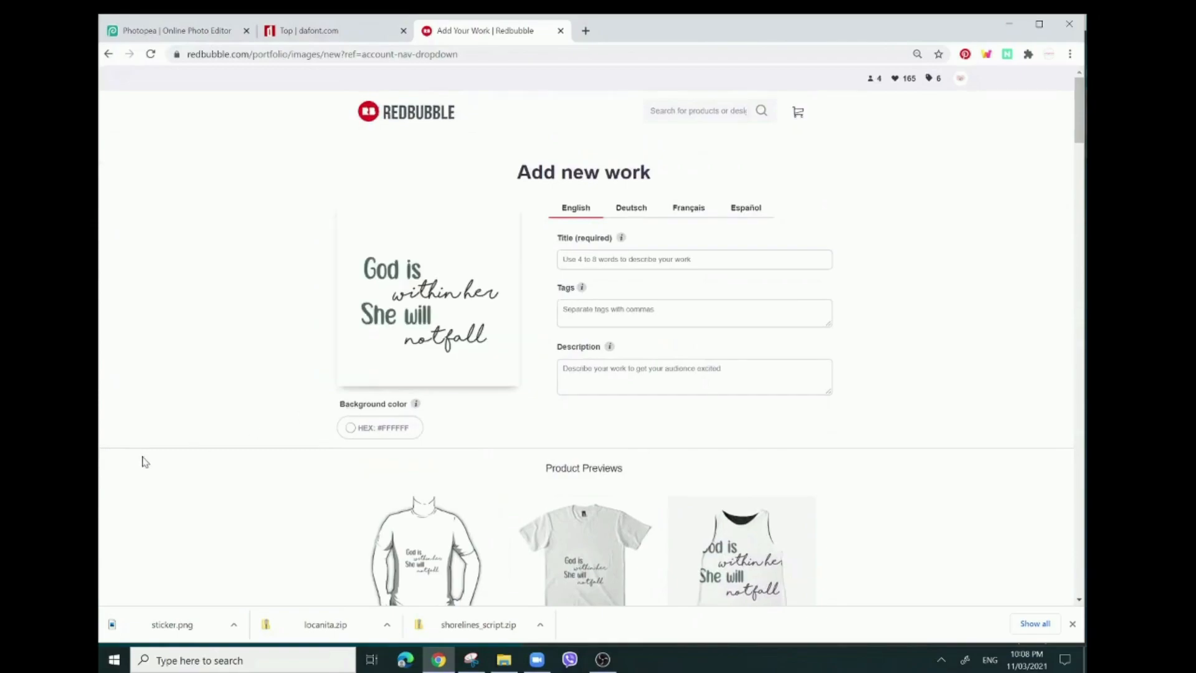
pyautogui.moveTo(153, 449)
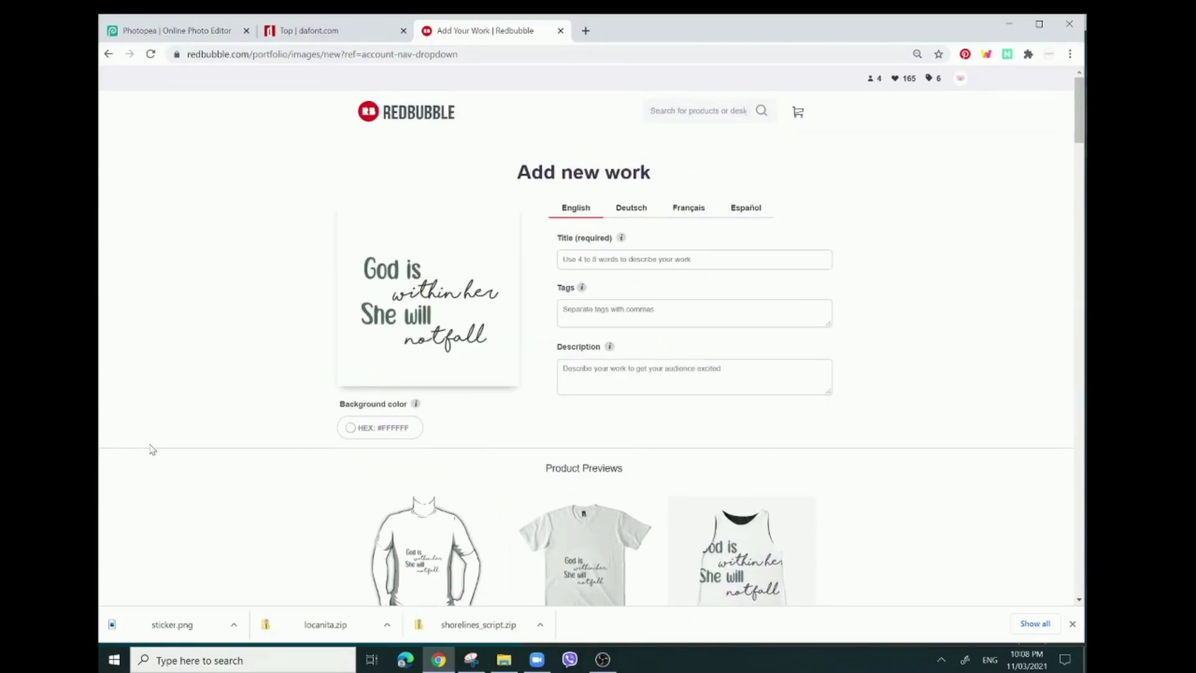
# Scroll further through the product previews until the Leave site? warning appears.
pyautogui.scroll(-3)
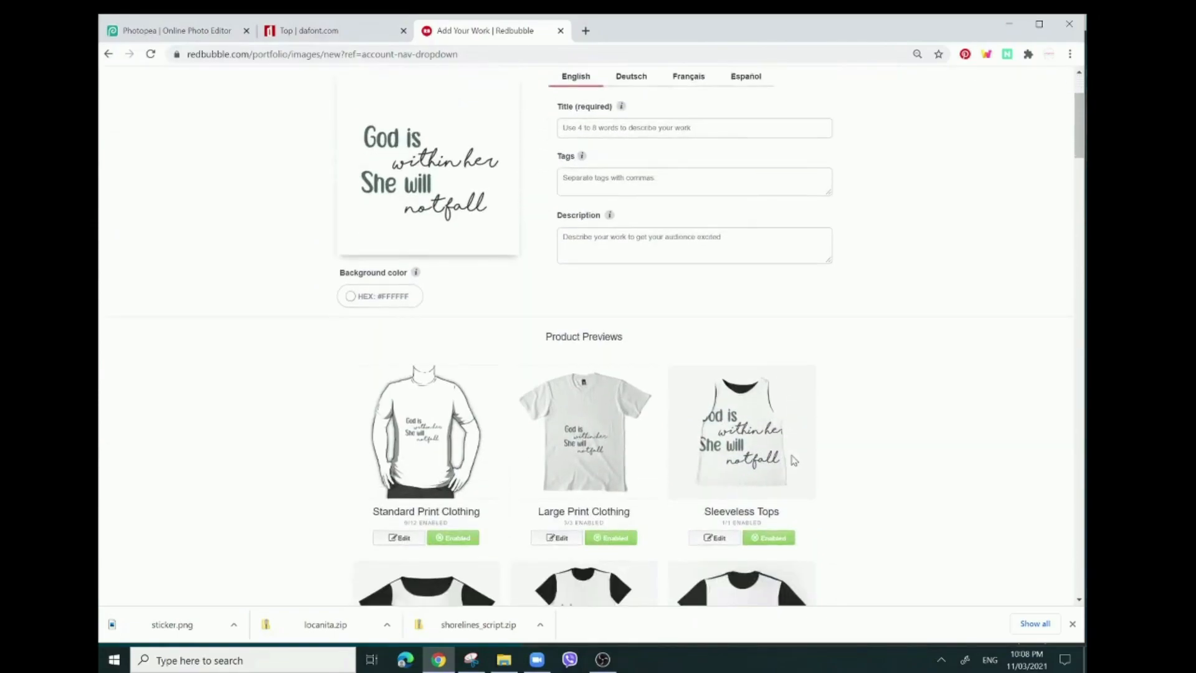
pyautogui.scroll(-3)
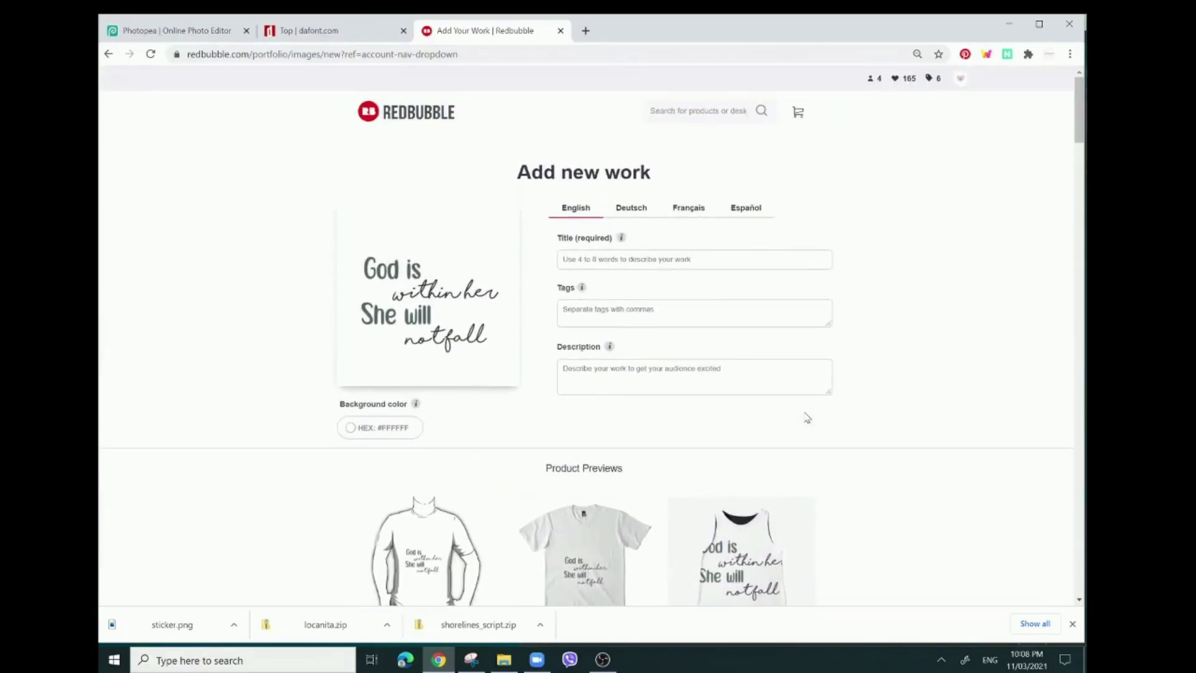
pyautogui.scroll(-3)
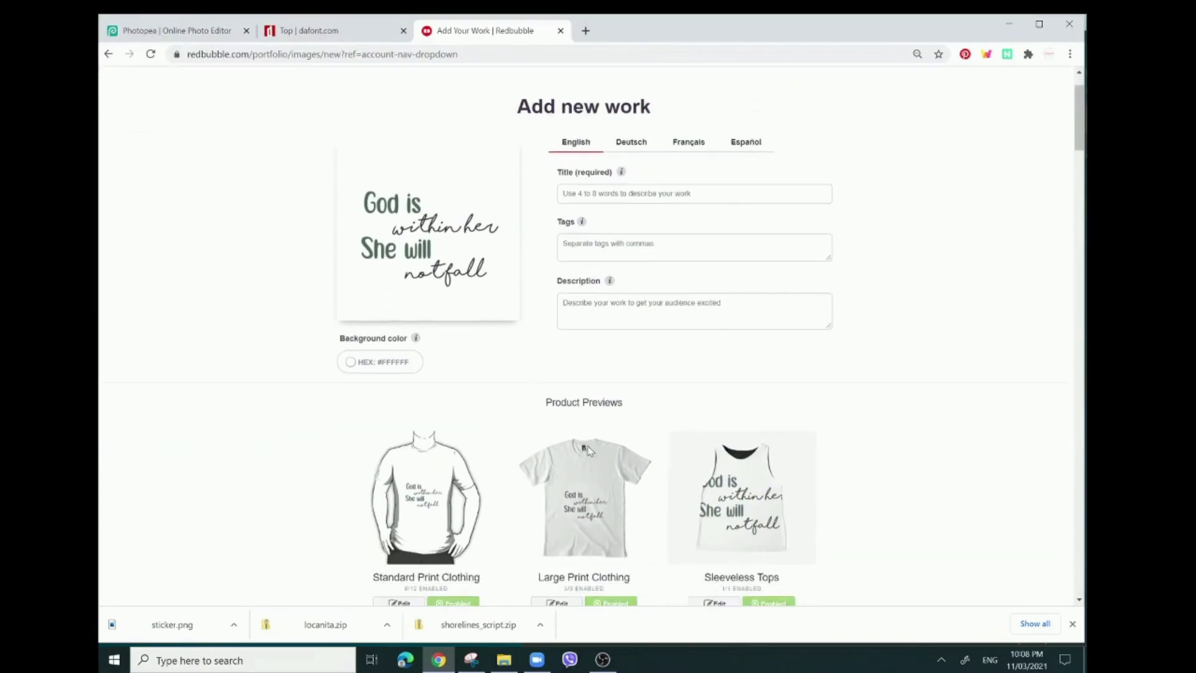
pyautogui.moveTo(266, 262)
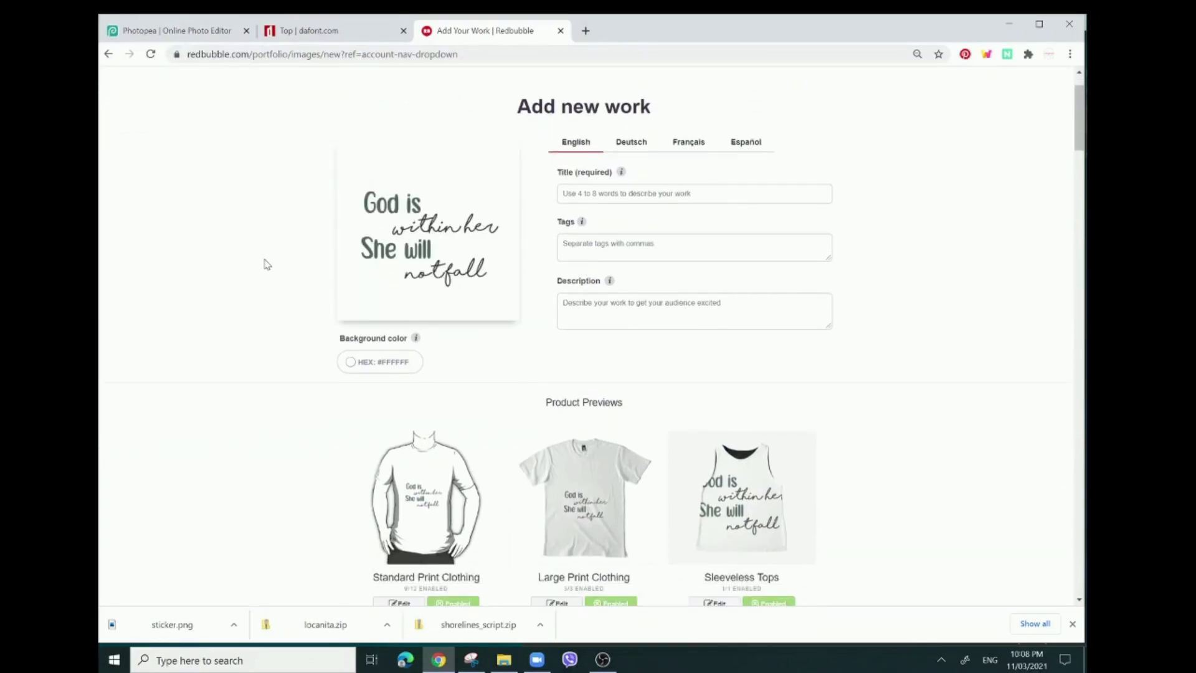
pyautogui.moveTo(282, 252)
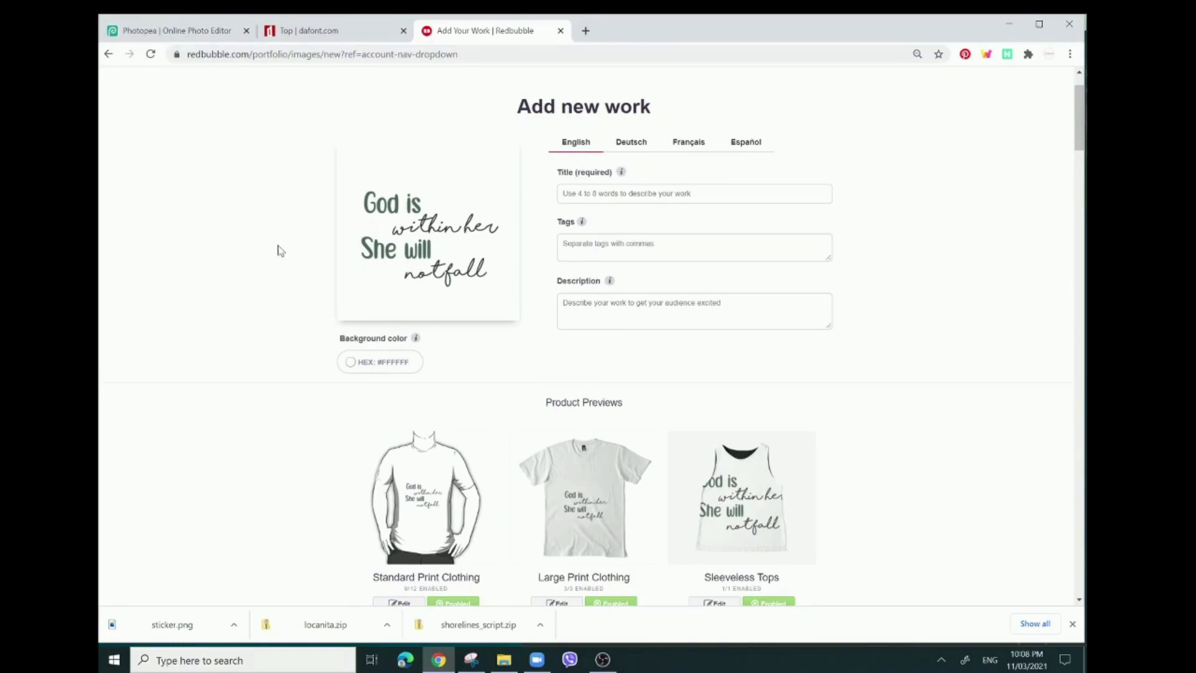
pyautogui.scroll(-3)
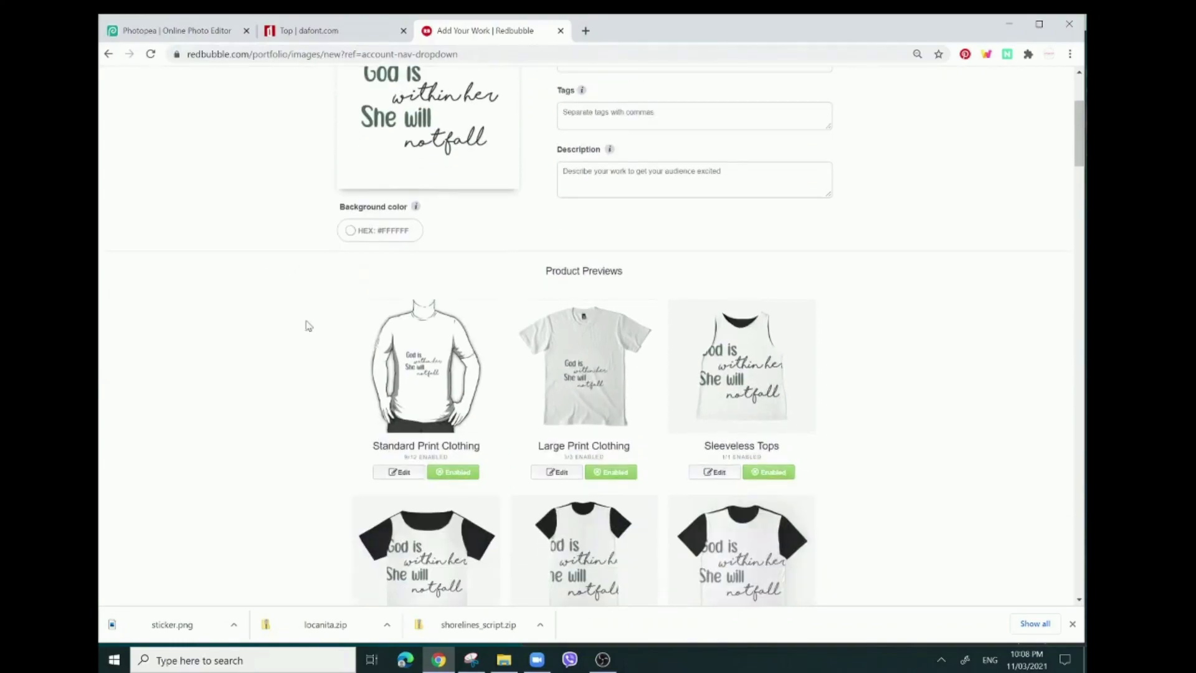
pyautogui.scroll(-3)
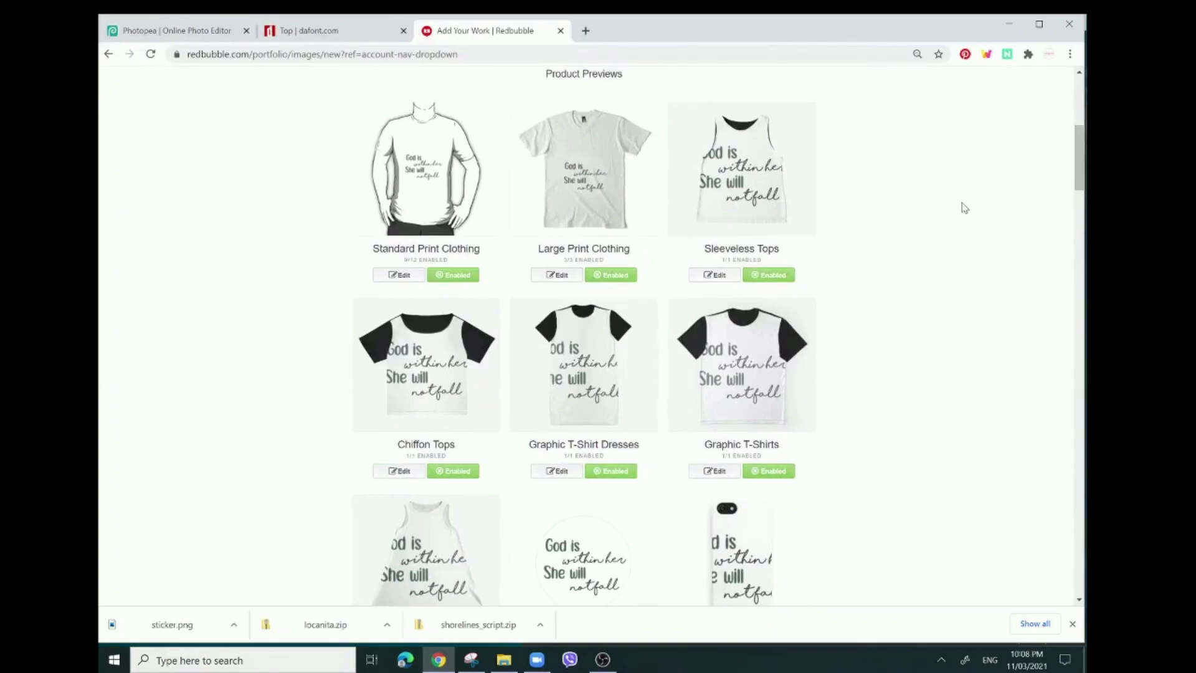
pyautogui.moveTo(959, 207)
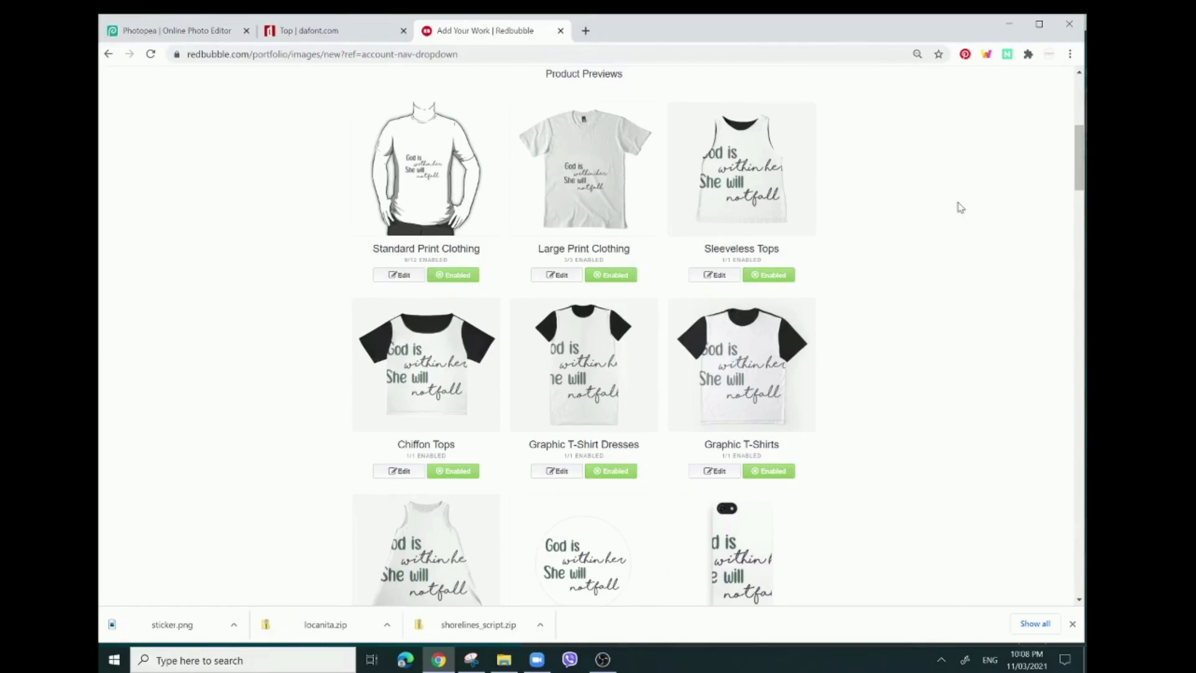
pyautogui.scroll(3)
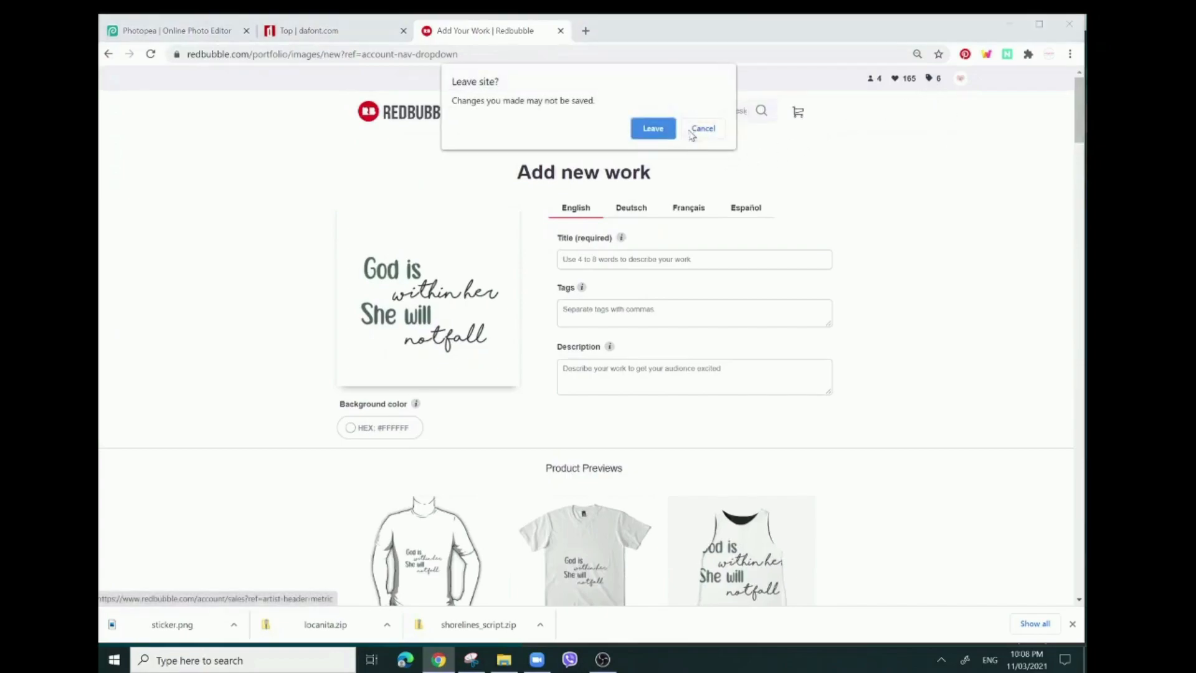
# Cancel the Leave site? prompt and stay on the Add new work page.
pyautogui.click(703, 128)
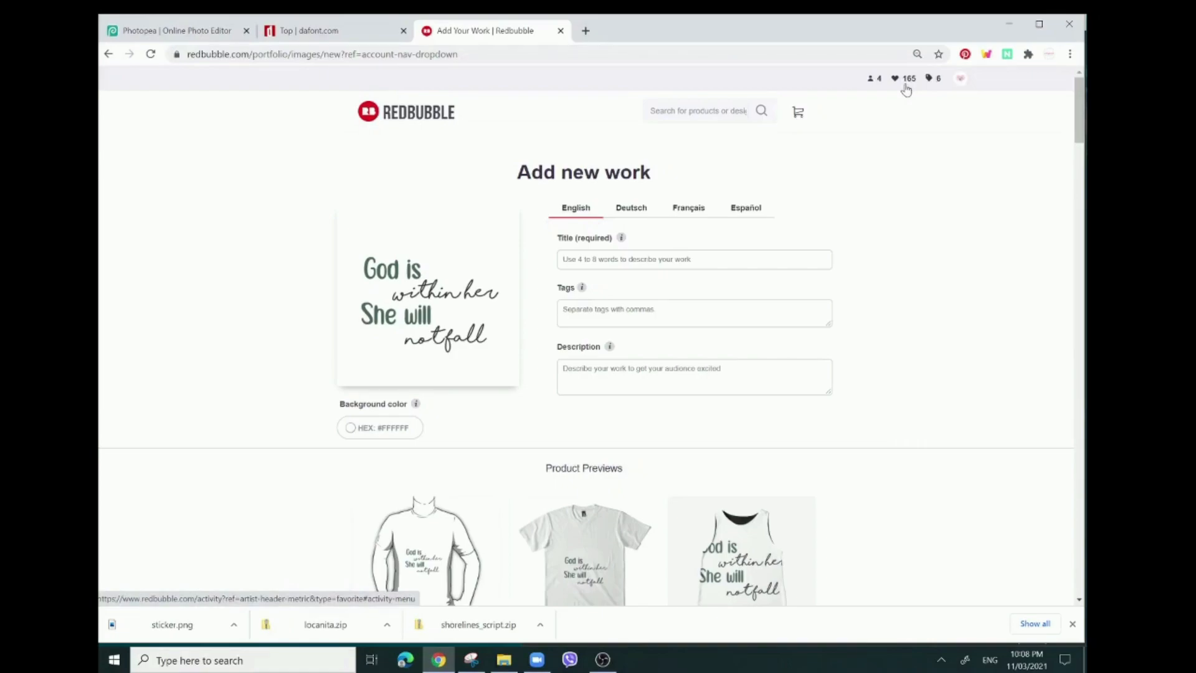
pyautogui.moveTo(911, 90)
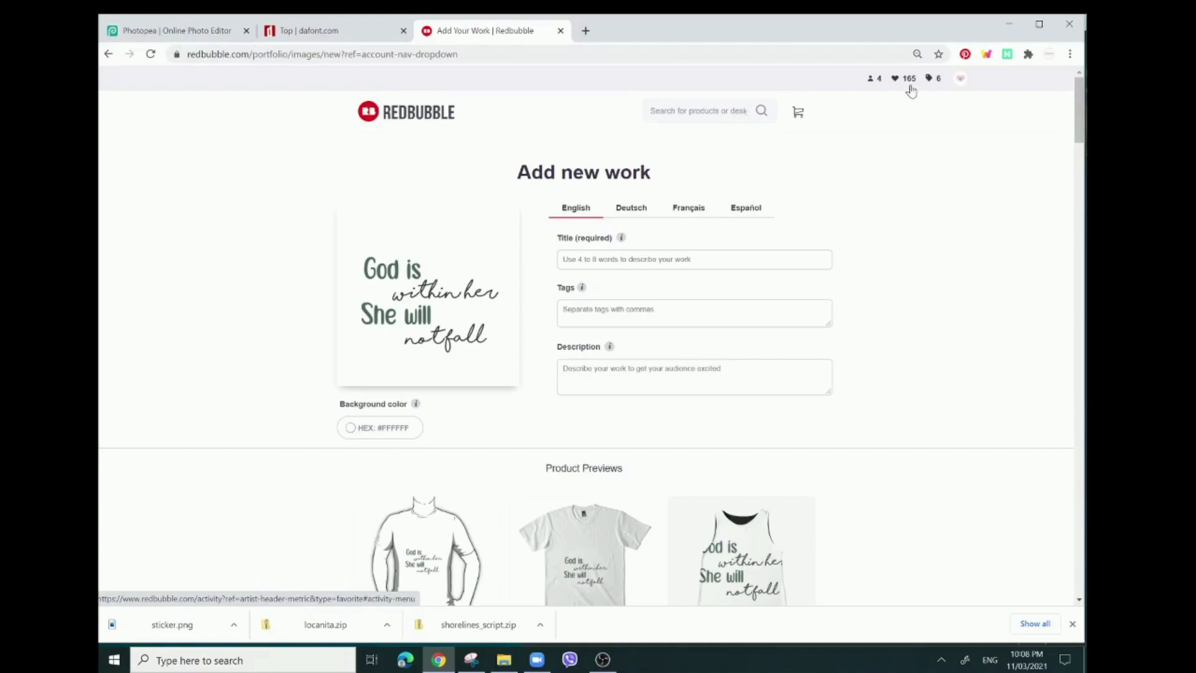
pyautogui.moveTo(904, 98)
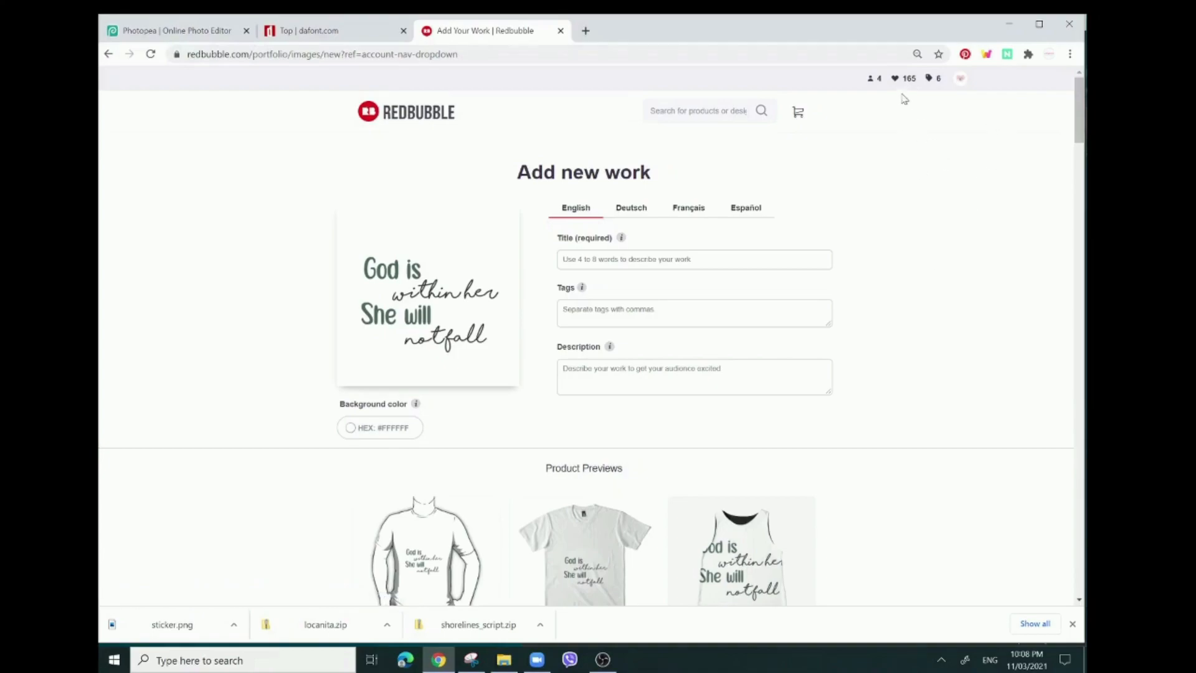
pyautogui.moveTo(911, 95)
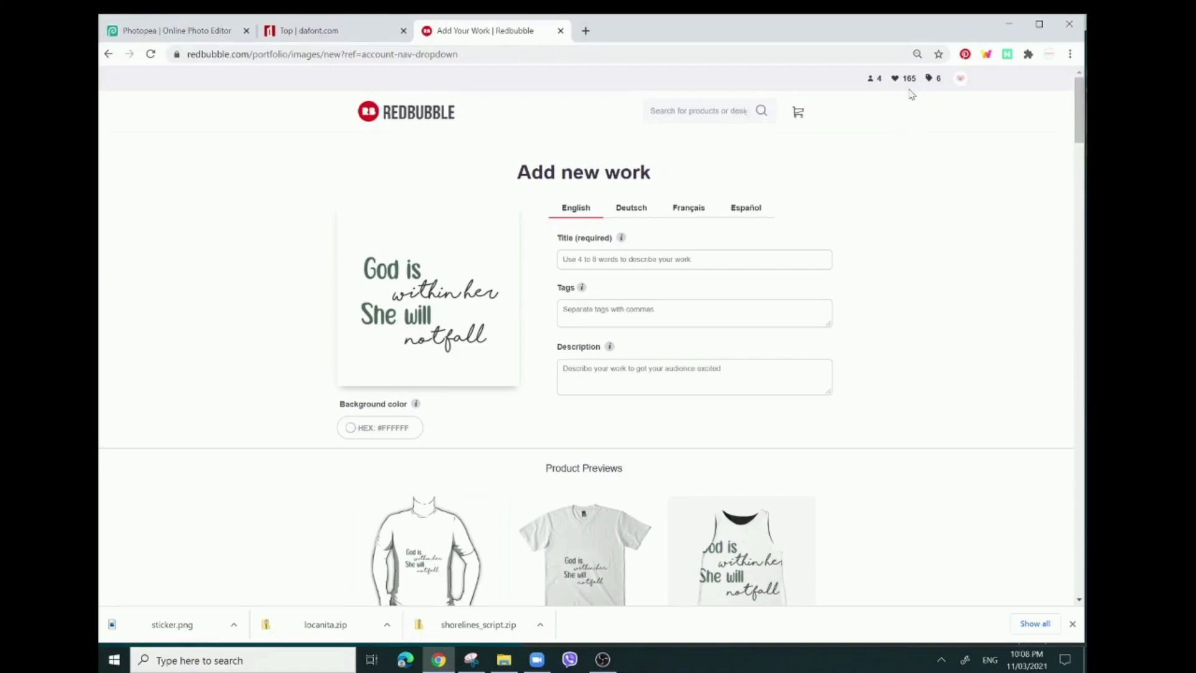
pyautogui.moveTo(907, 90)
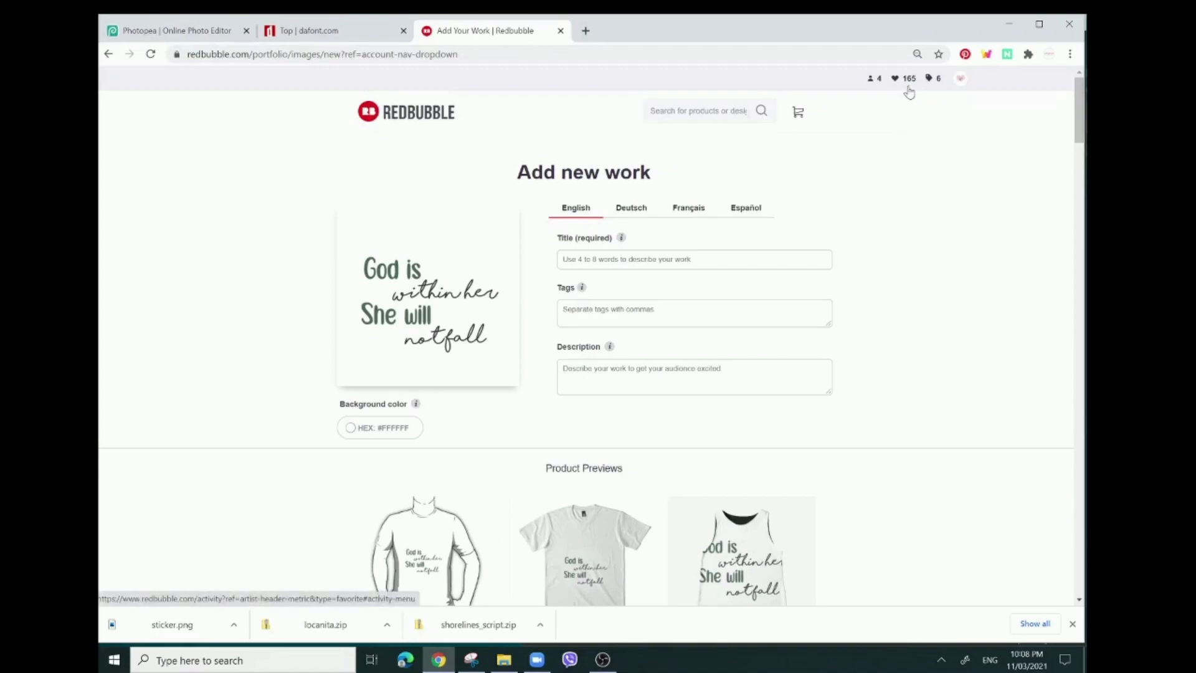
pyautogui.moveTo(932, 83)
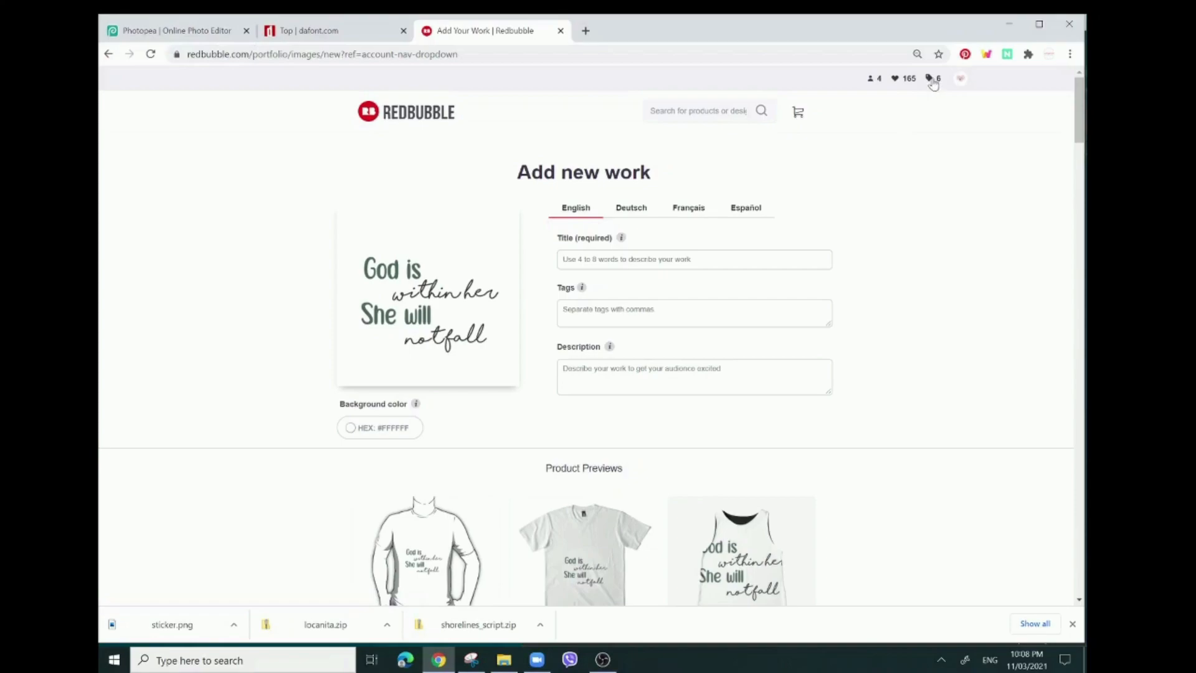
pyautogui.moveTo(909, 90)
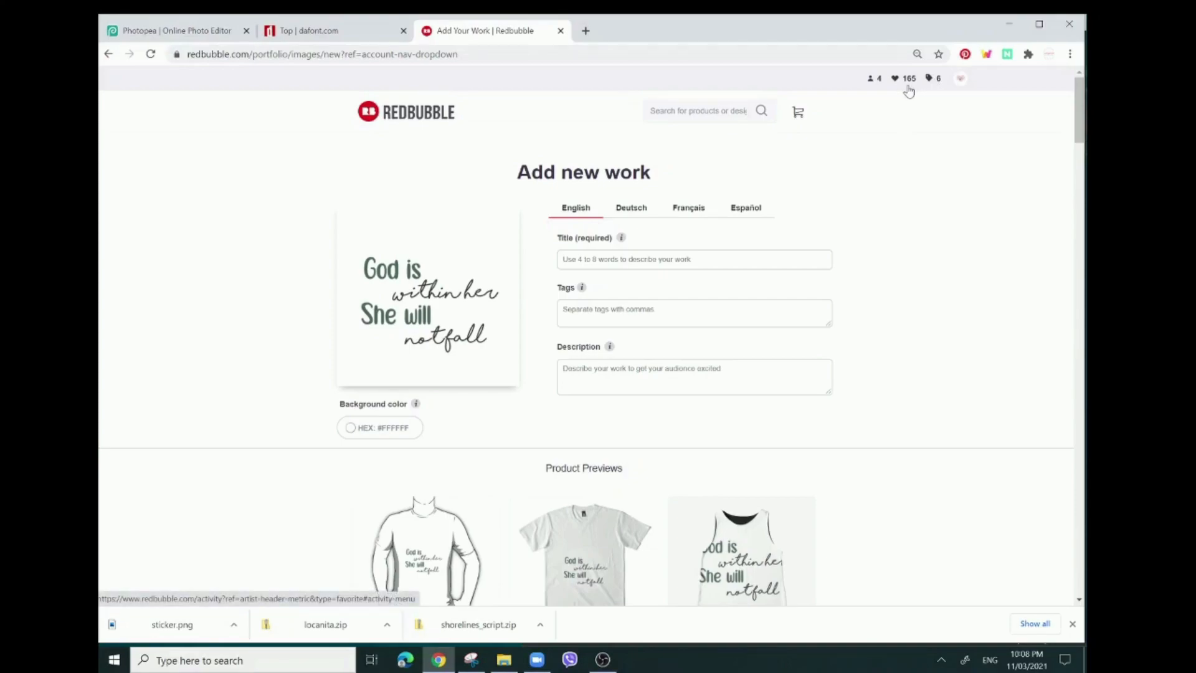
pyautogui.scroll(-3)
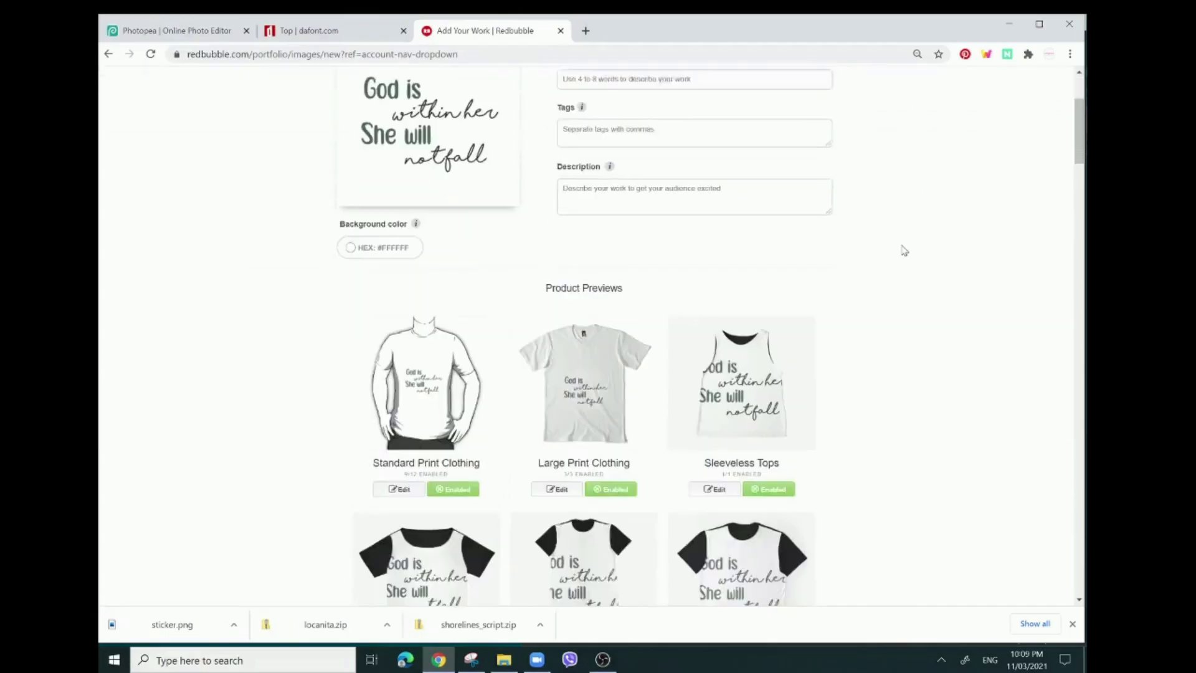
pyautogui.scroll(-3)
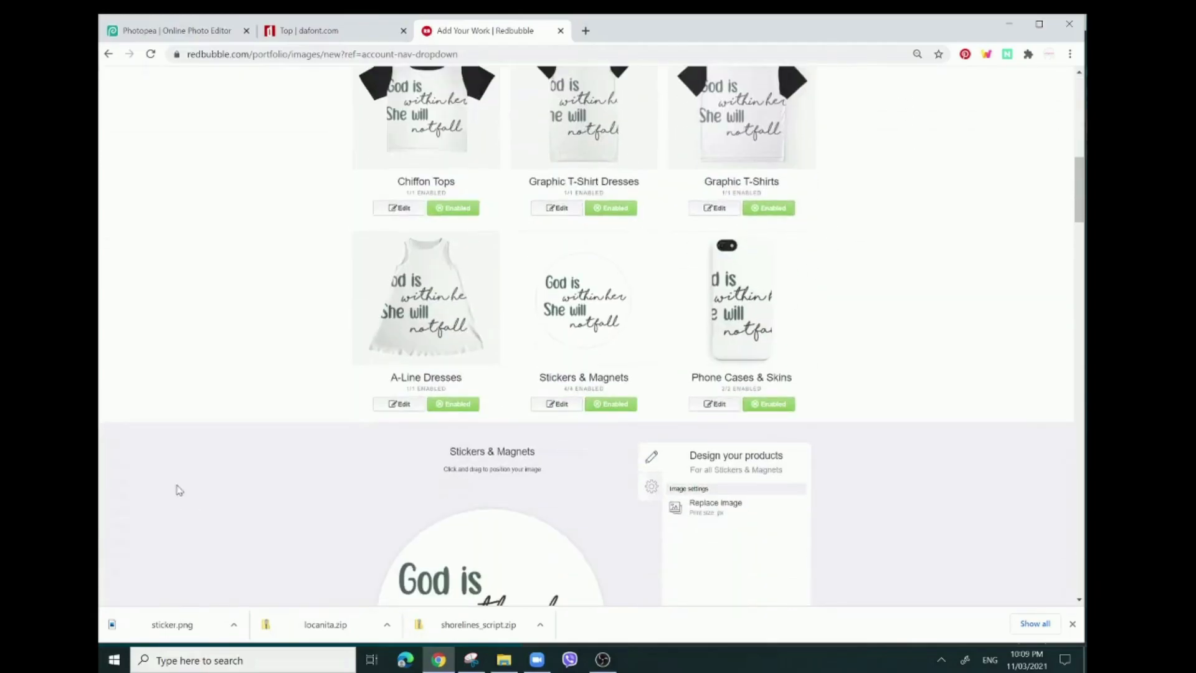
pyautogui.scroll(-3)
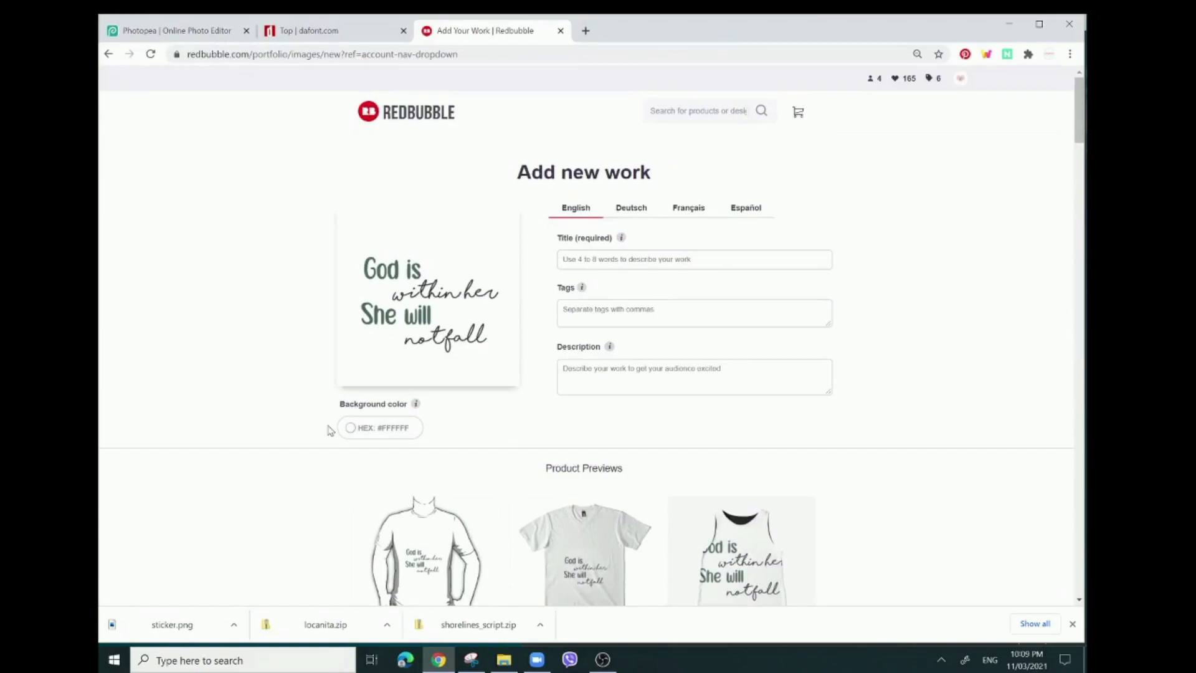
pyautogui.moveTo(273, 379)
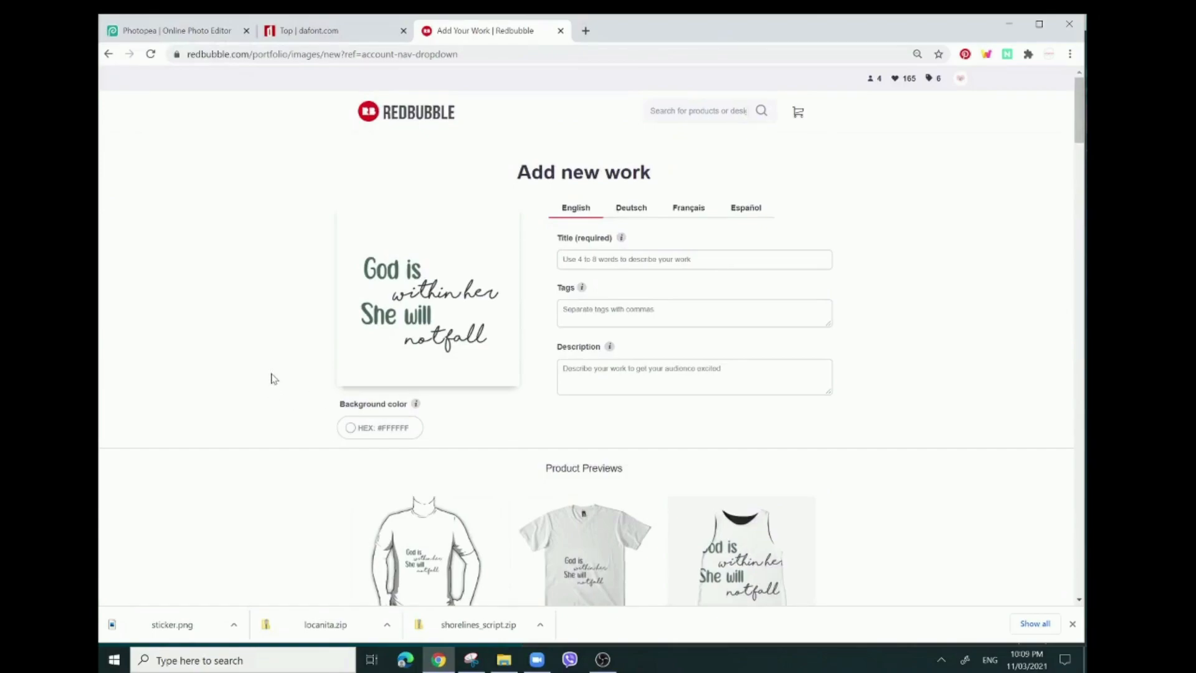
pyautogui.moveTo(747, 466)
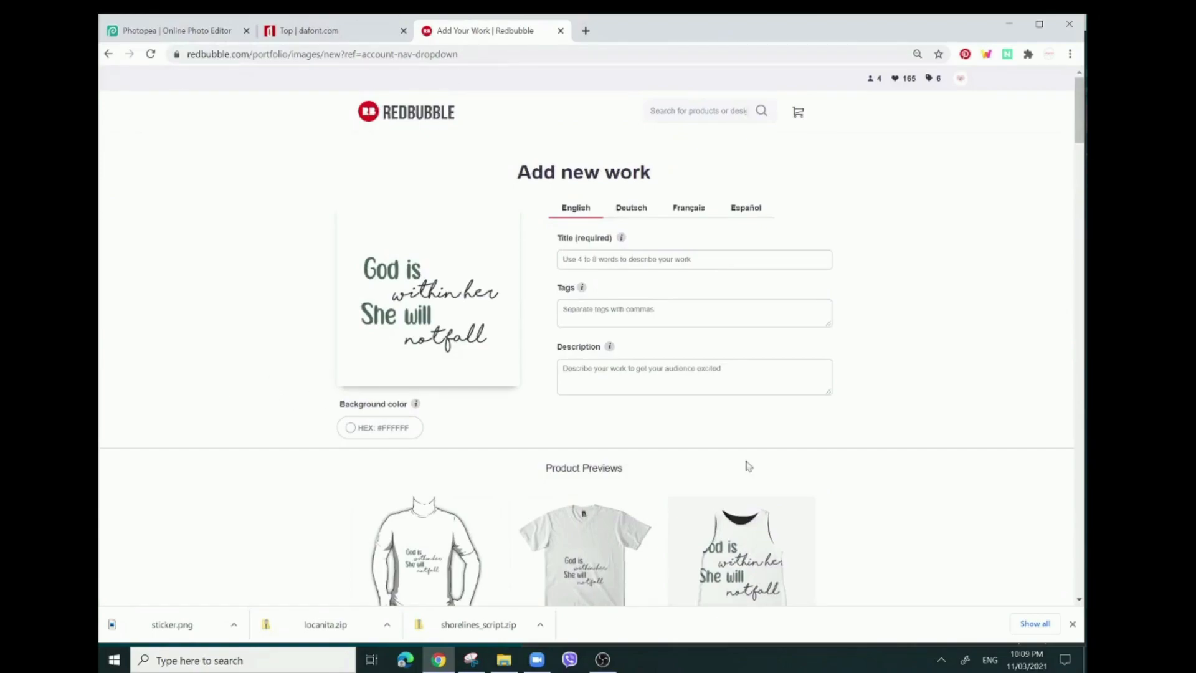
pyautogui.moveTo(872, 481)
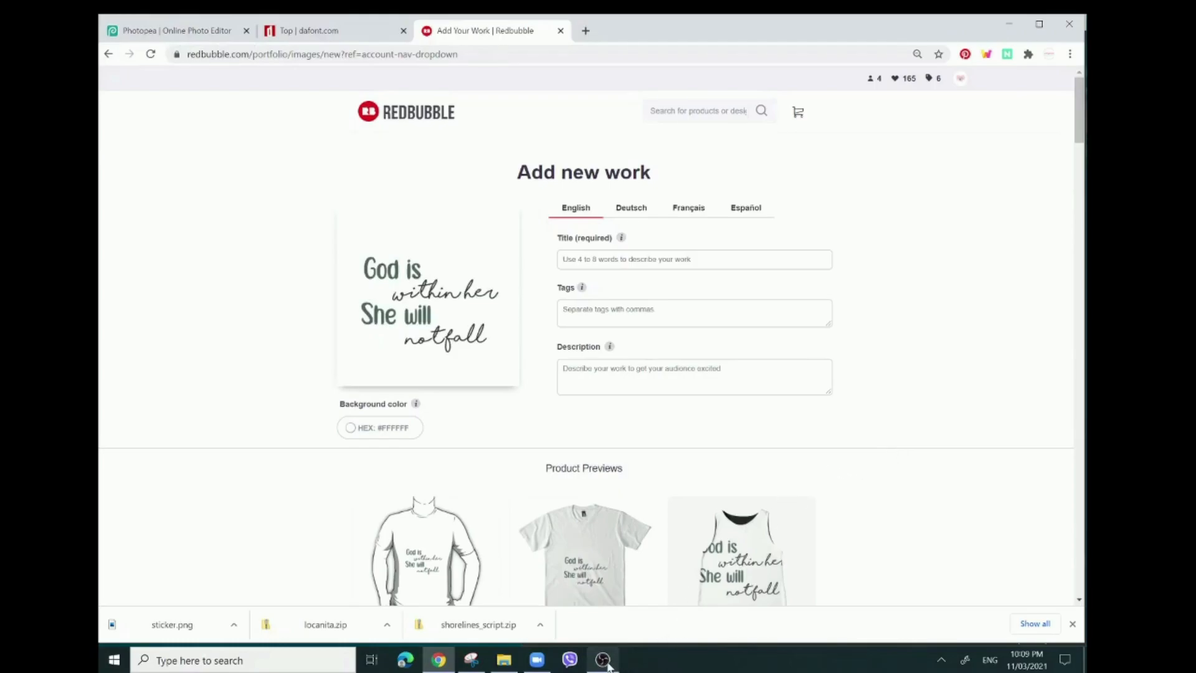
pyautogui.click(603, 658)
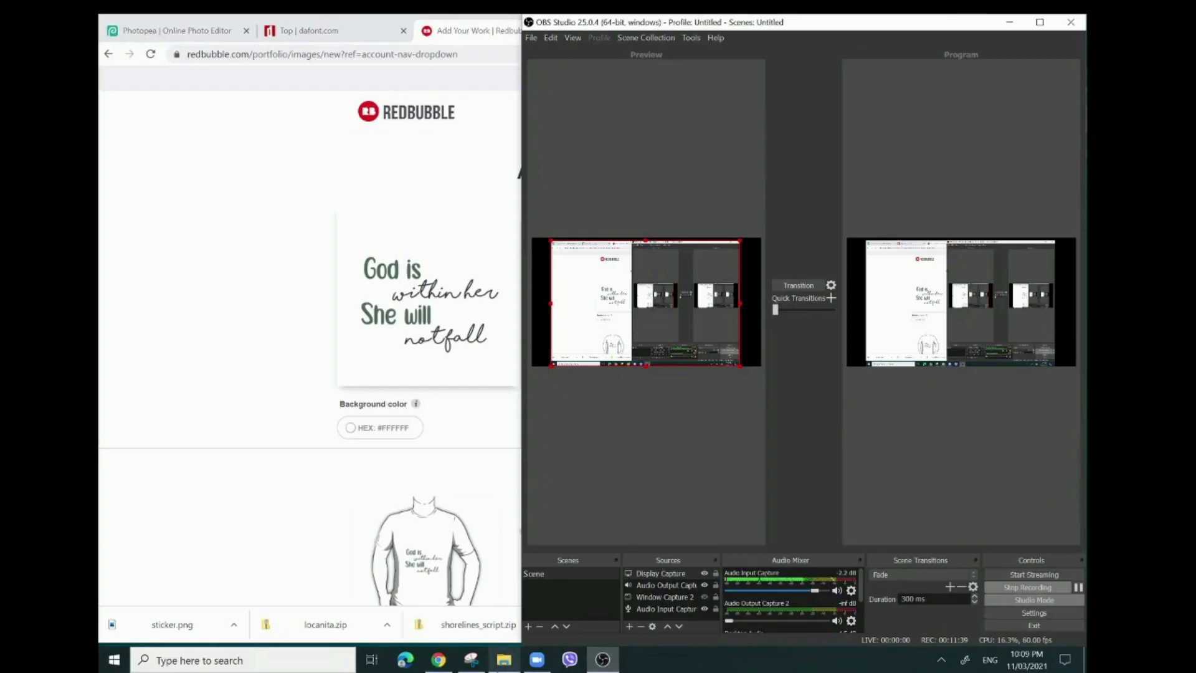